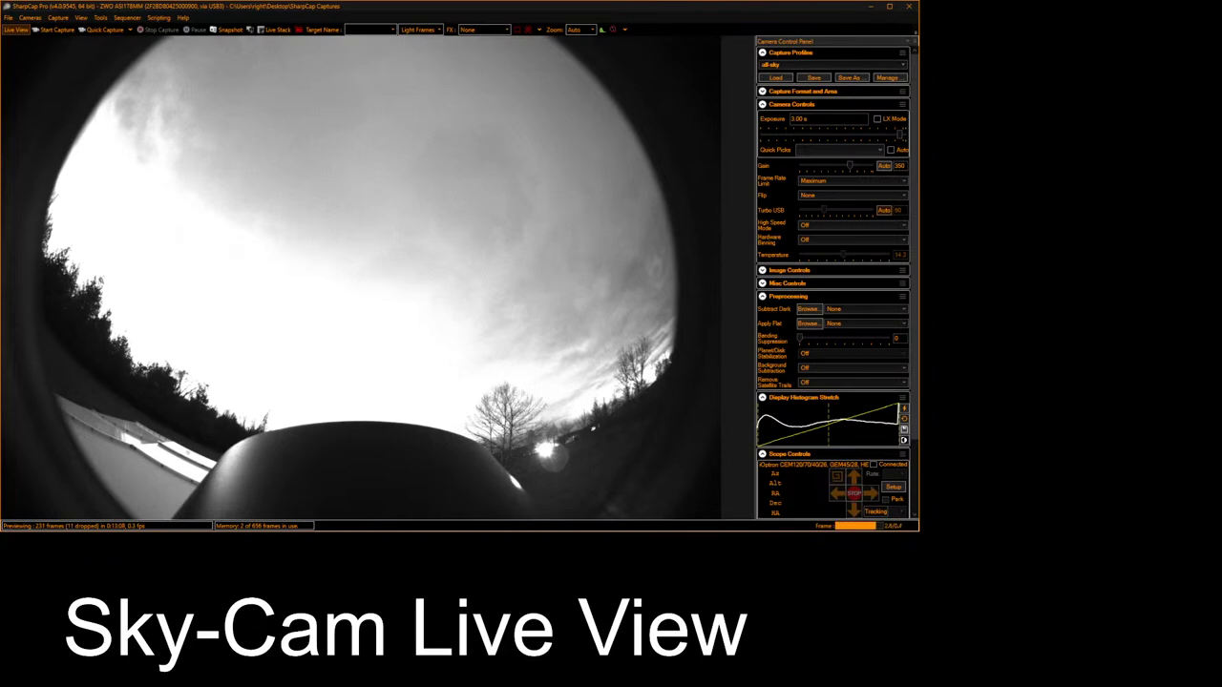
pyautogui.moveTo(442, 491)
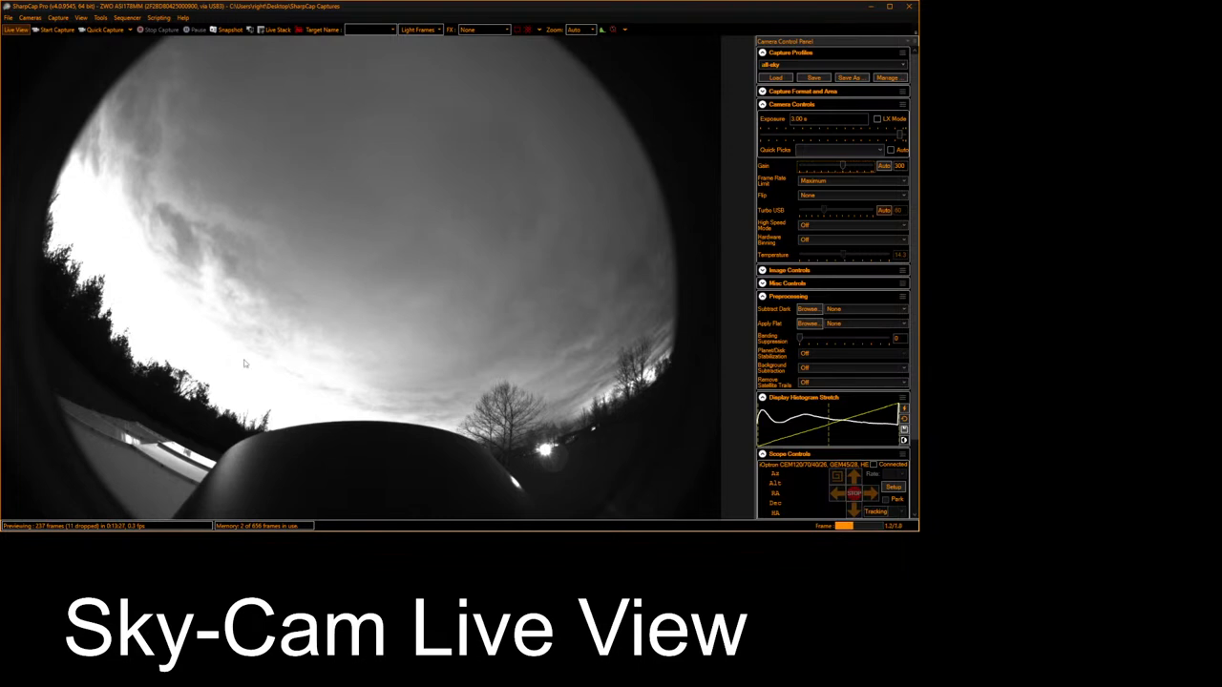
pyautogui.moveTo(237, 373)
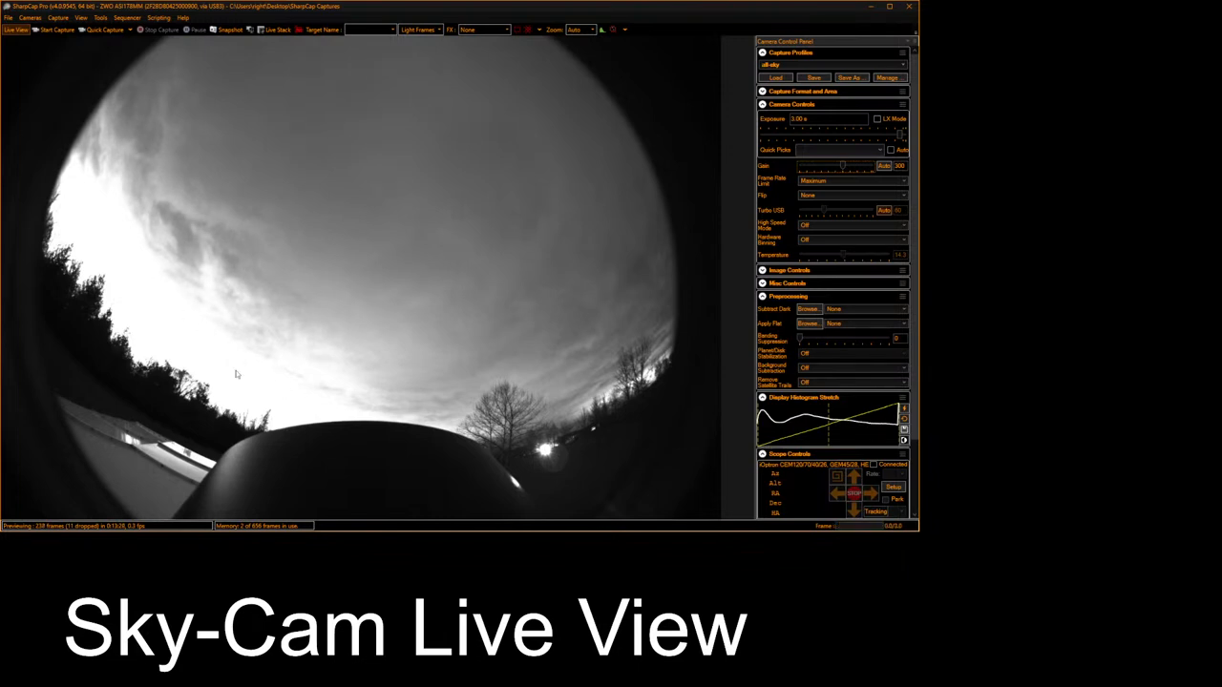
pyautogui.moveTo(201, 286)
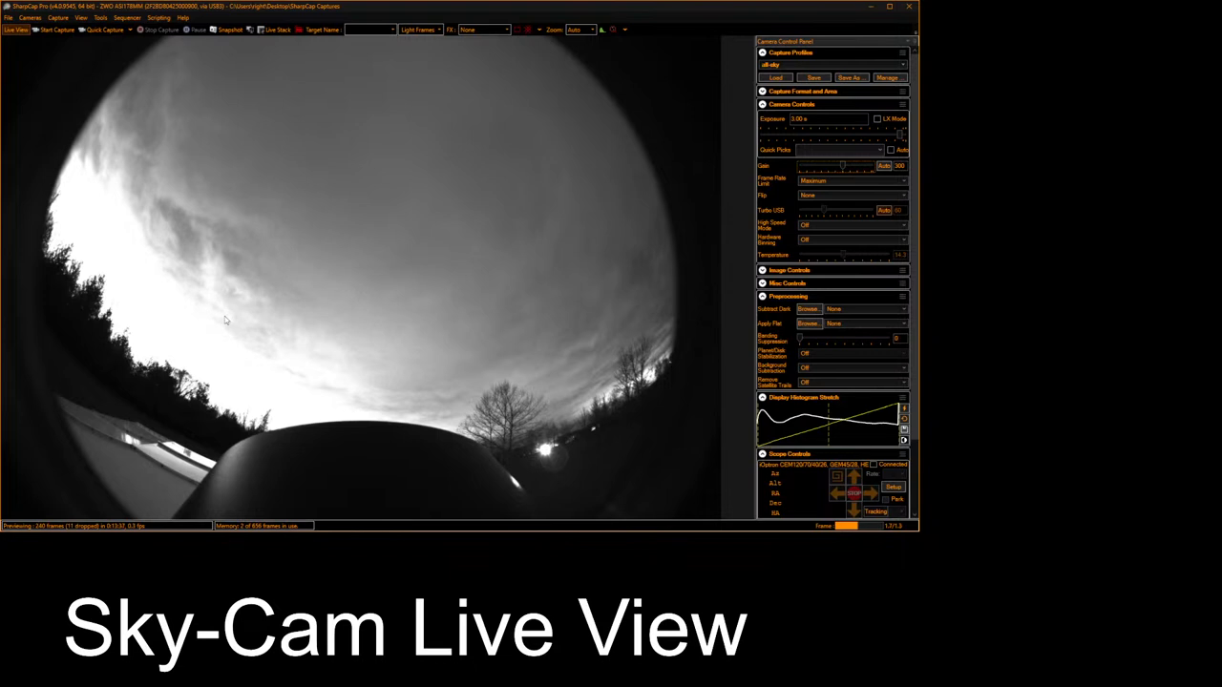
pyautogui.moveTo(241, 355)
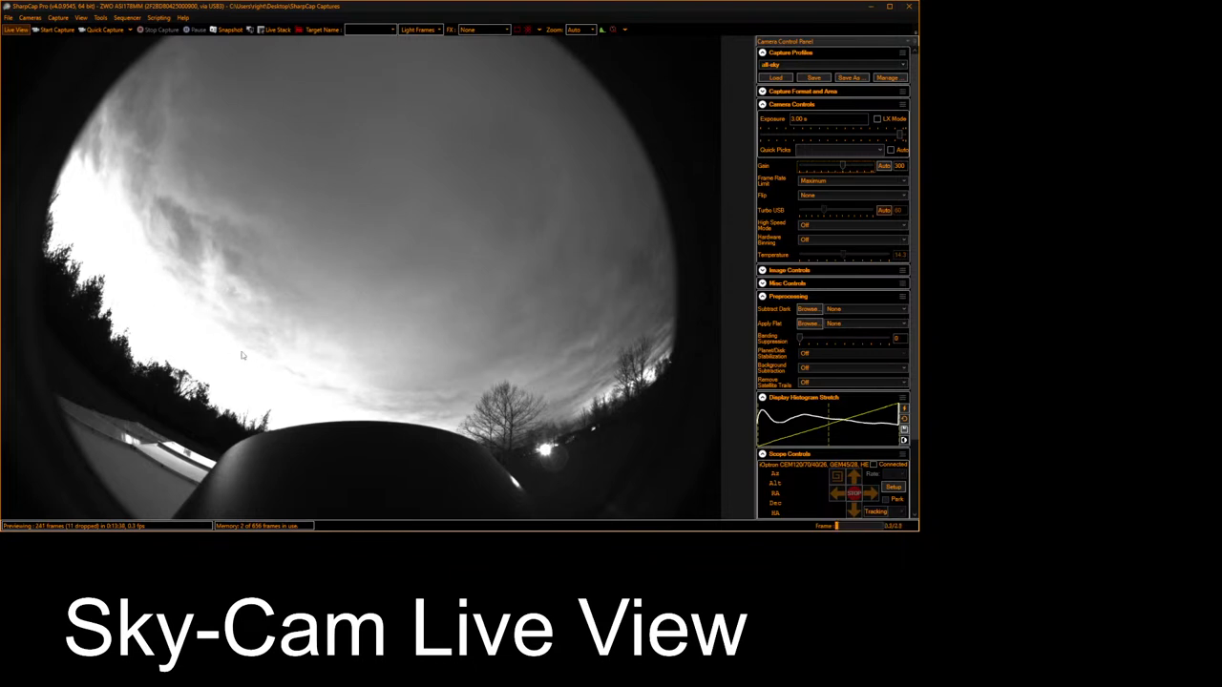
pyautogui.moveTo(261, 401)
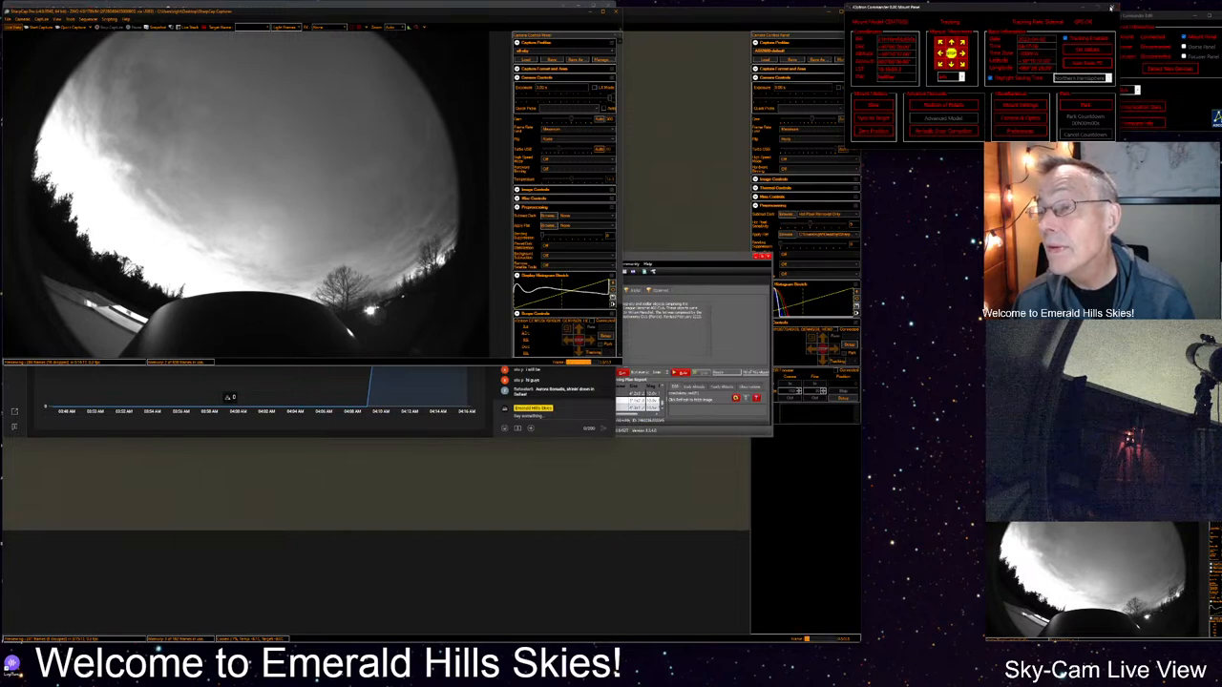
# - Close the iOptron Commander mount panel over SharpCap and bring up Stellarium
pyautogui.click(1110, 7)
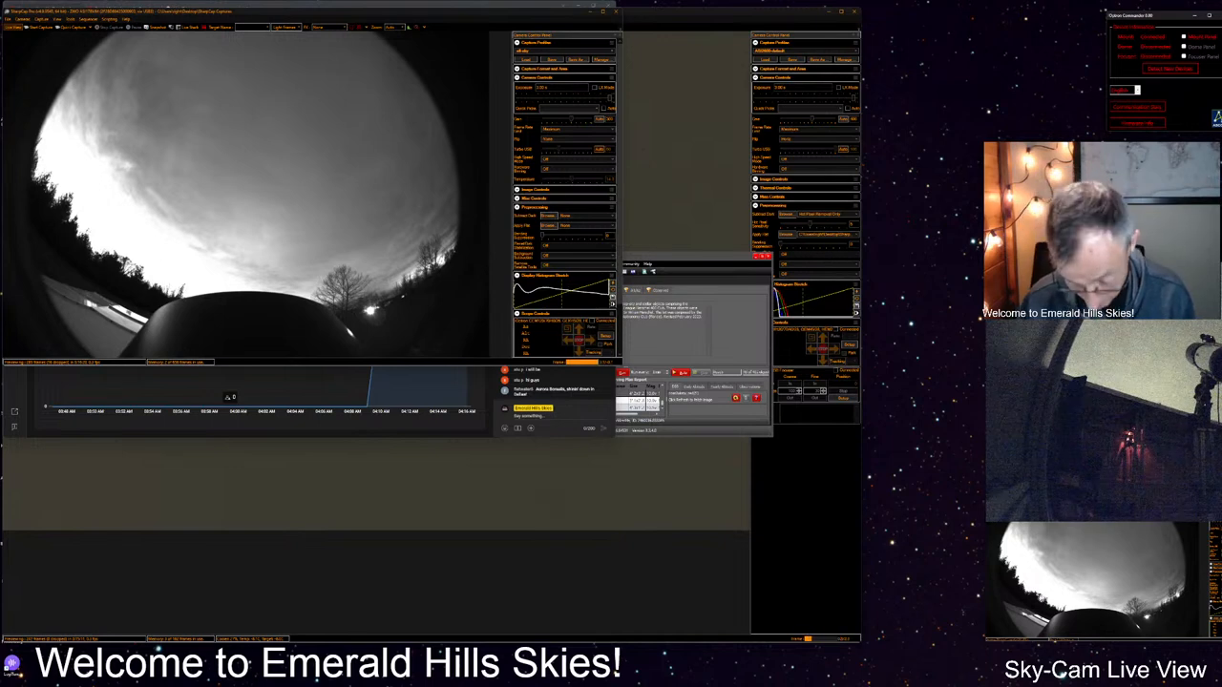
pyautogui.click(13, 673)
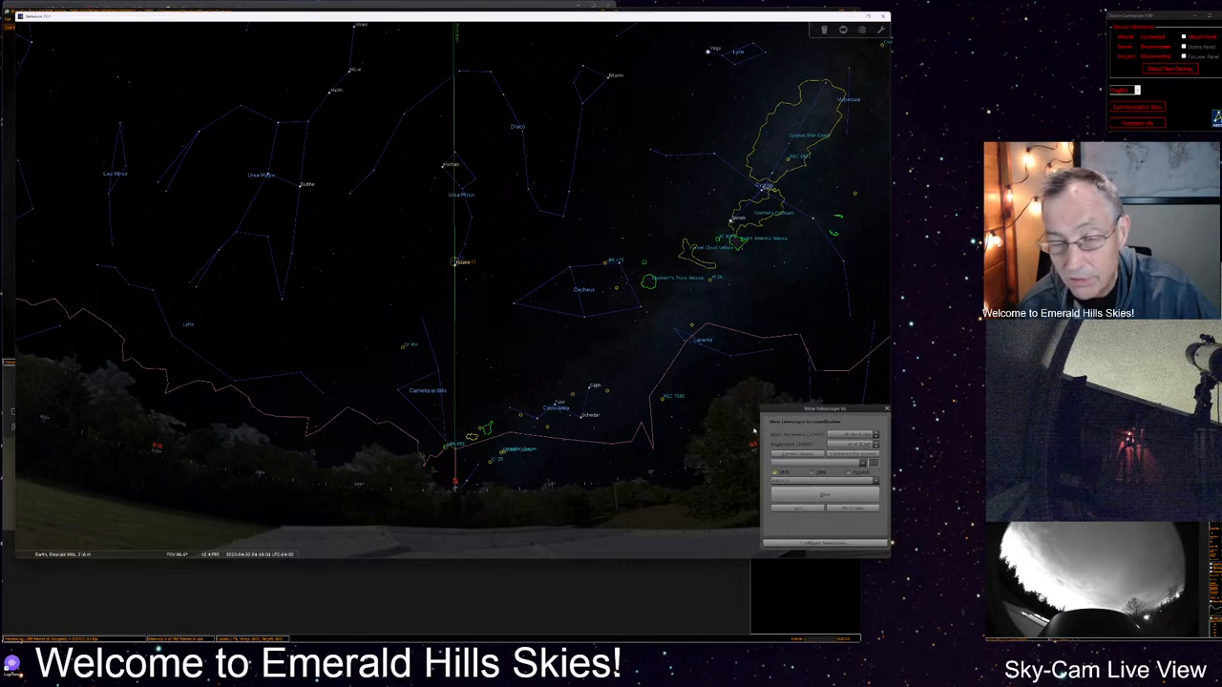
pyautogui.moveTo(643, 580)
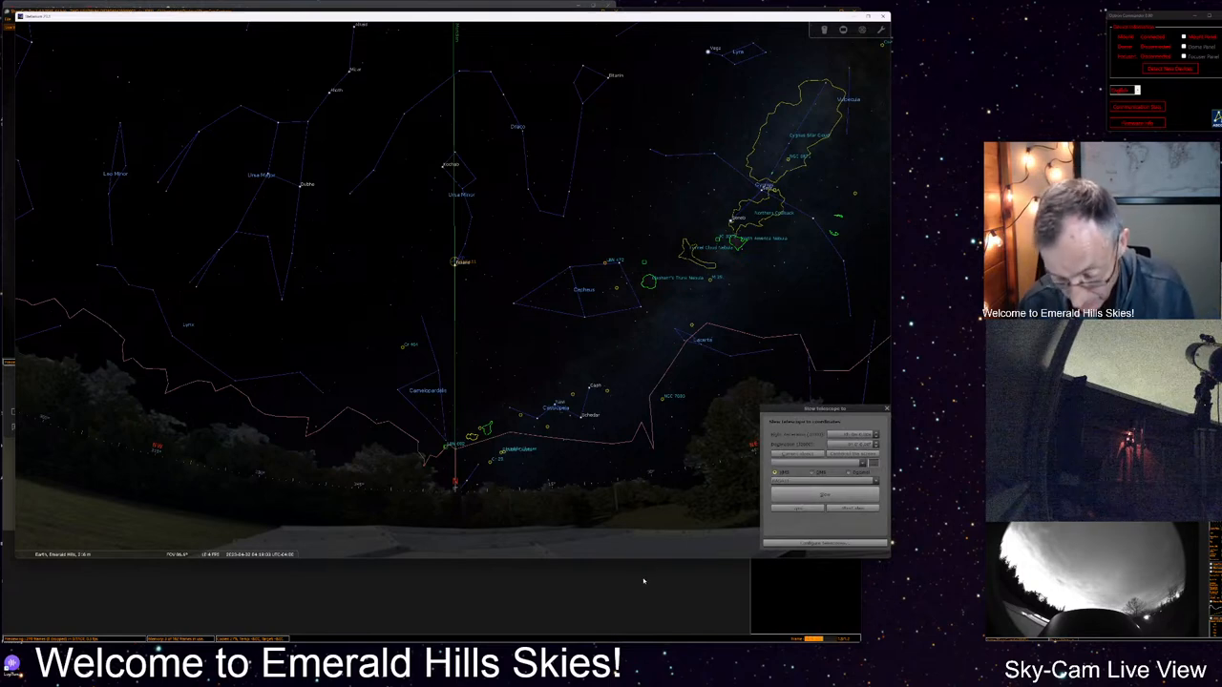
pyautogui.click(12, 665)
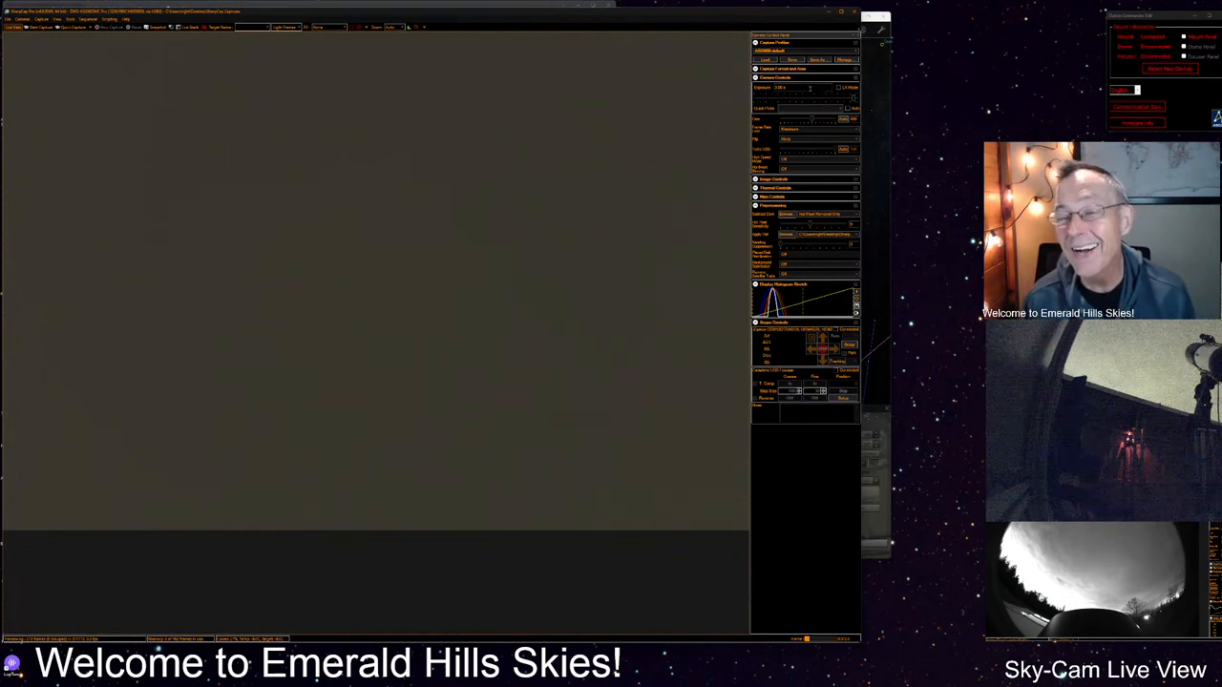
pyautogui.moveTo(427, 103)
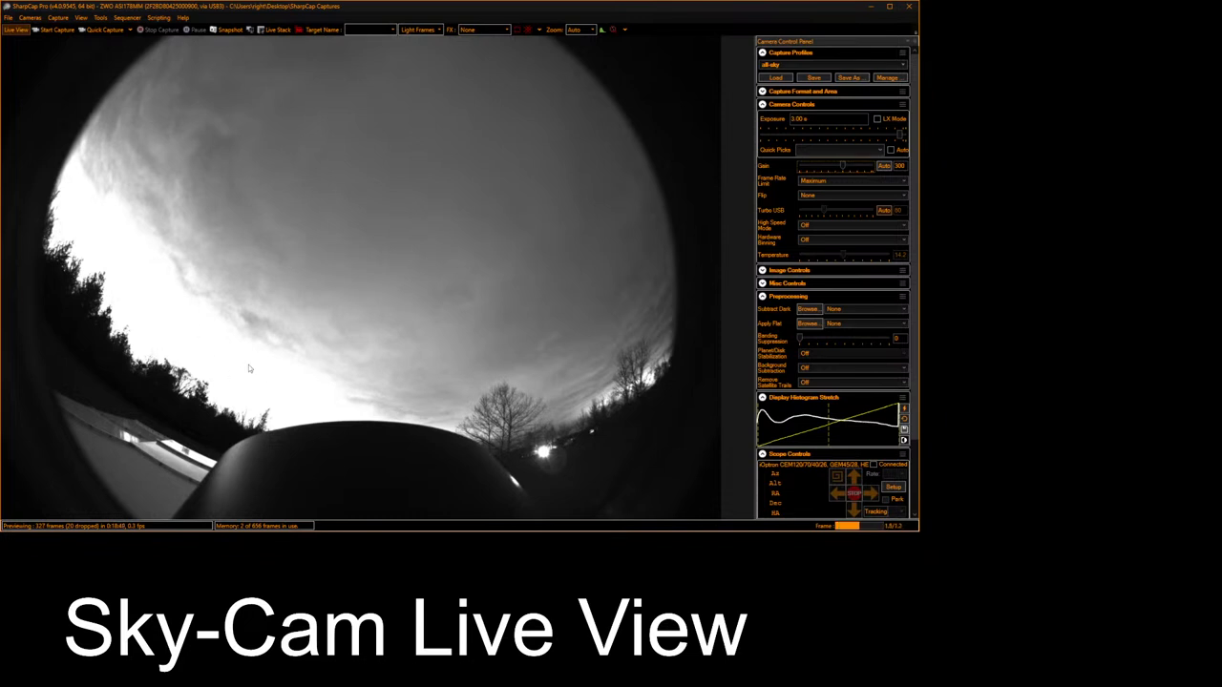
pyautogui.moveTo(188, 342)
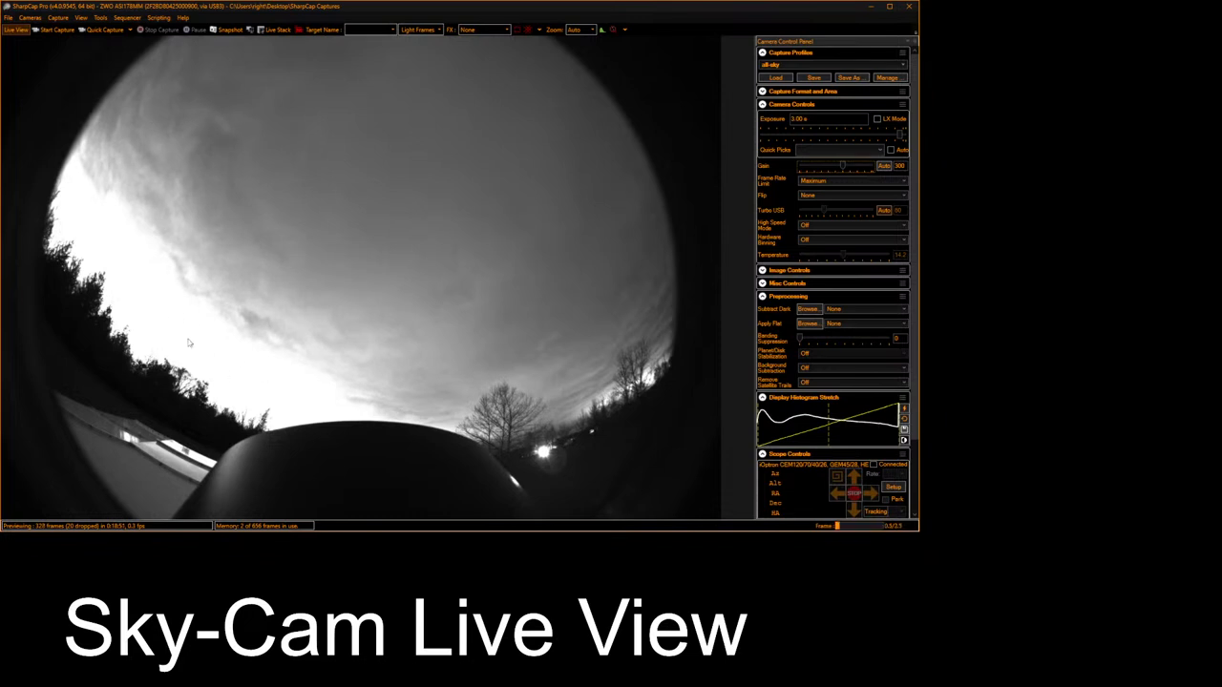
pyautogui.moveTo(156, 308)
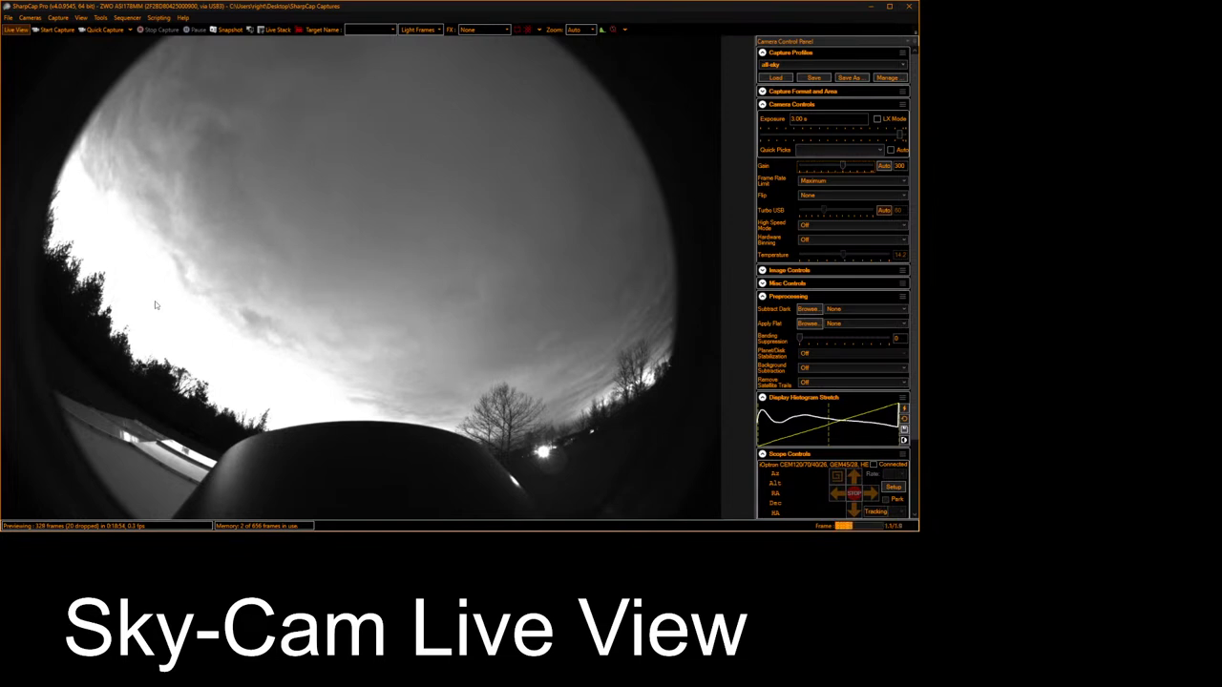
pyautogui.moveTo(201, 348)
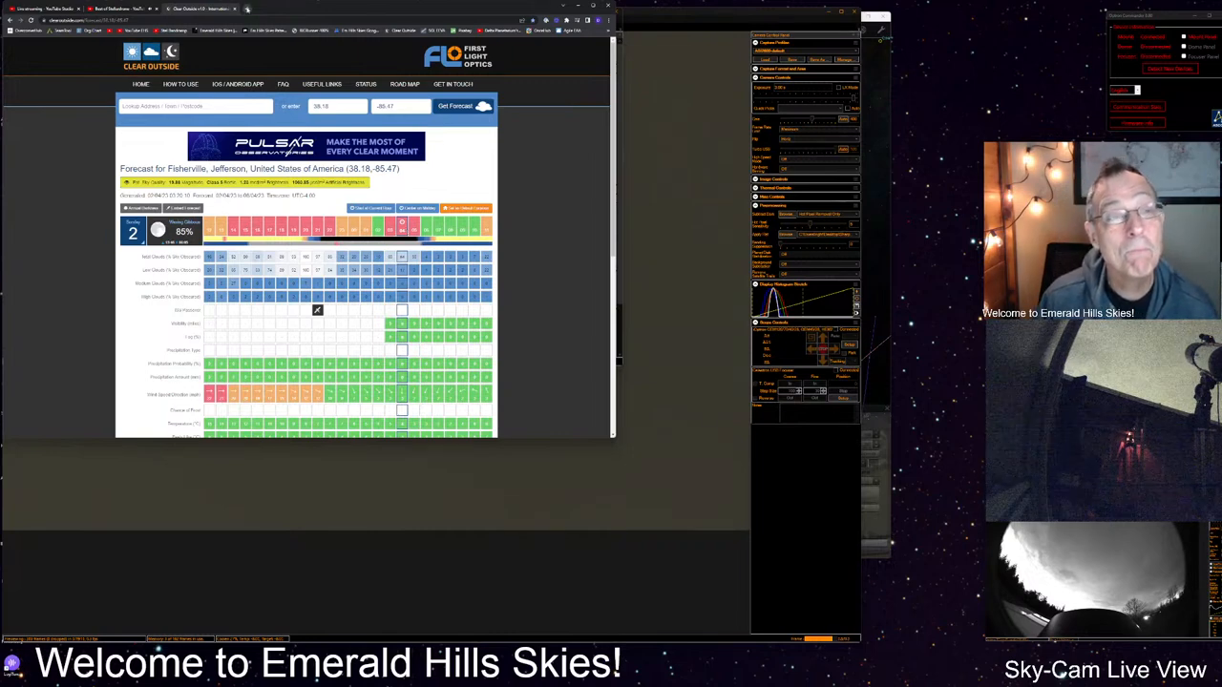
# - Search YouTube for Dr. Teeth and the Electric Mayhem
pyautogui.click(323, 9)
pyautogui.write('dr teeth and the electric mayhem aurora')
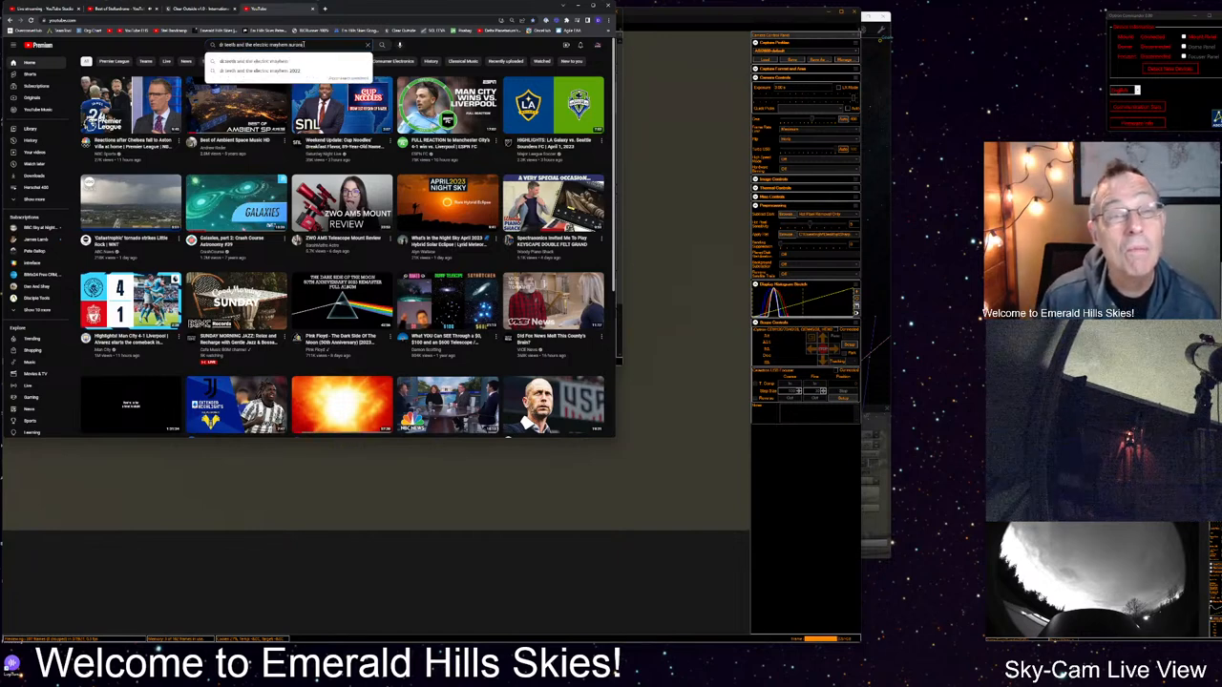
pyautogui.press('Return')
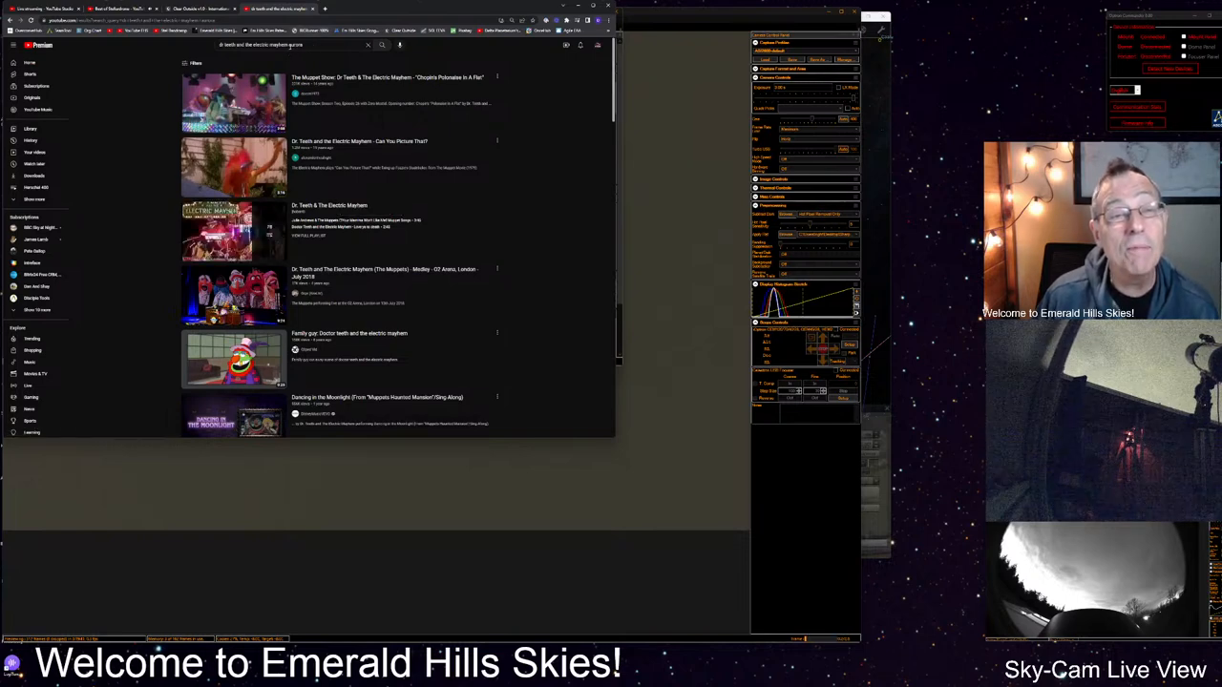
# - Replace the YouTube query with 'aurora borealis dr teeth and the electric mayhem'
pyautogui.click(286, 45)
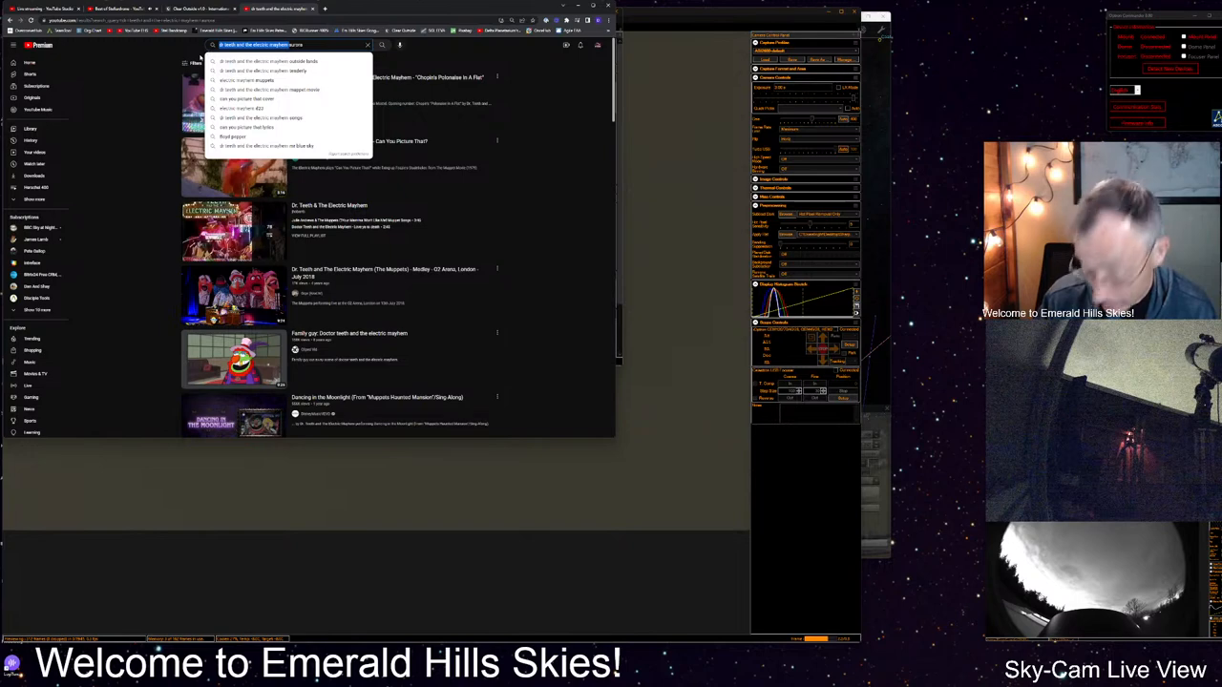
pyautogui.write('aurora borealis')
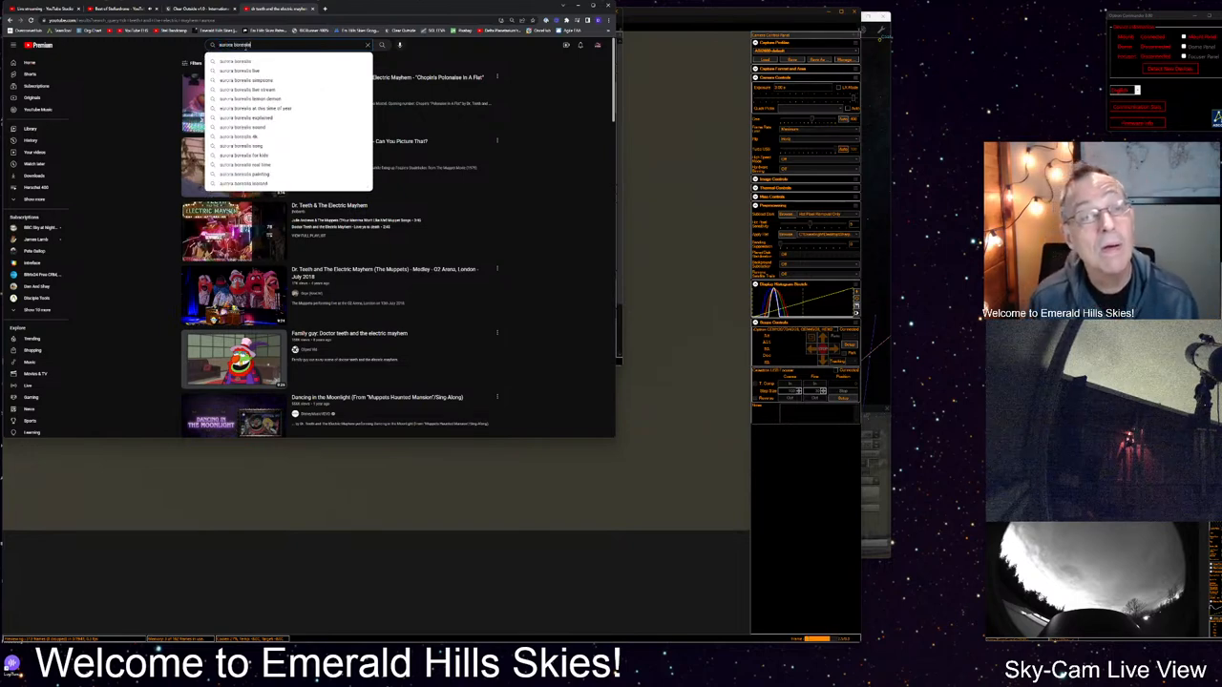
pyautogui.write('dr teeth')
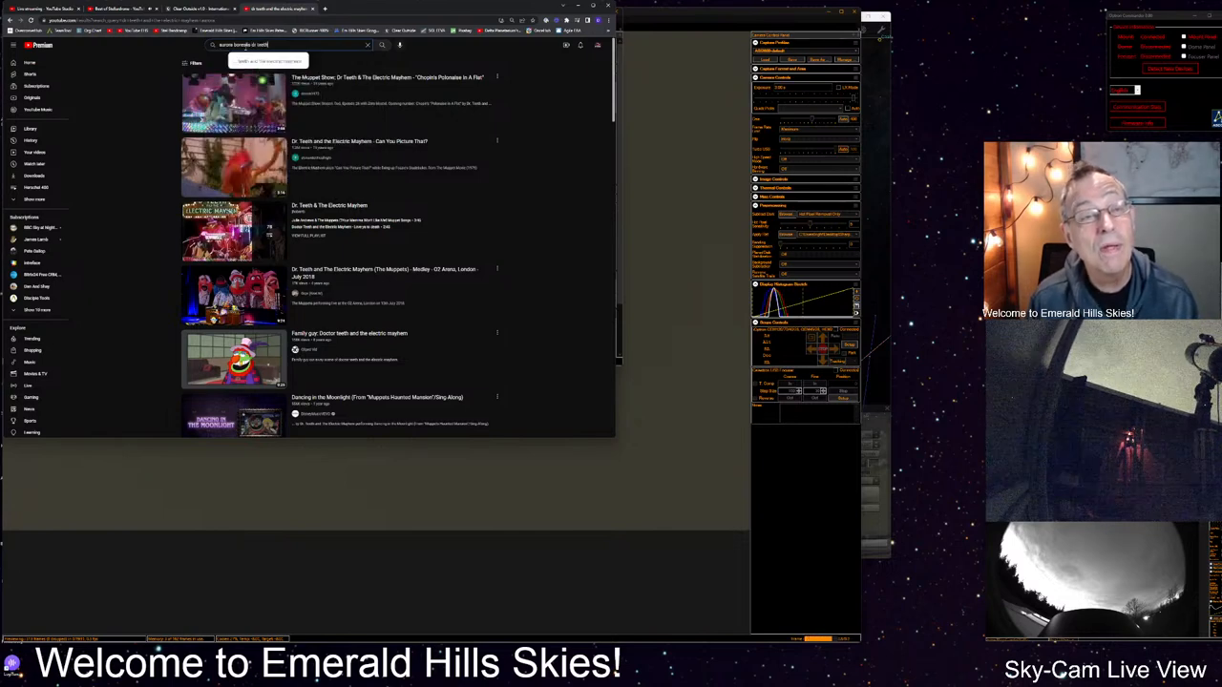
pyautogui.write('& the electric mayhem')
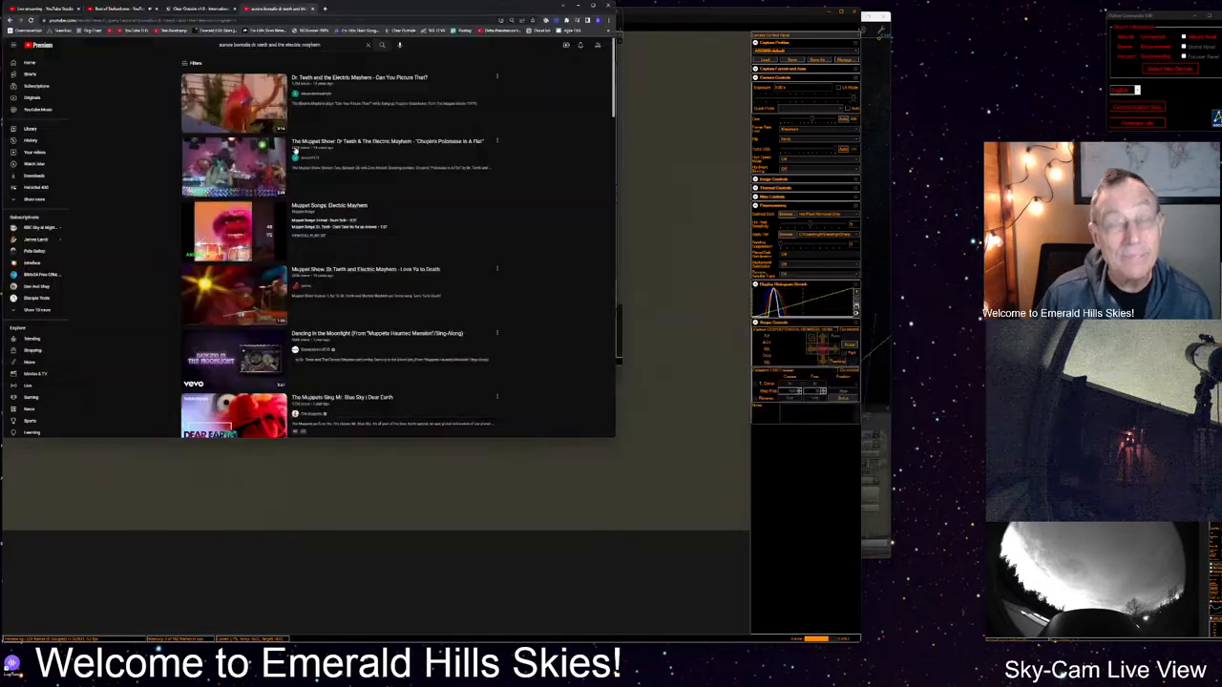
# - Switch to the Clear Outside forecast for Fisherville, Jefferson
pyautogui.click(201, 9)
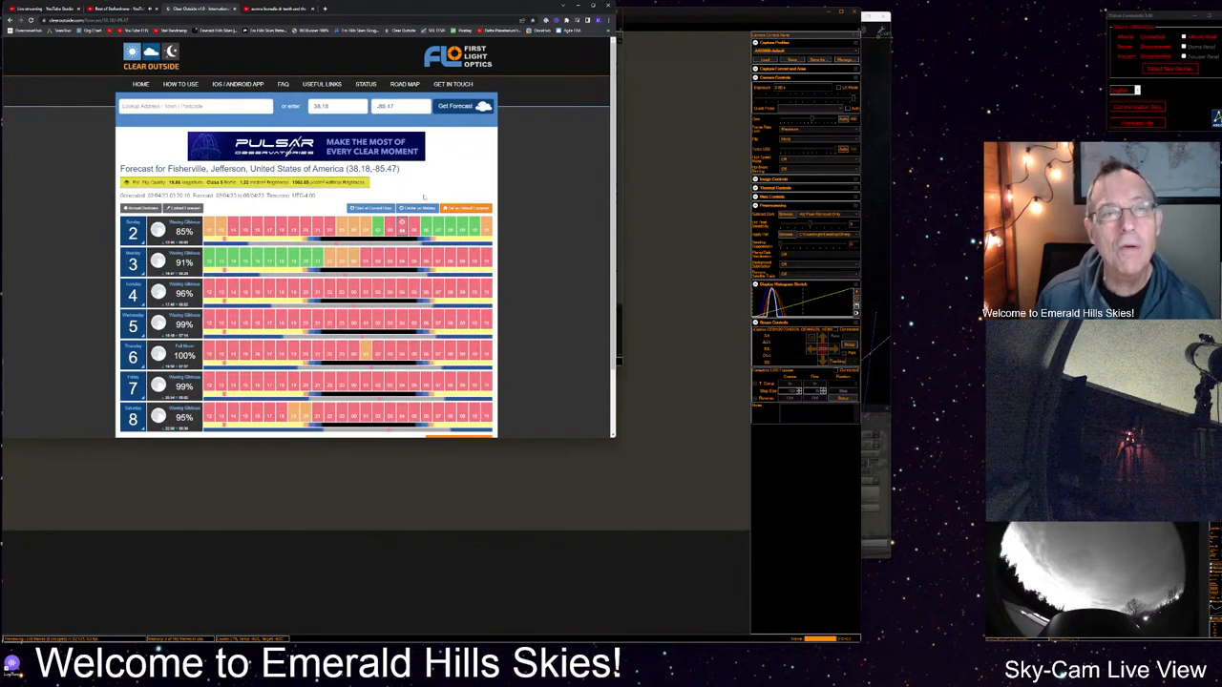
# - Open the Emerald Hills Skies Resources page and scroll down to the Herschel 400 sheet
pyautogui.click(277, 9)
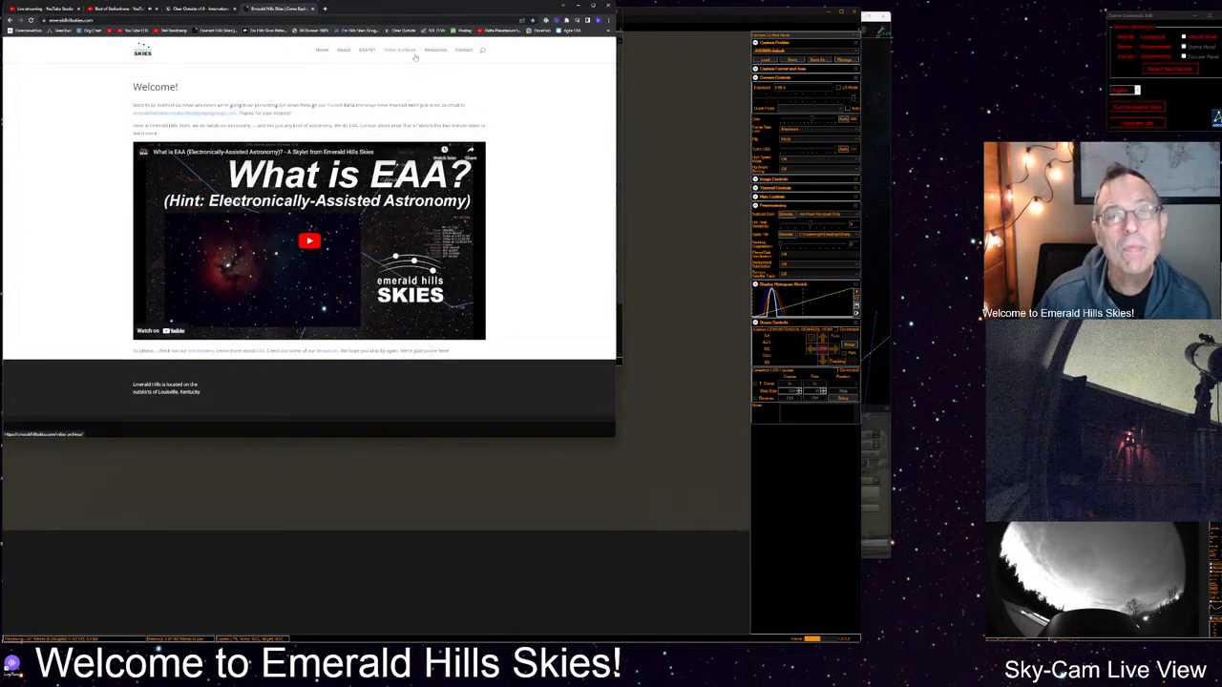
pyautogui.click(432, 50)
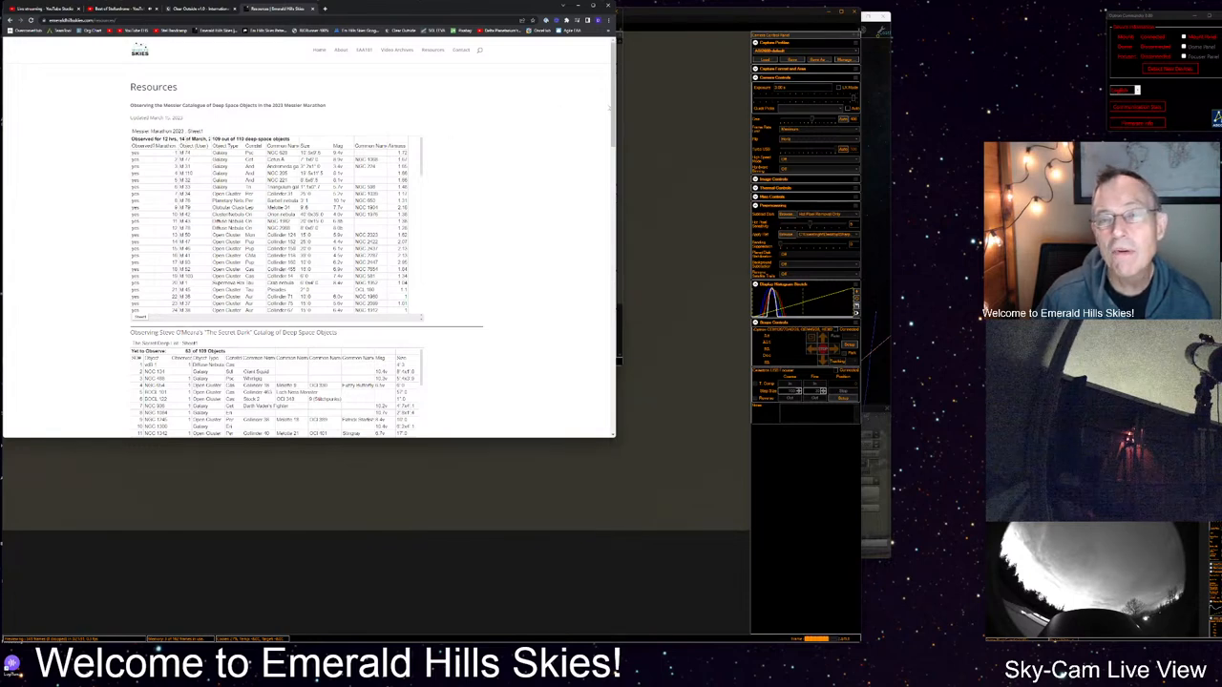
pyautogui.scroll(-3)
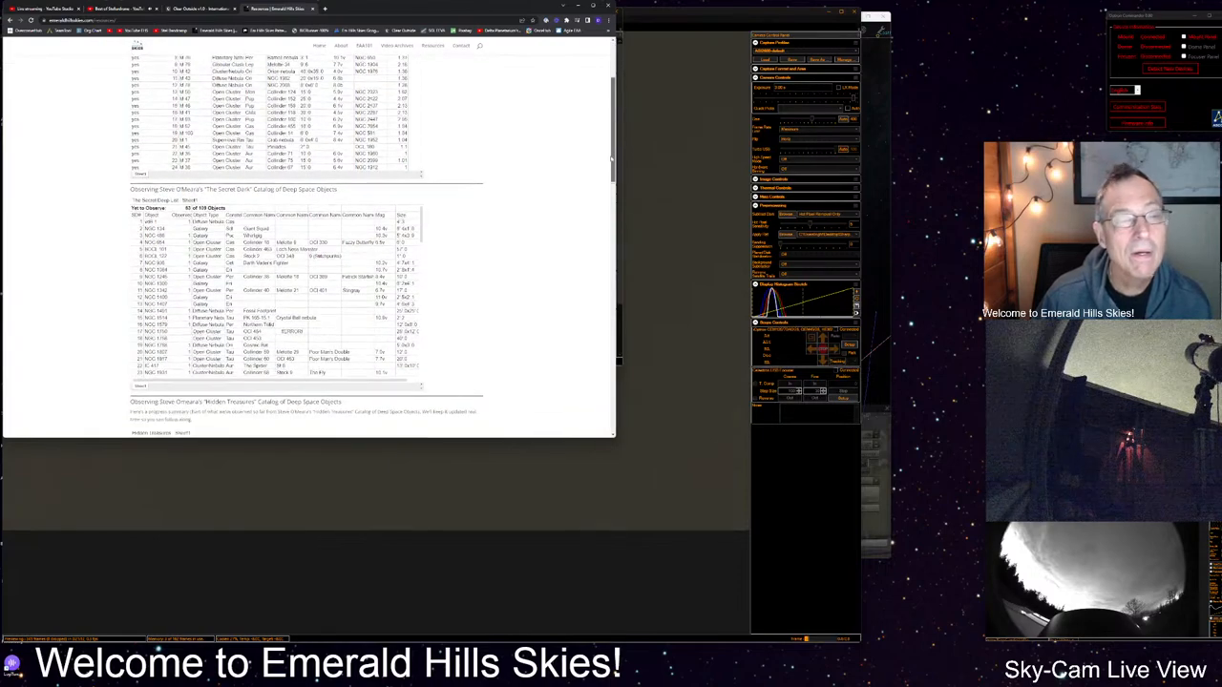
pyautogui.scroll(-3)
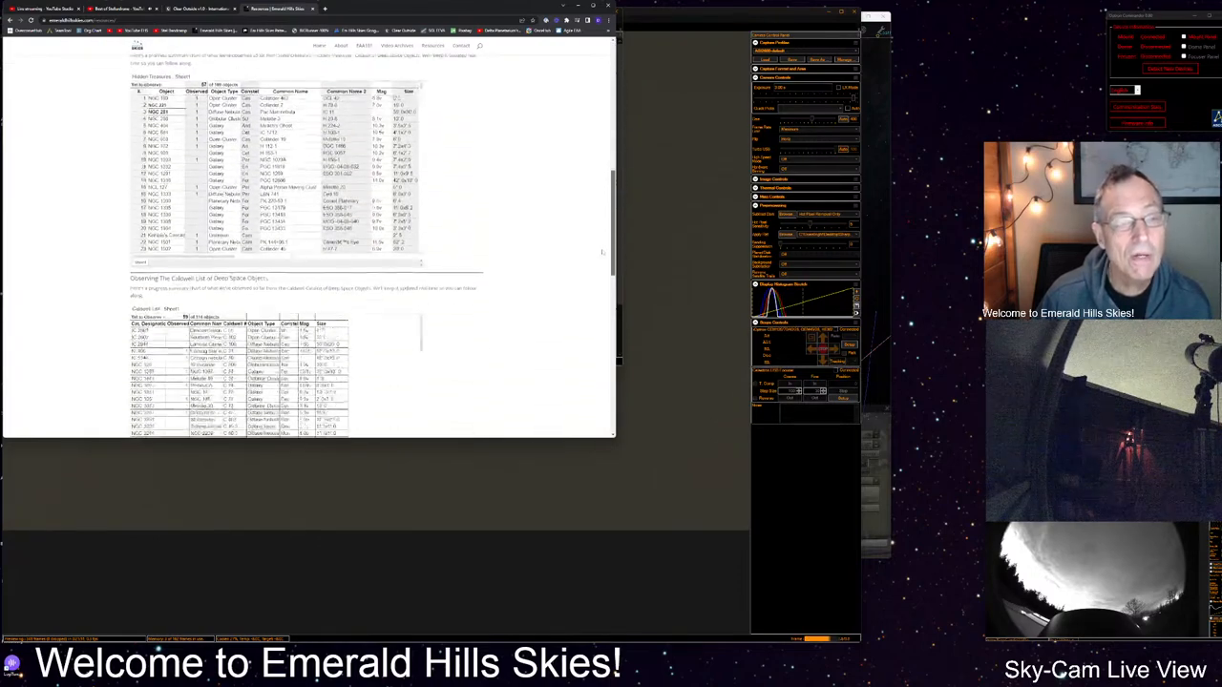
pyautogui.scroll(-3)
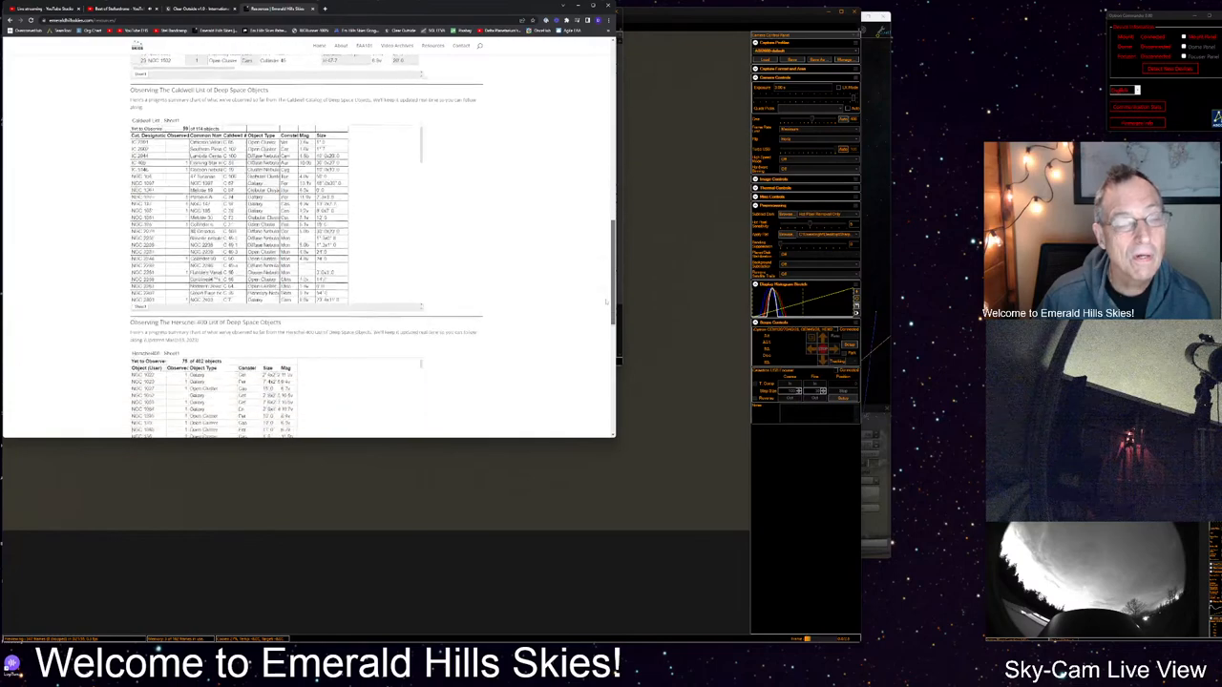
pyautogui.scroll(-3)
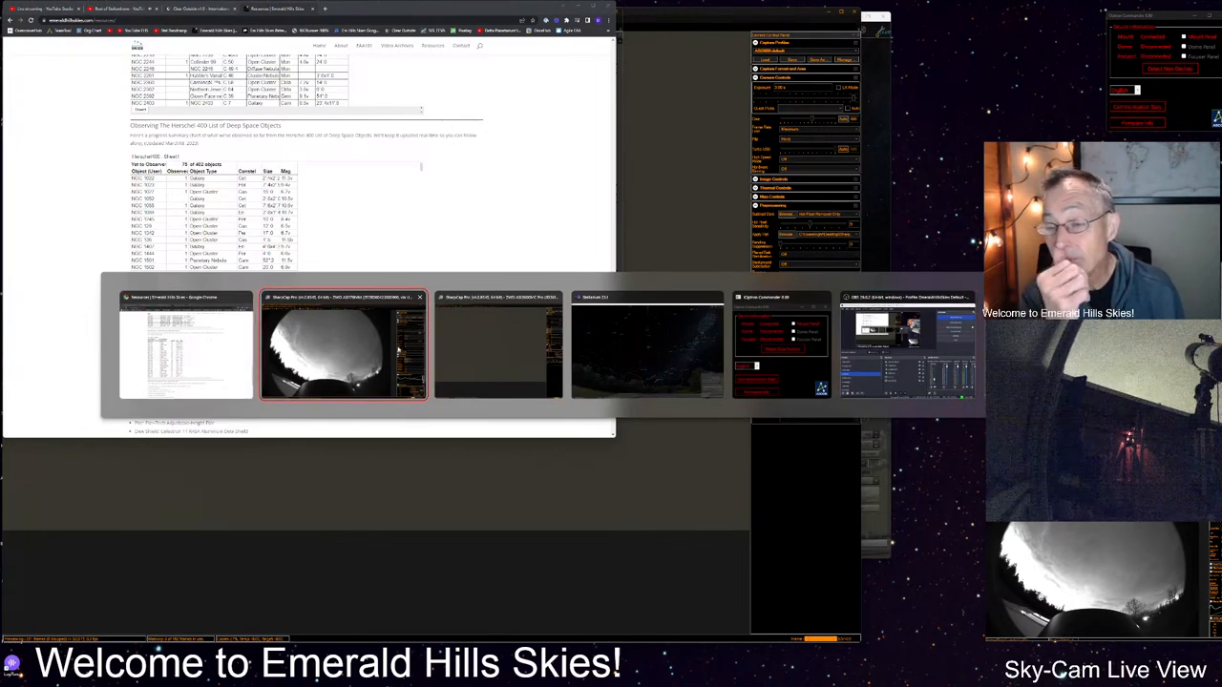
# - Bring Deep Sky Planner 8's NGC galaxy report forward and open its File menu
pyautogui.click(498, 345)
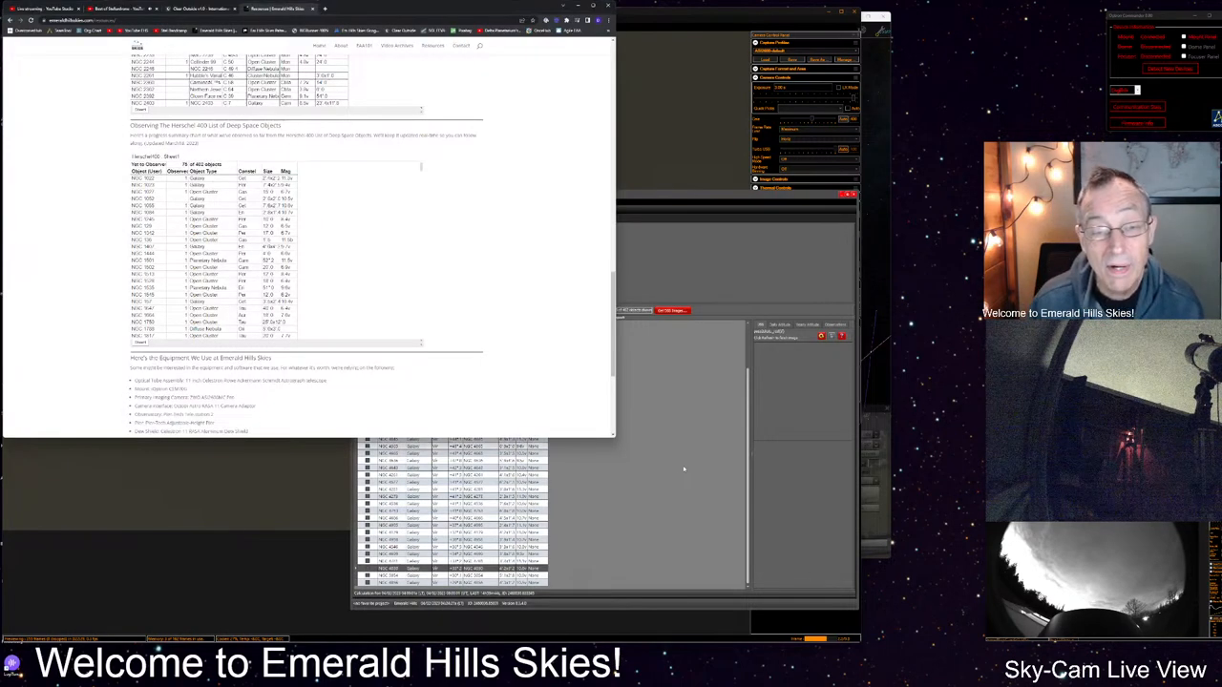
pyautogui.moveTo(642, 245)
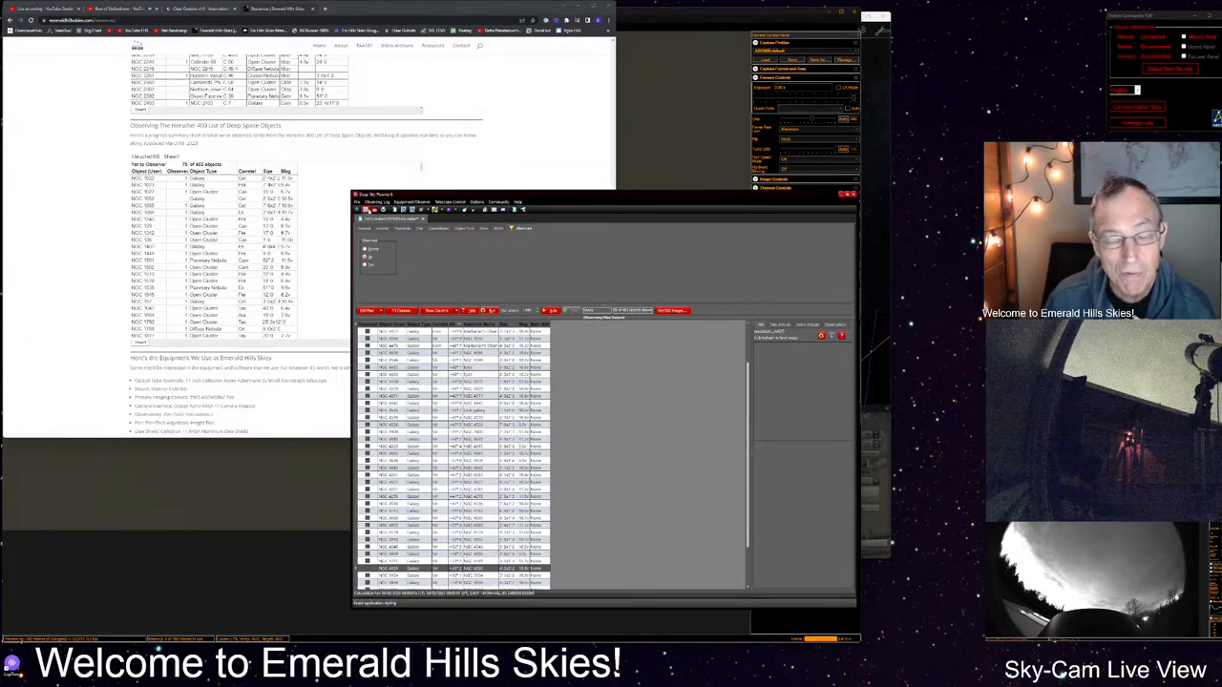
pyautogui.click(360, 202)
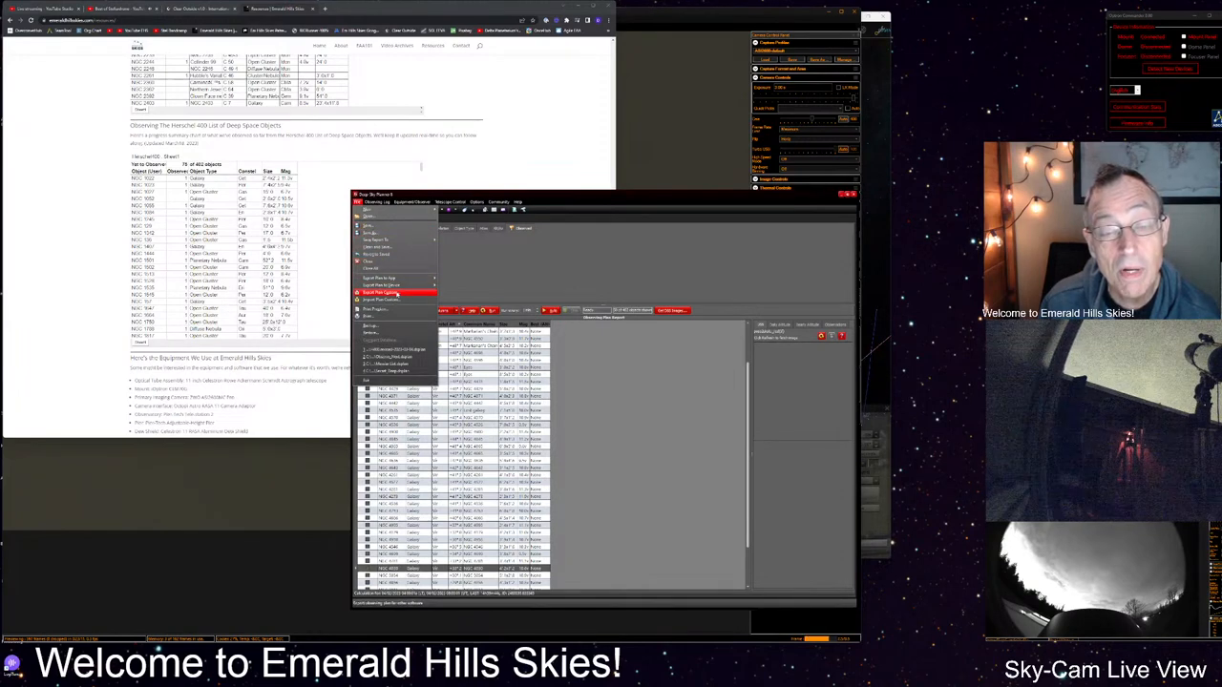
# - Browse Deep Sky Planner's File and equipment/observer menus
pyautogui.click(381, 292)
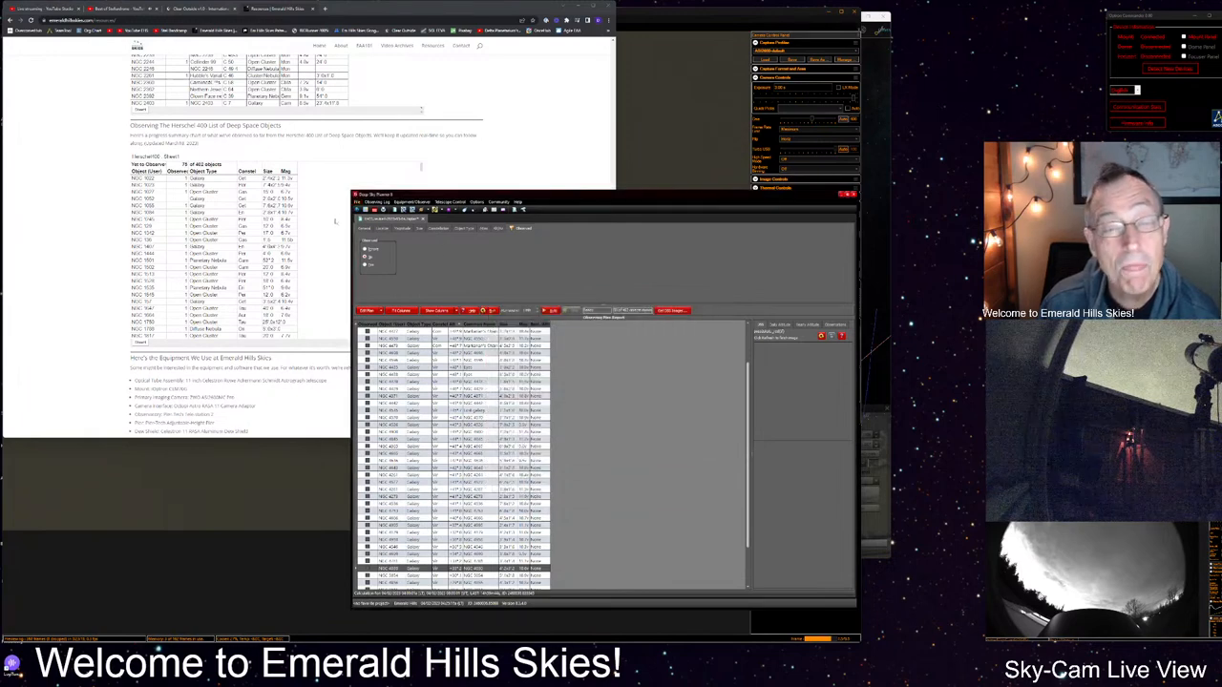
pyautogui.click(361, 201)
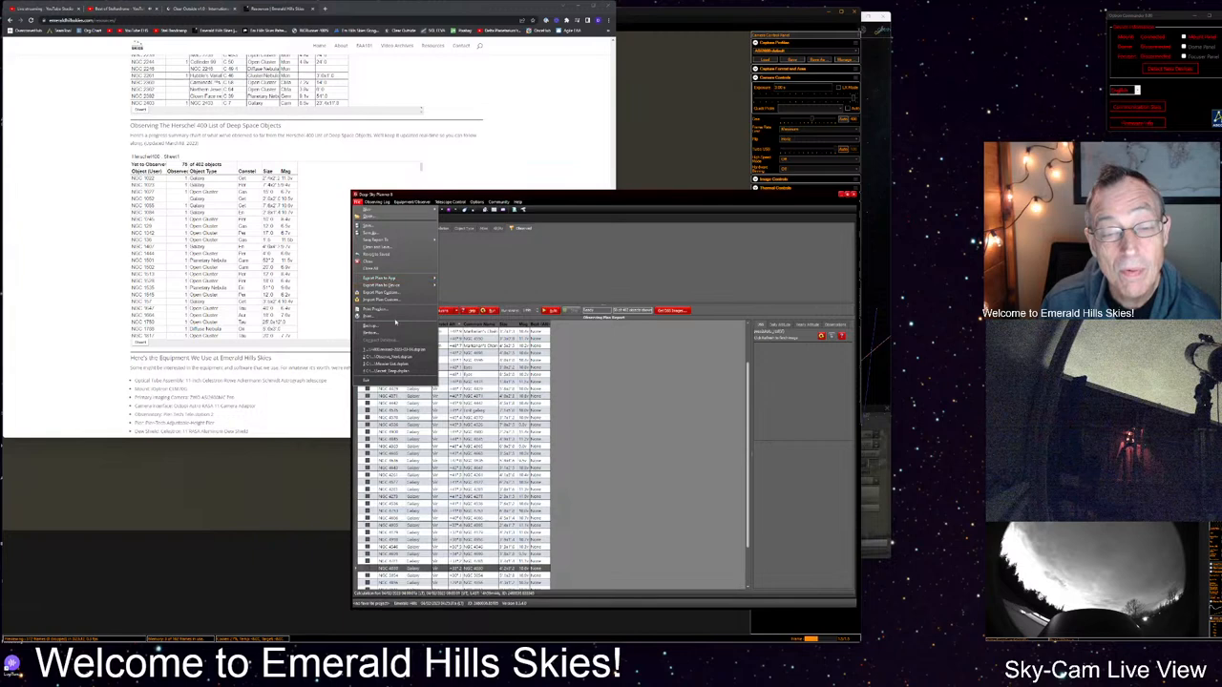
pyautogui.moveTo(391, 316)
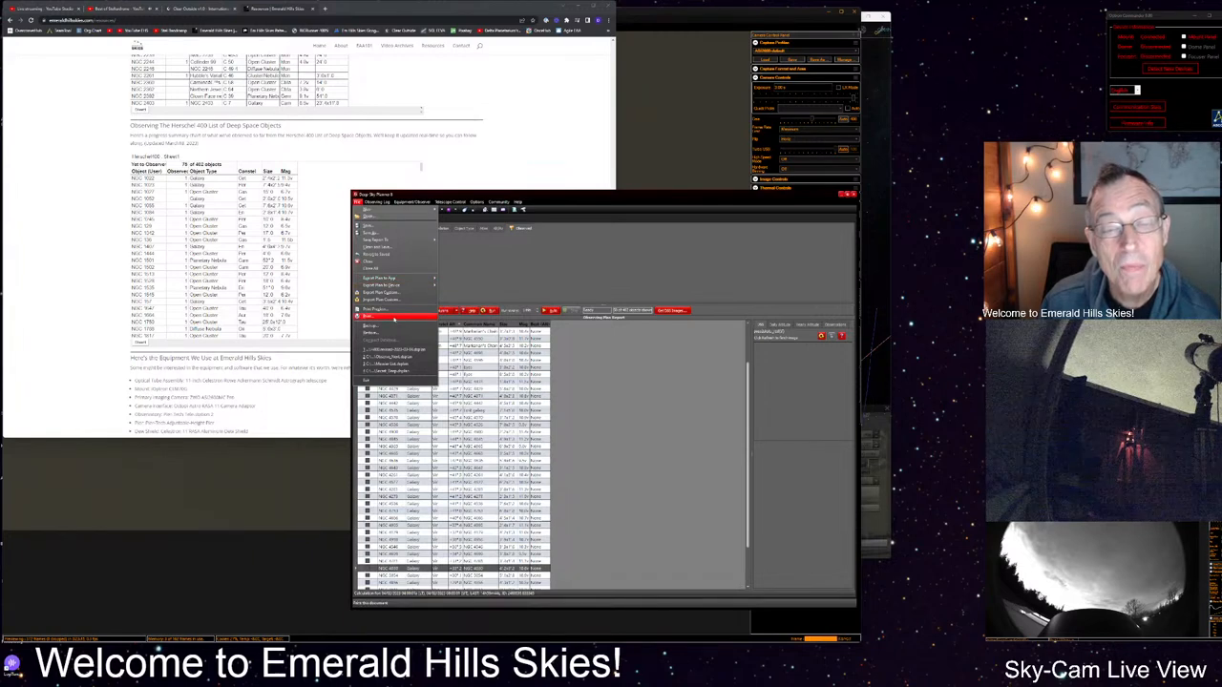
pyautogui.click(413, 201)
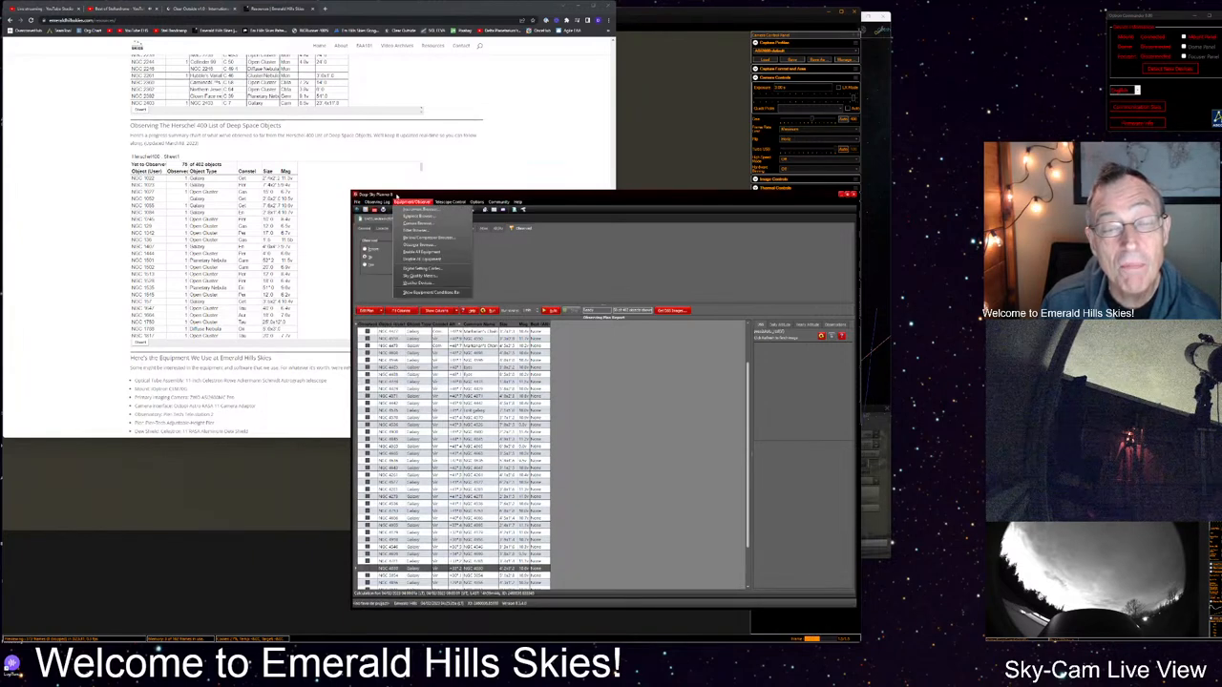
pyautogui.click(363, 202)
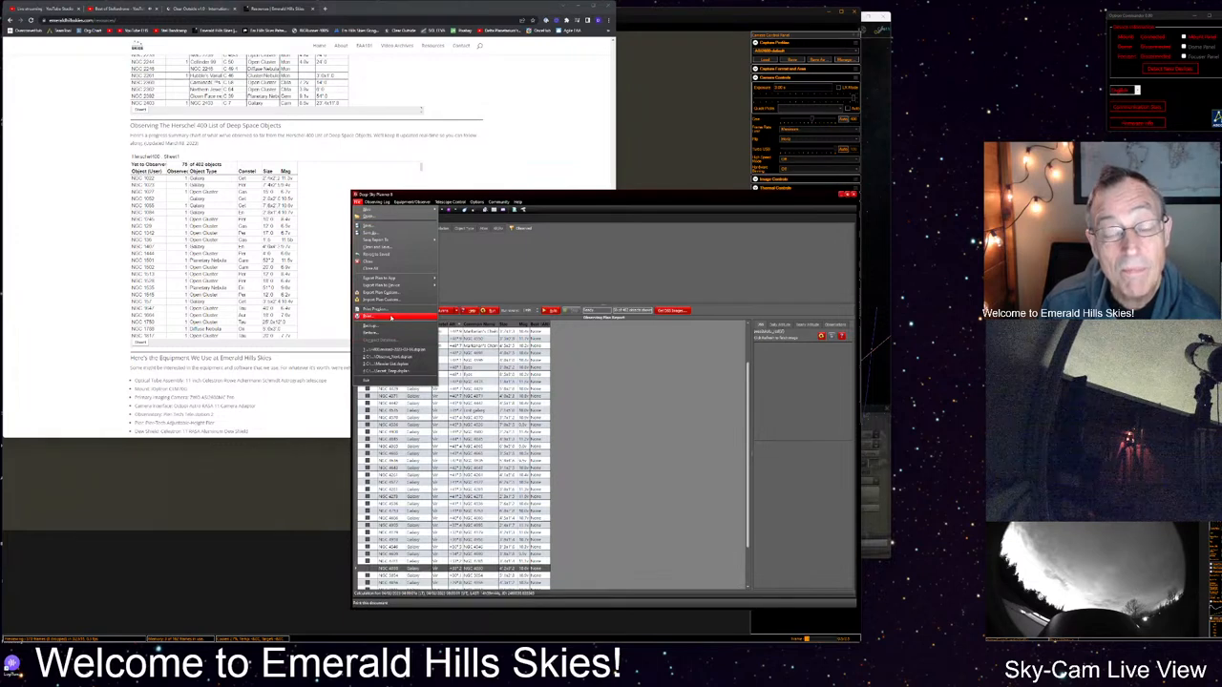
pyautogui.click(370, 315)
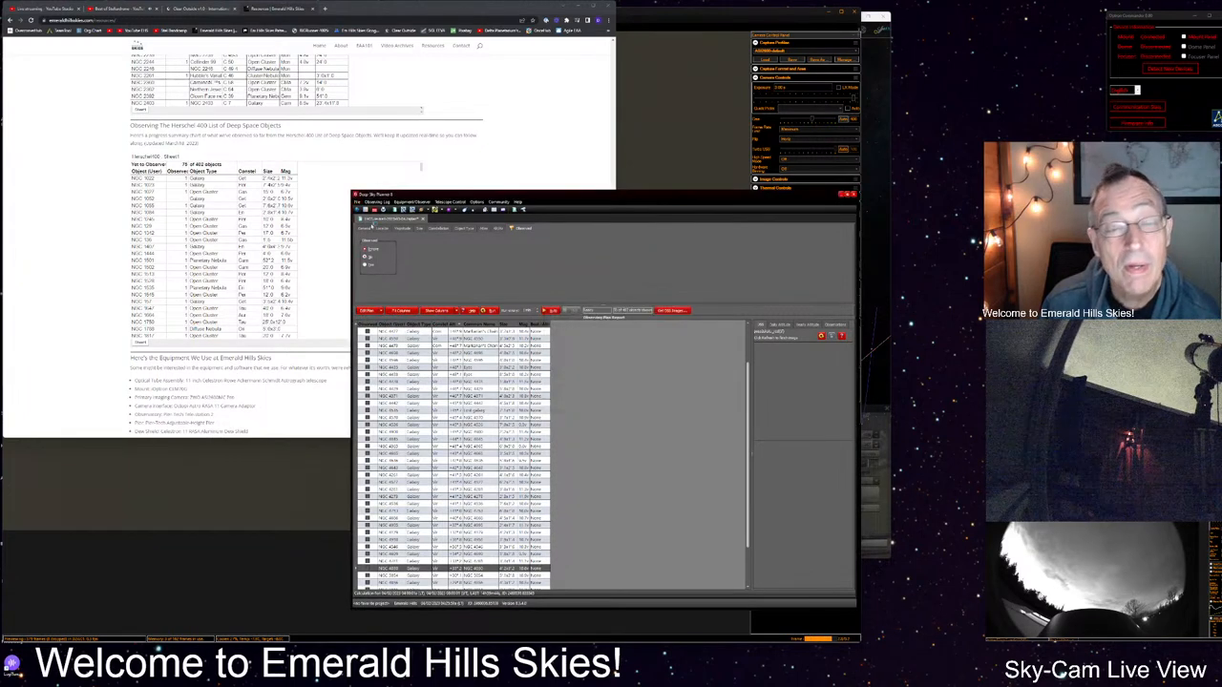
# - Export the observing plan report to the Export folder
pyautogui.click(366, 202)
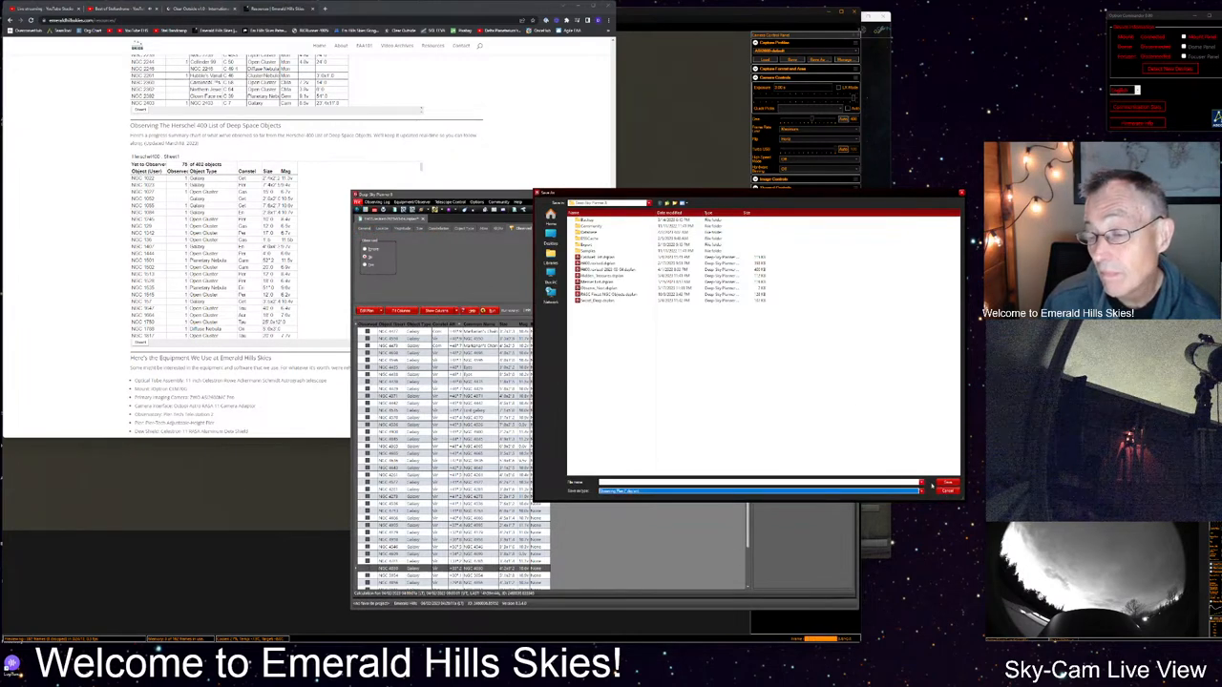
pyautogui.click(946, 482)
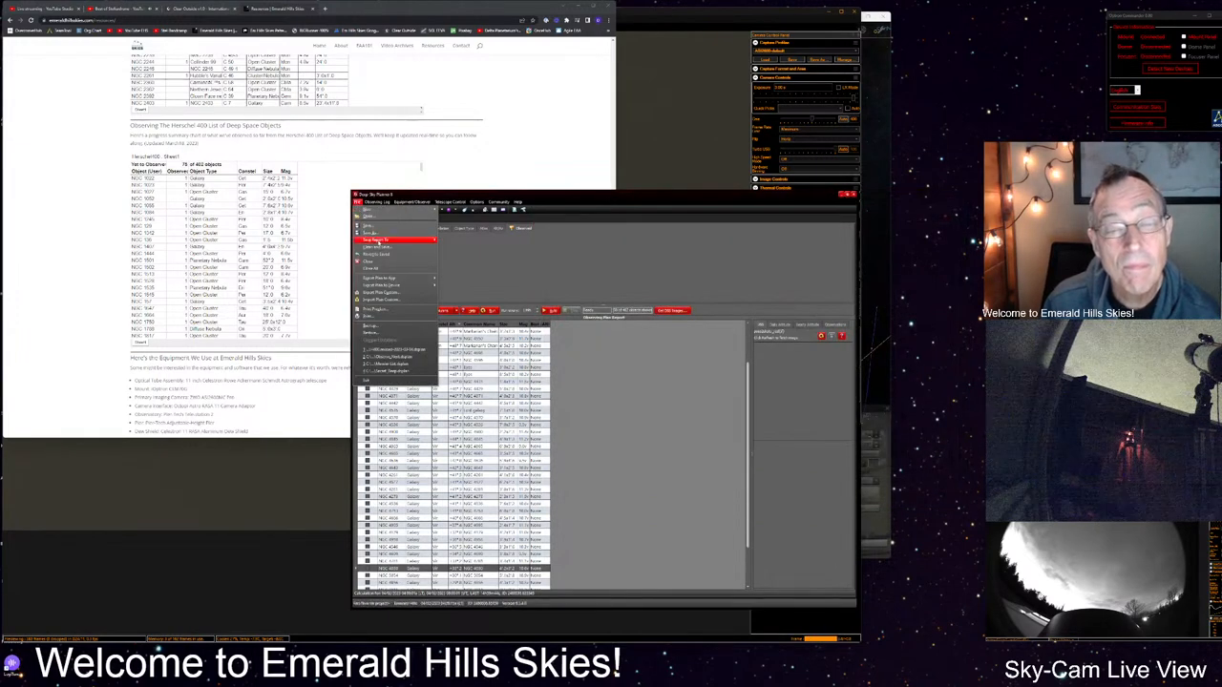
pyautogui.click(372, 240)
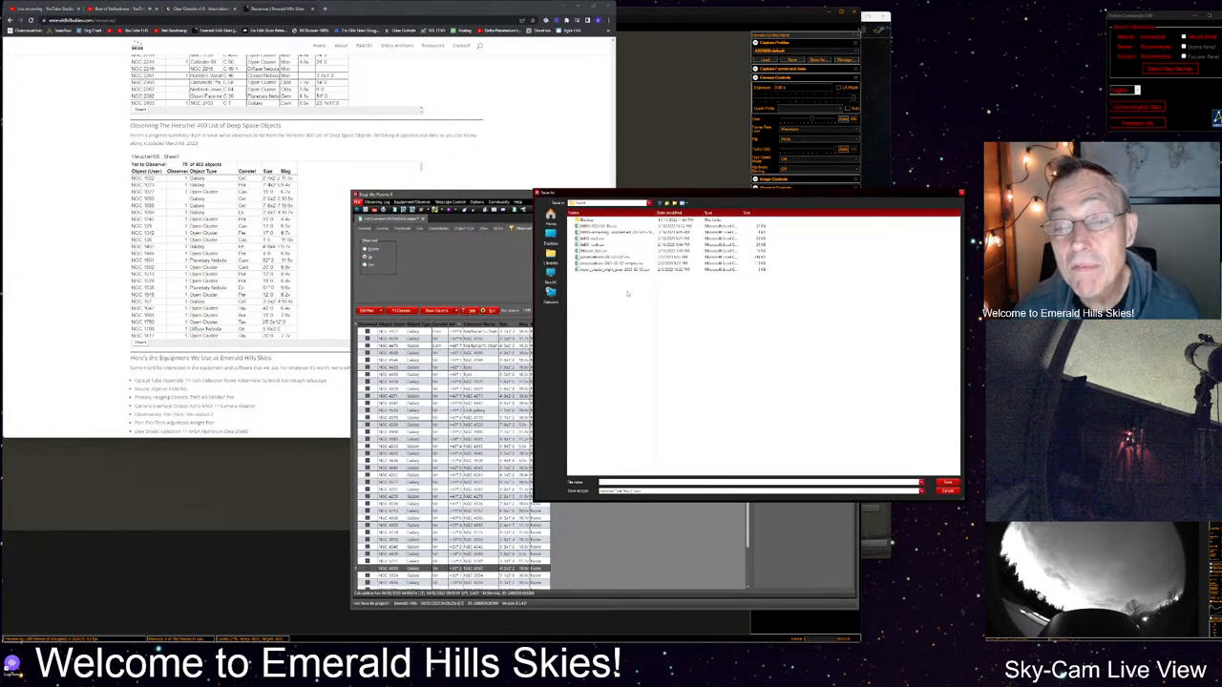
pyautogui.click(630, 258)
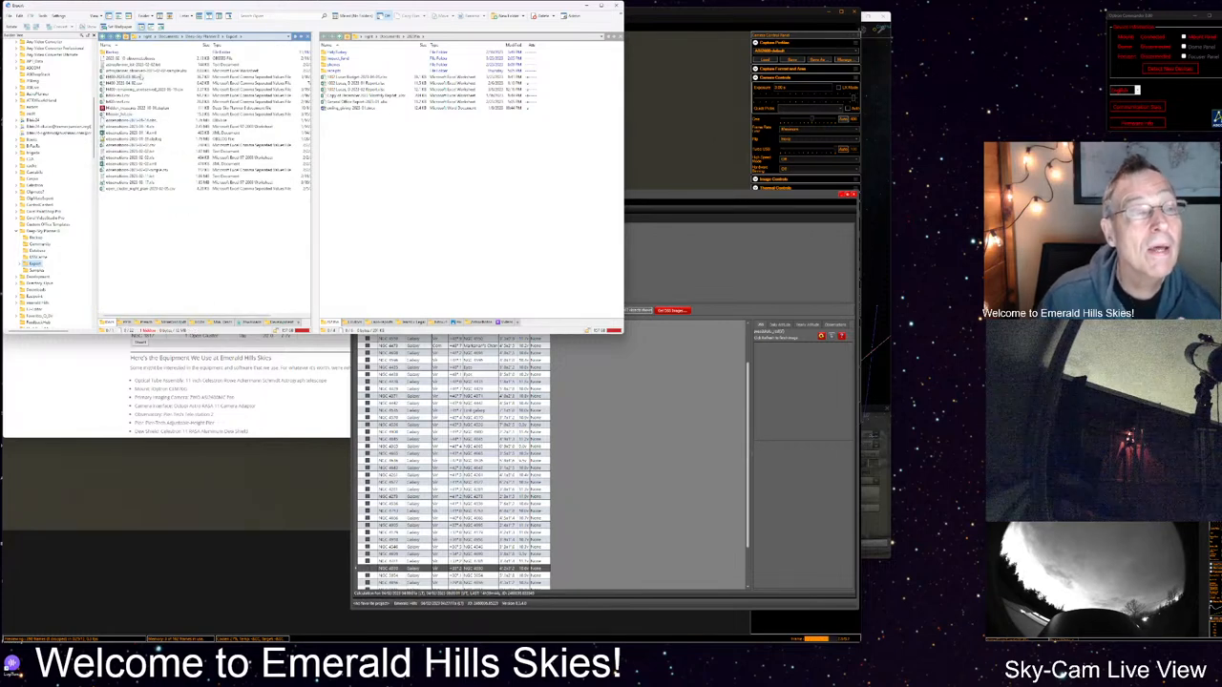
# - Open the exported H400 observing list file in Excel
pyautogui.click(134, 83)
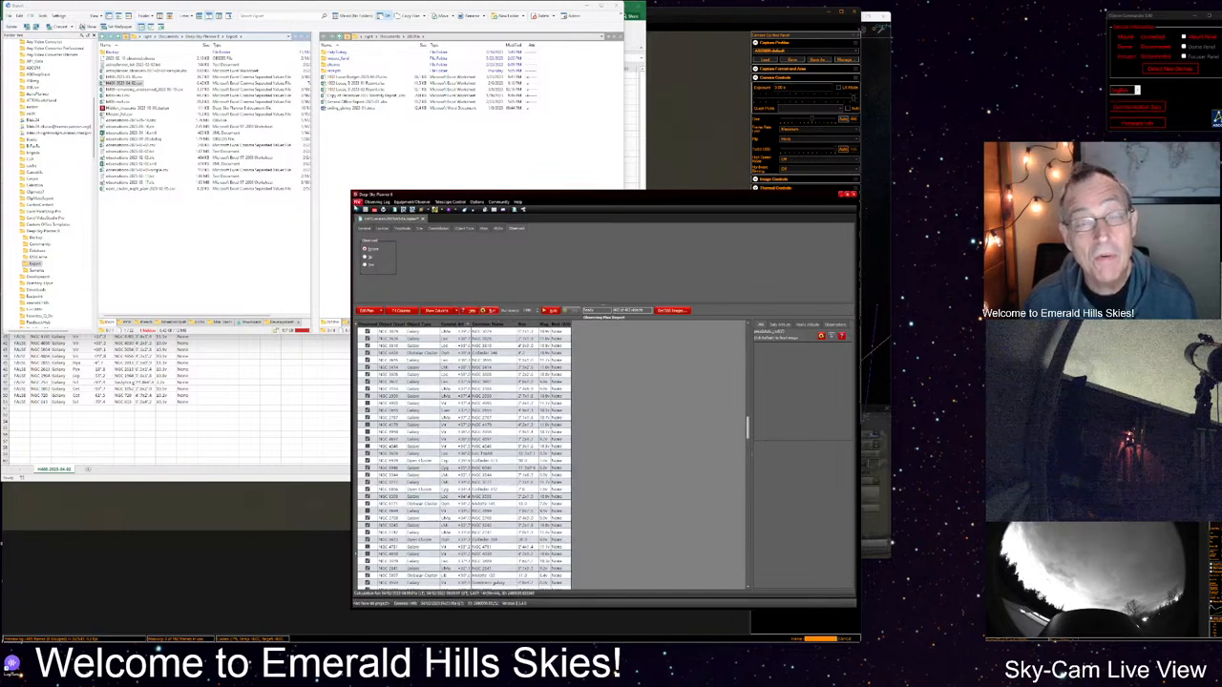
# - Export the Herschel 400 observing list again from Deep Sky Planner's File menu
pyautogui.click(366, 202)
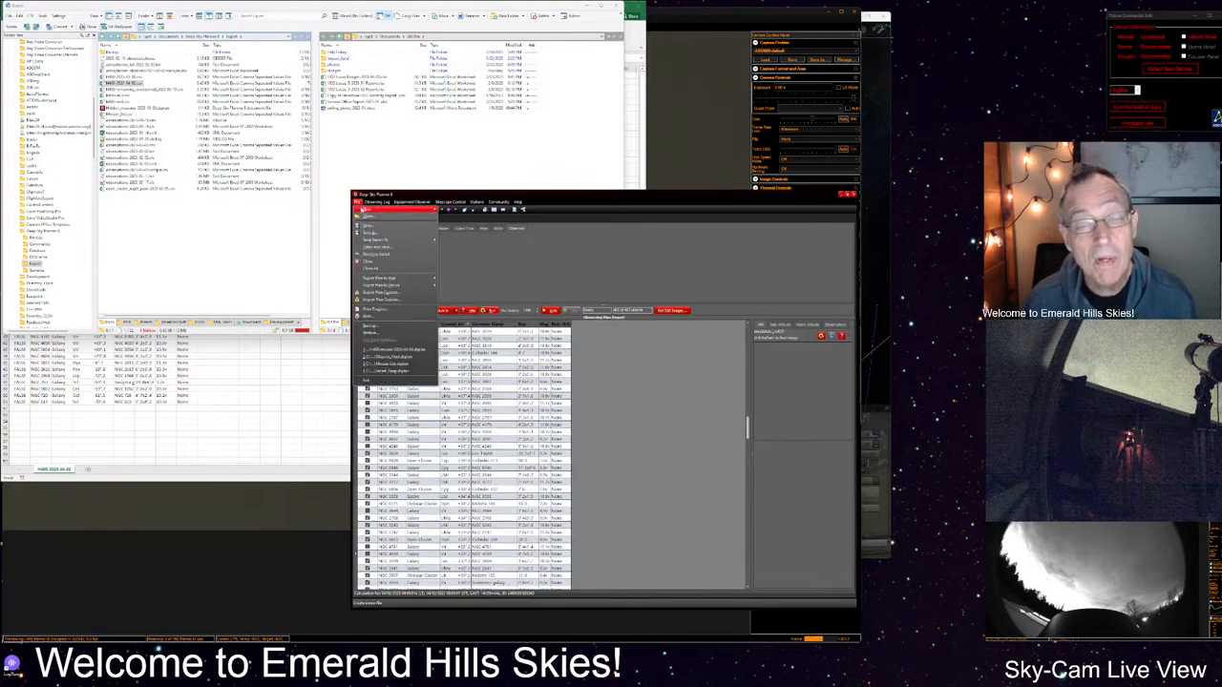
pyautogui.click(377, 239)
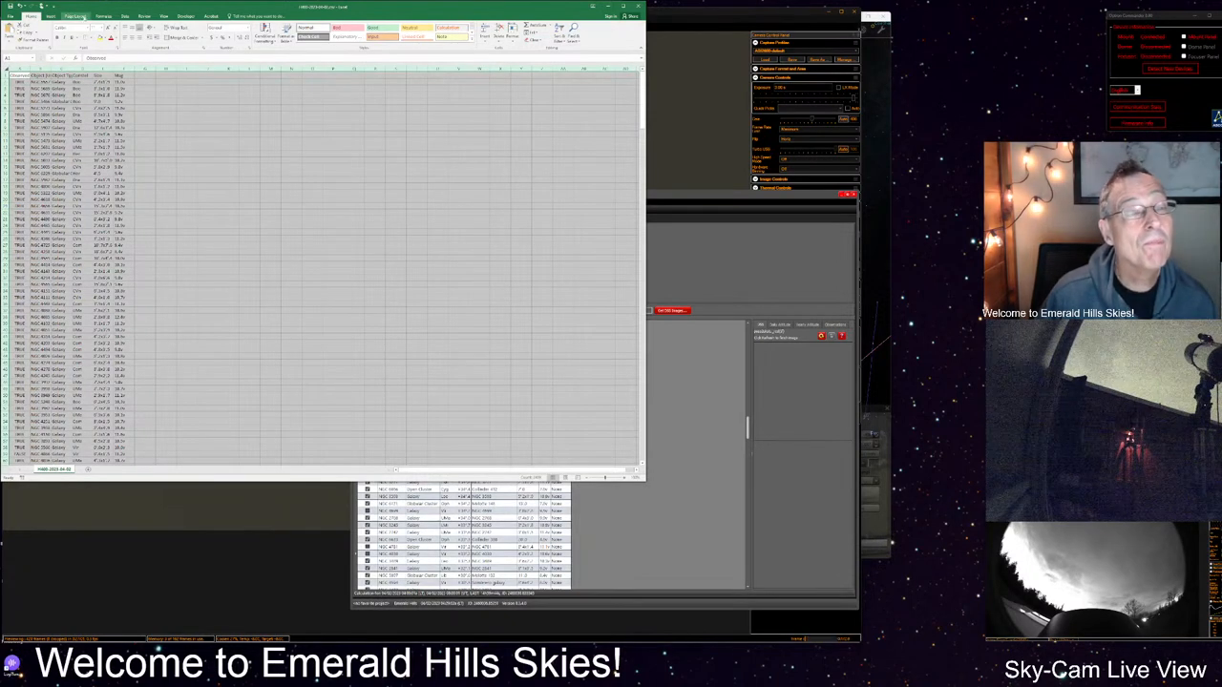
# - Sort the H400 list rows by the Object column
pyautogui.click(125, 16)
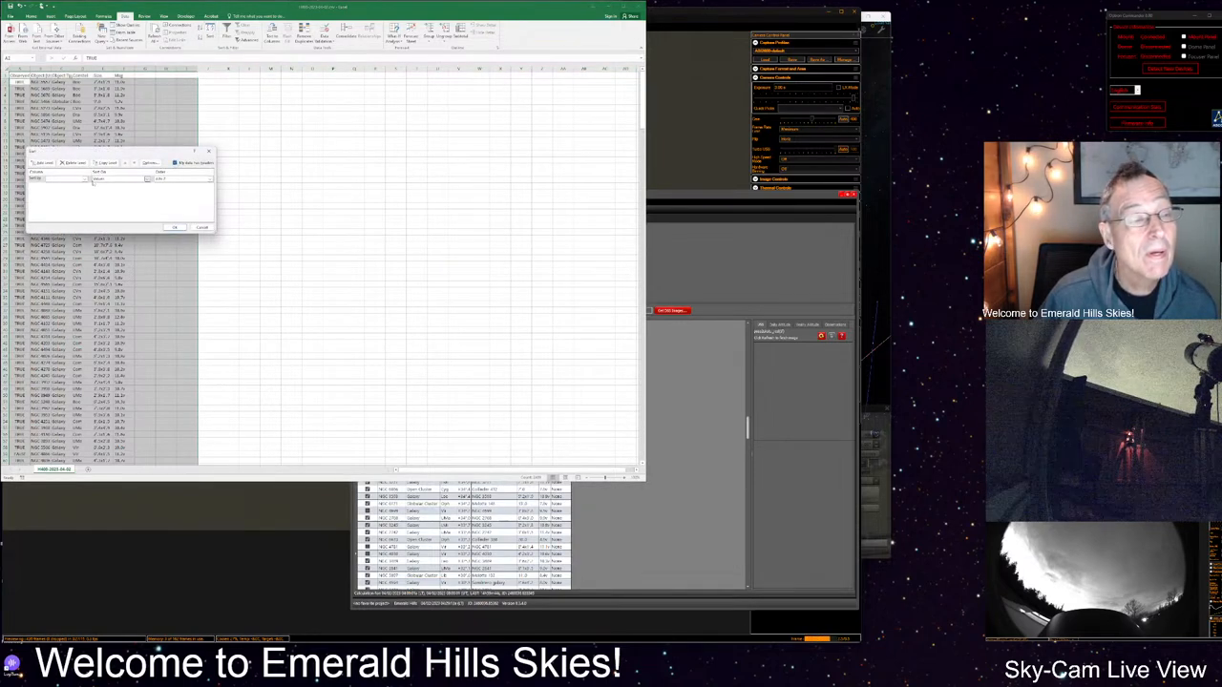
pyautogui.click(86, 179)
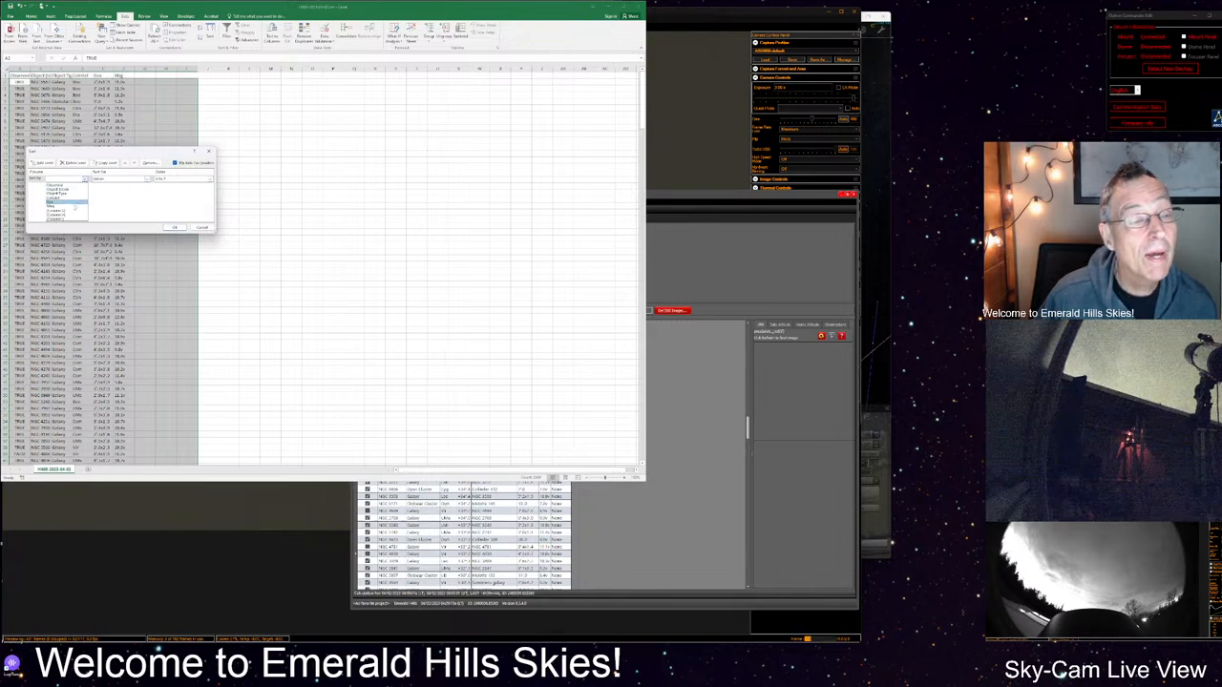
pyautogui.click(62, 189)
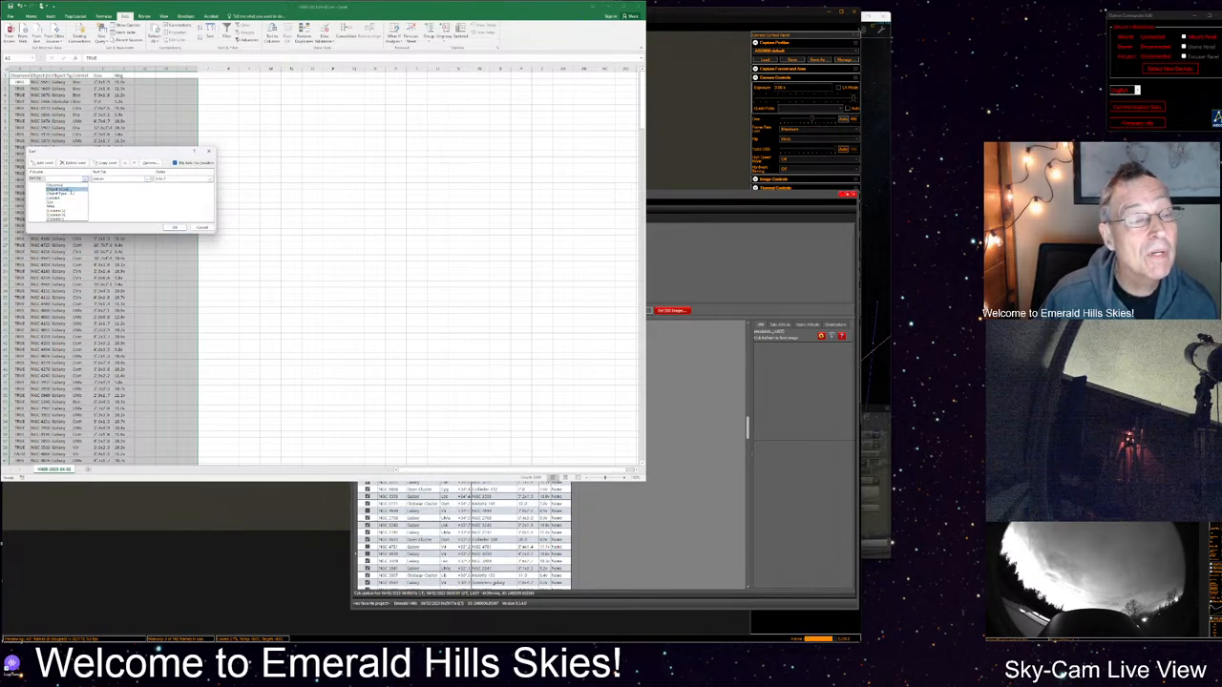
pyautogui.click(60, 188)
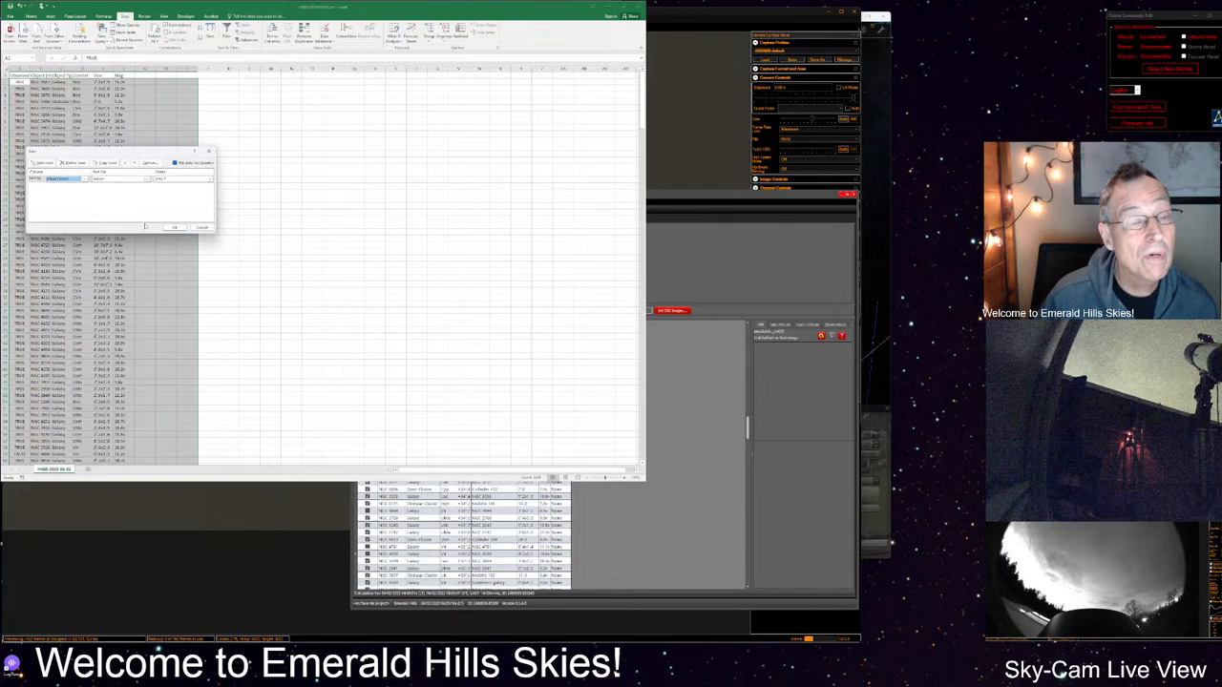
pyautogui.click(173, 227)
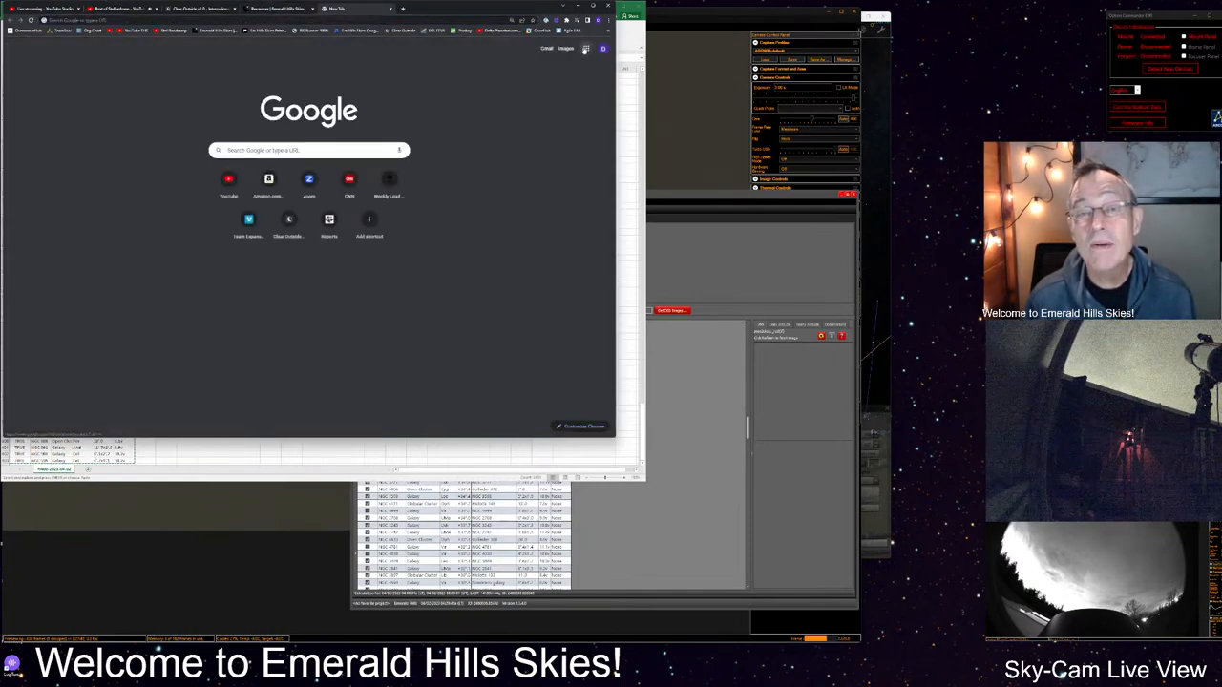
# - Open the Herschel400 spreadsheet from the Google Sheets home page
pyautogui.click(586, 48)
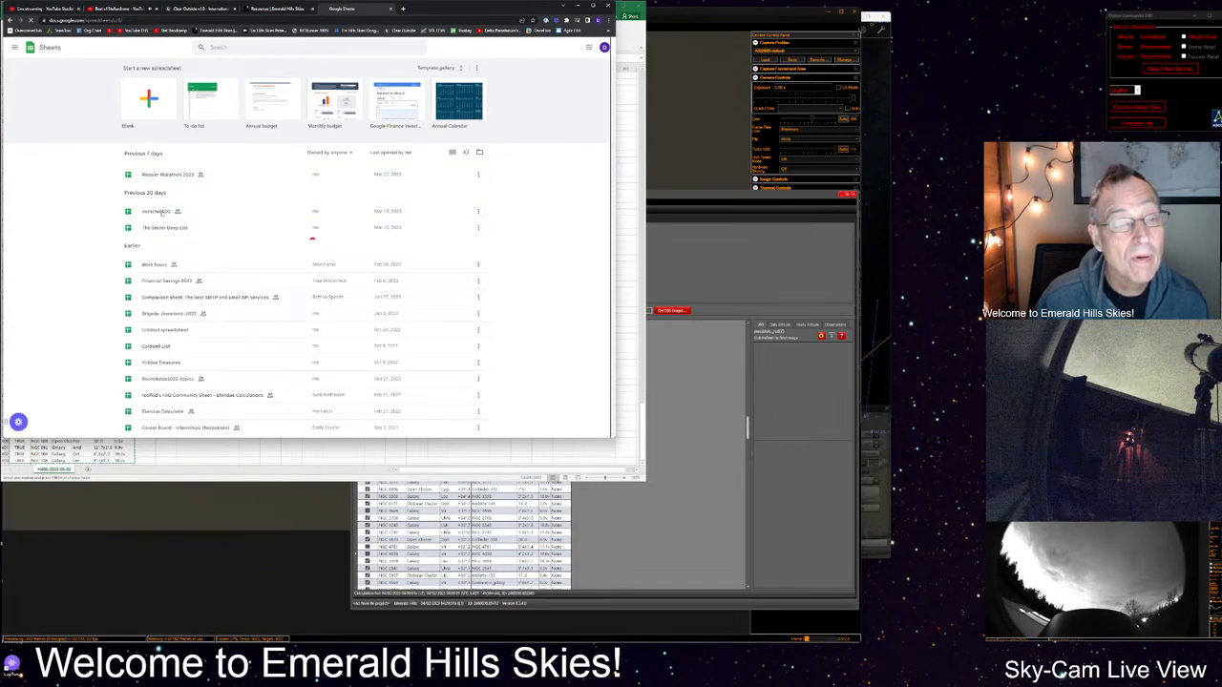
pyautogui.click(163, 210)
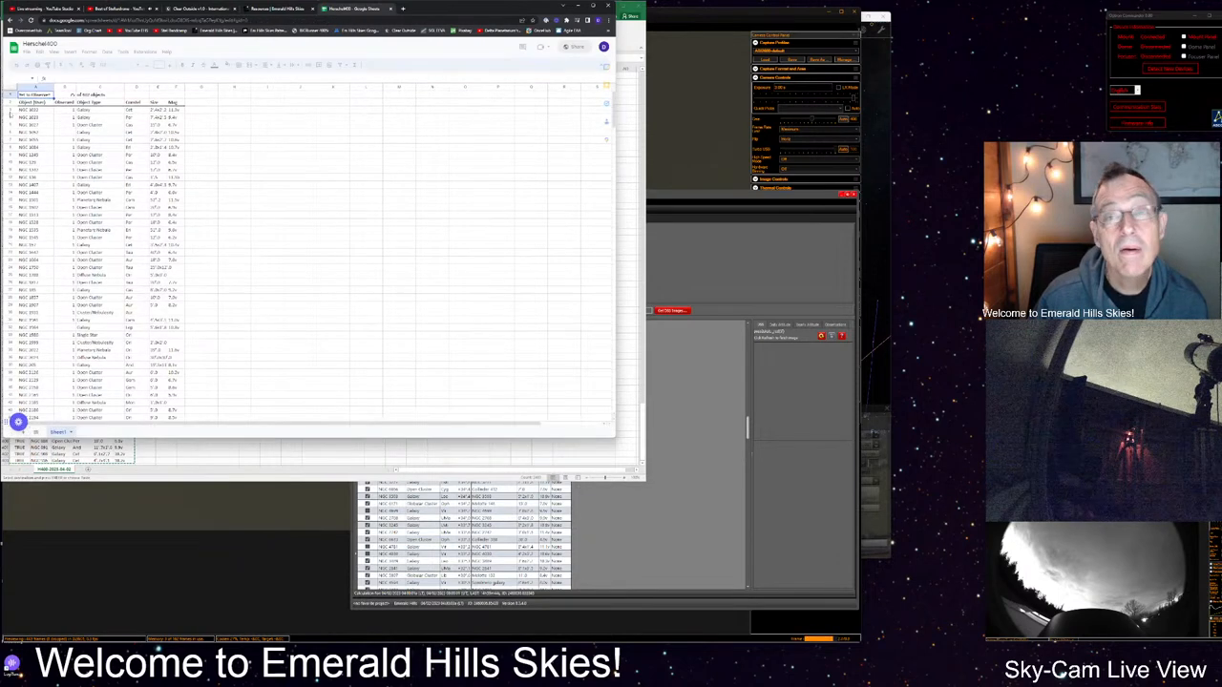
pyautogui.click(28, 109)
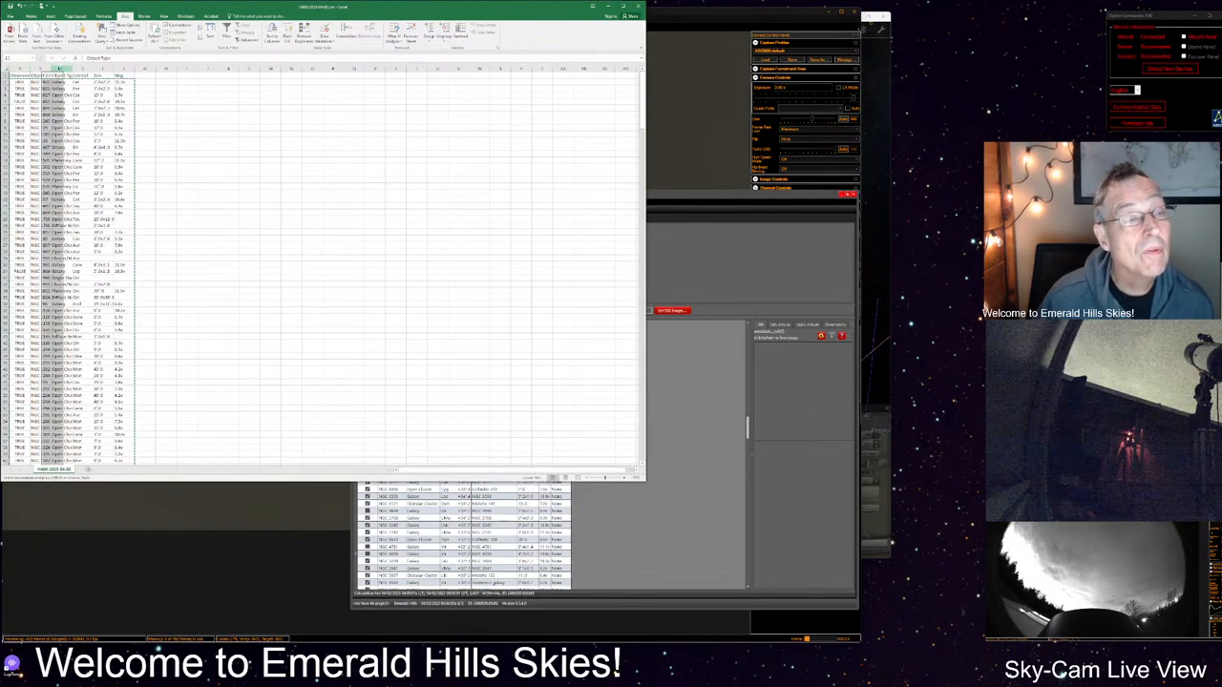
# - Bring up the Object column's context menu to move it before Observed
pyautogui.rightClick(58, 86)
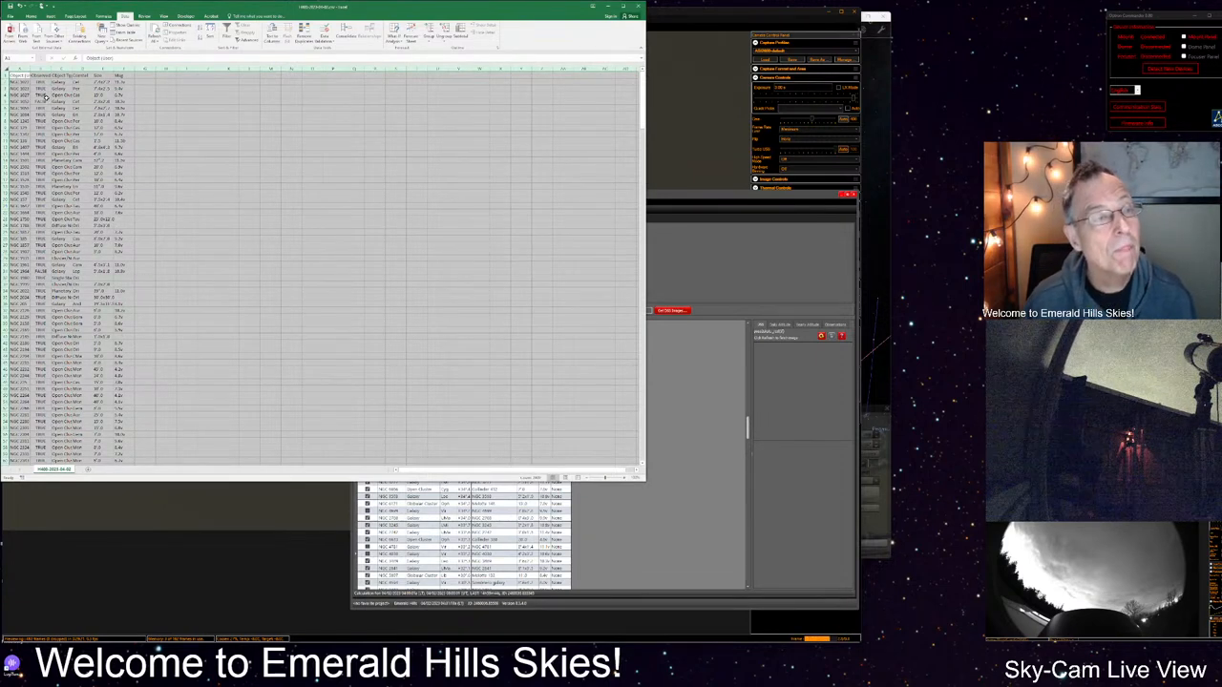
# - Replace all TRUE and then all FALSE values in the Observed column with Find and Replace
pyautogui.press('ctrl+h')
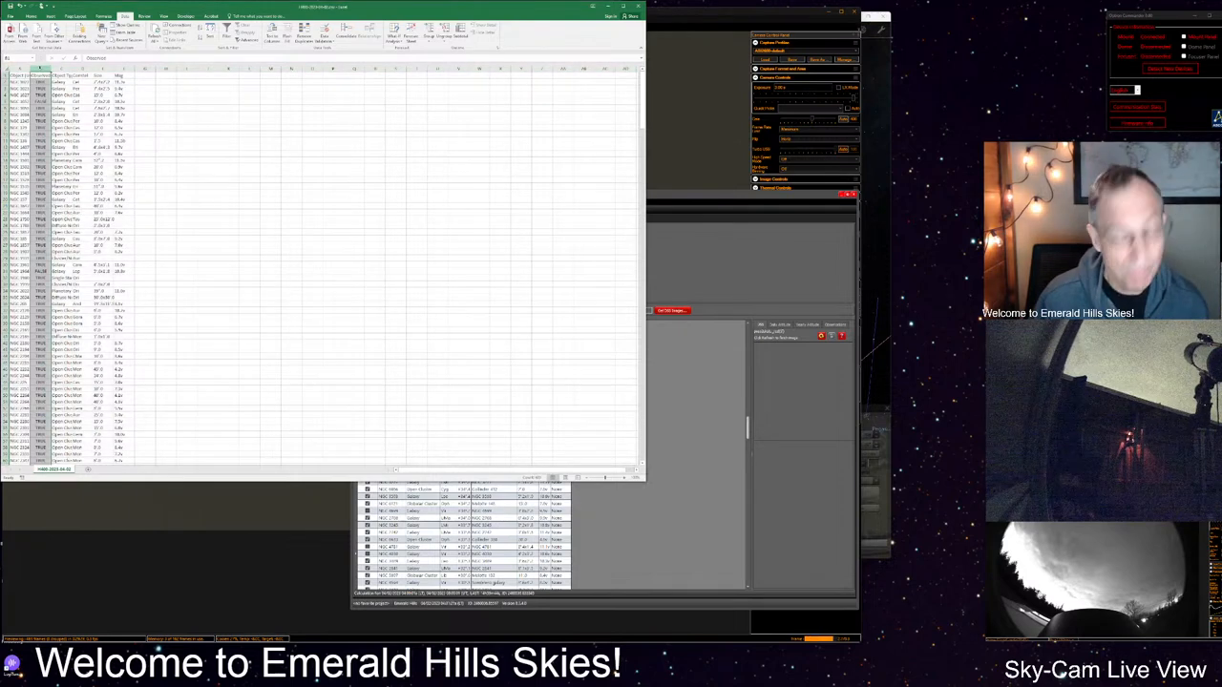
pyautogui.press('ctrl+h')
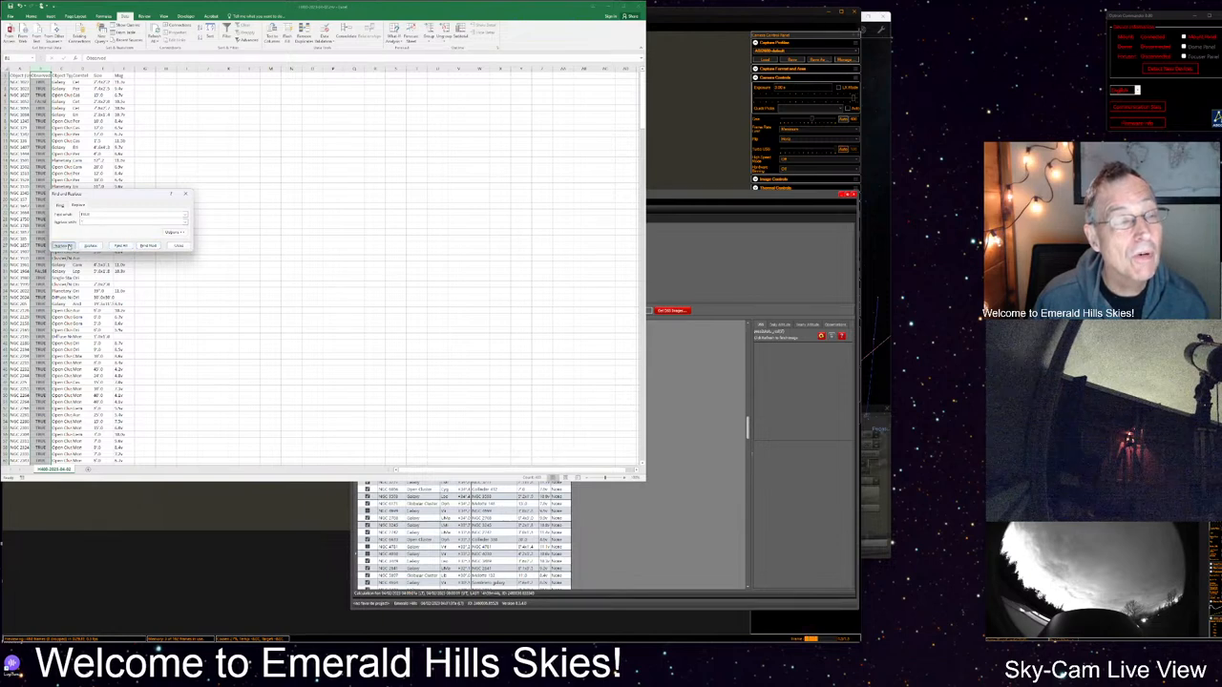
pyautogui.click(64, 245)
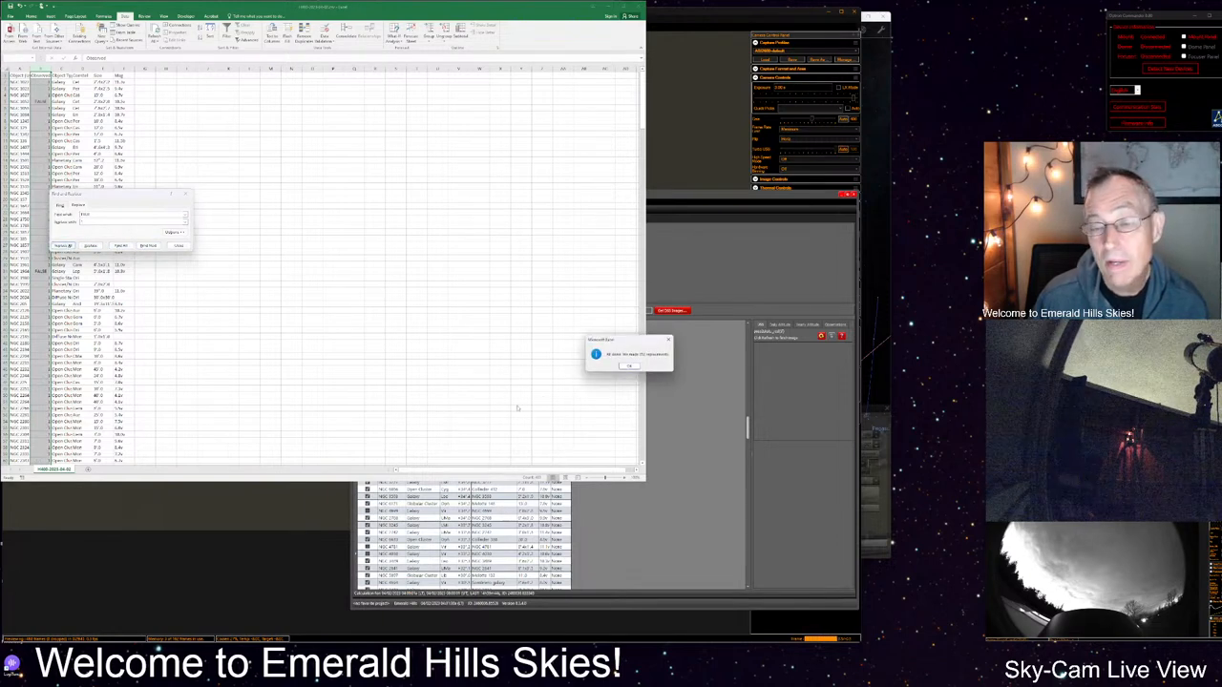
pyautogui.click(628, 366)
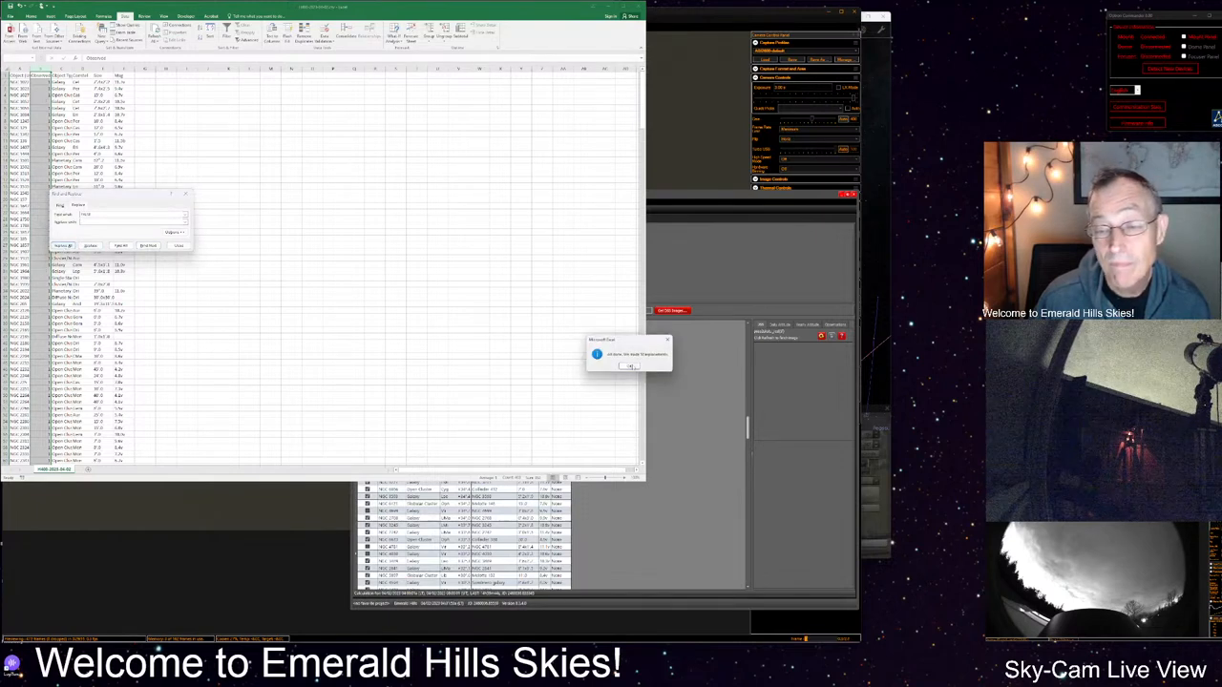
pyautogui.click(628, 366)
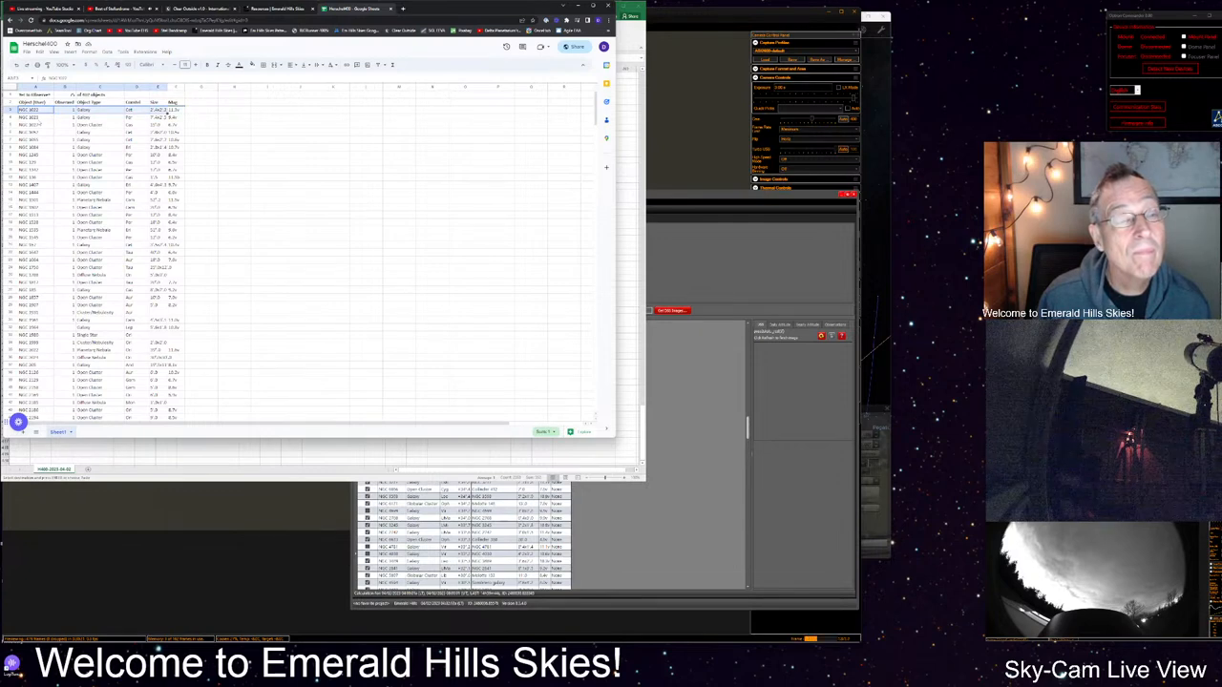
# - Delete the selected block of object rows from the Herschel400 sheet
pyautogui.scroll(-3)
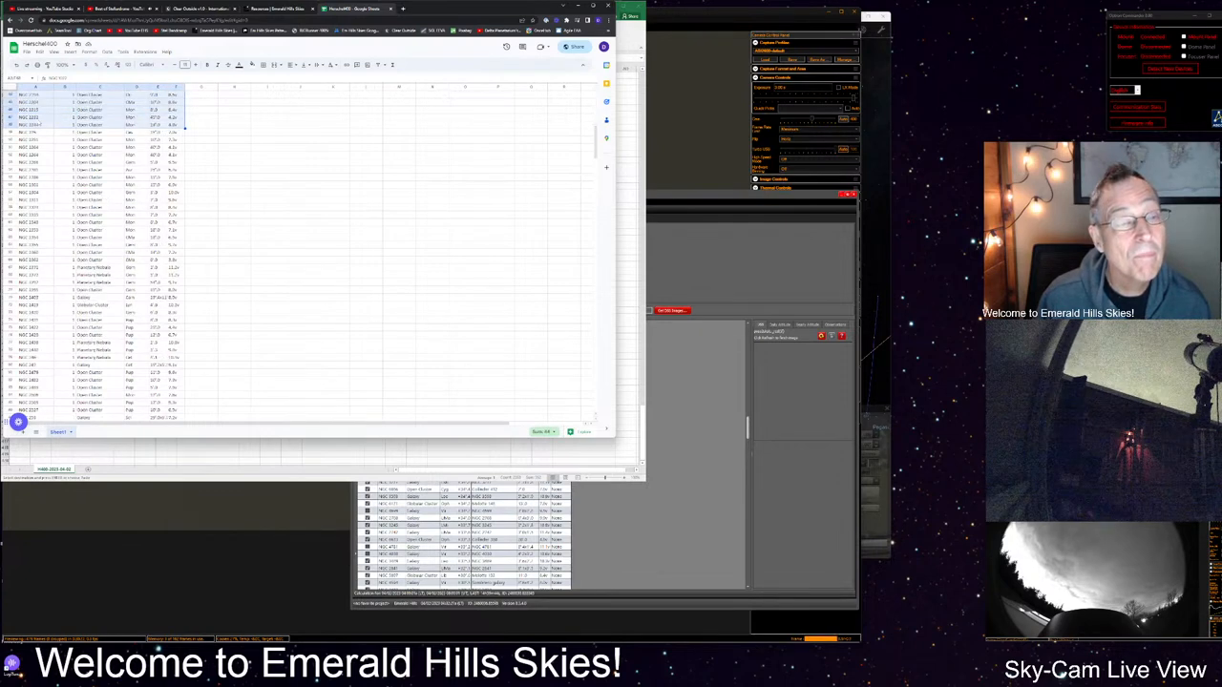
pyautogui.scroll(-3)
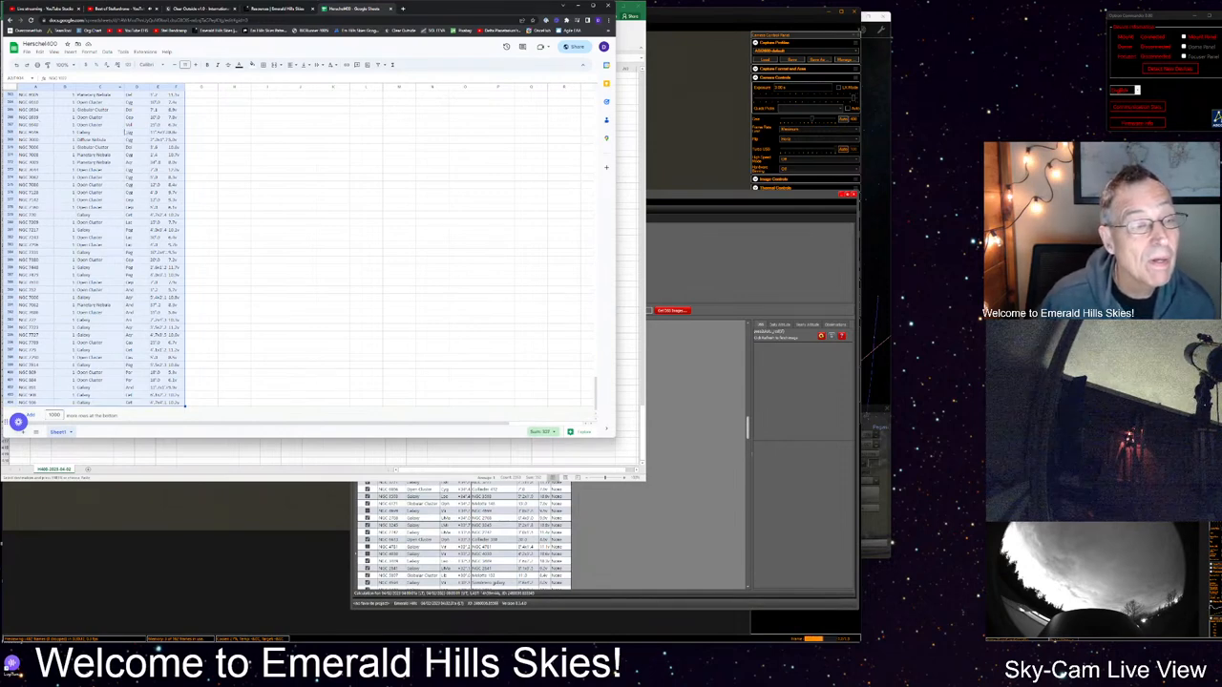
pyautogui.rightClick(91, 215)
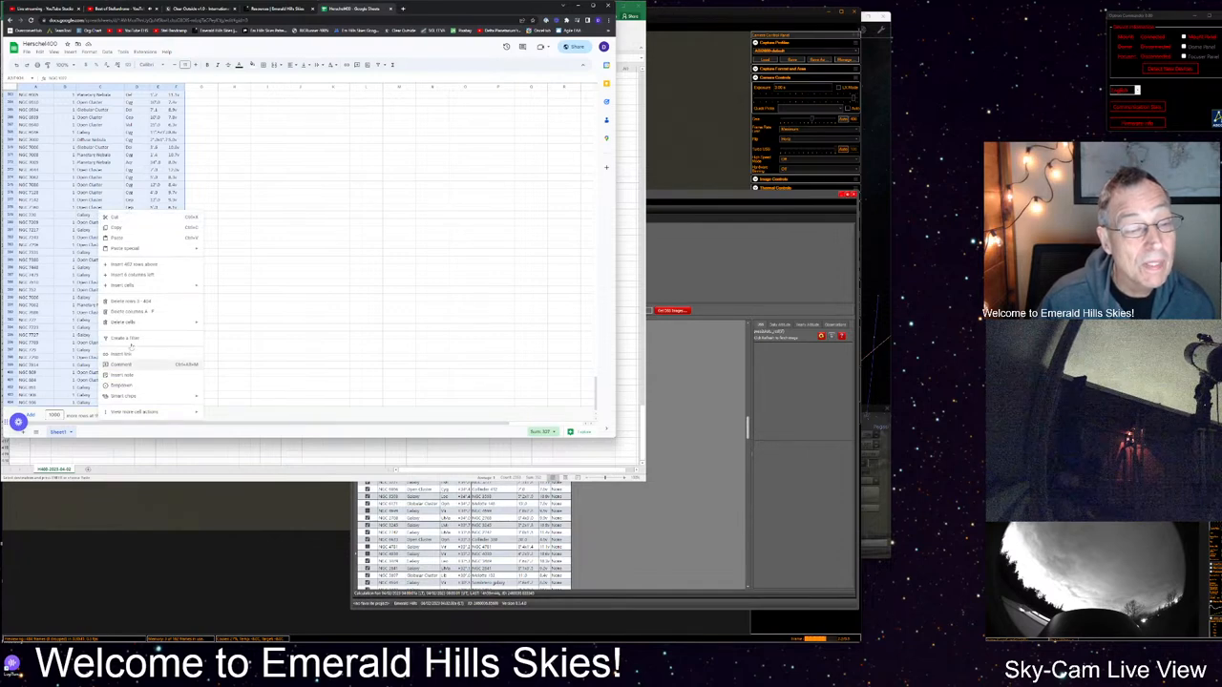
pyautogui.moveTo(124, 322)
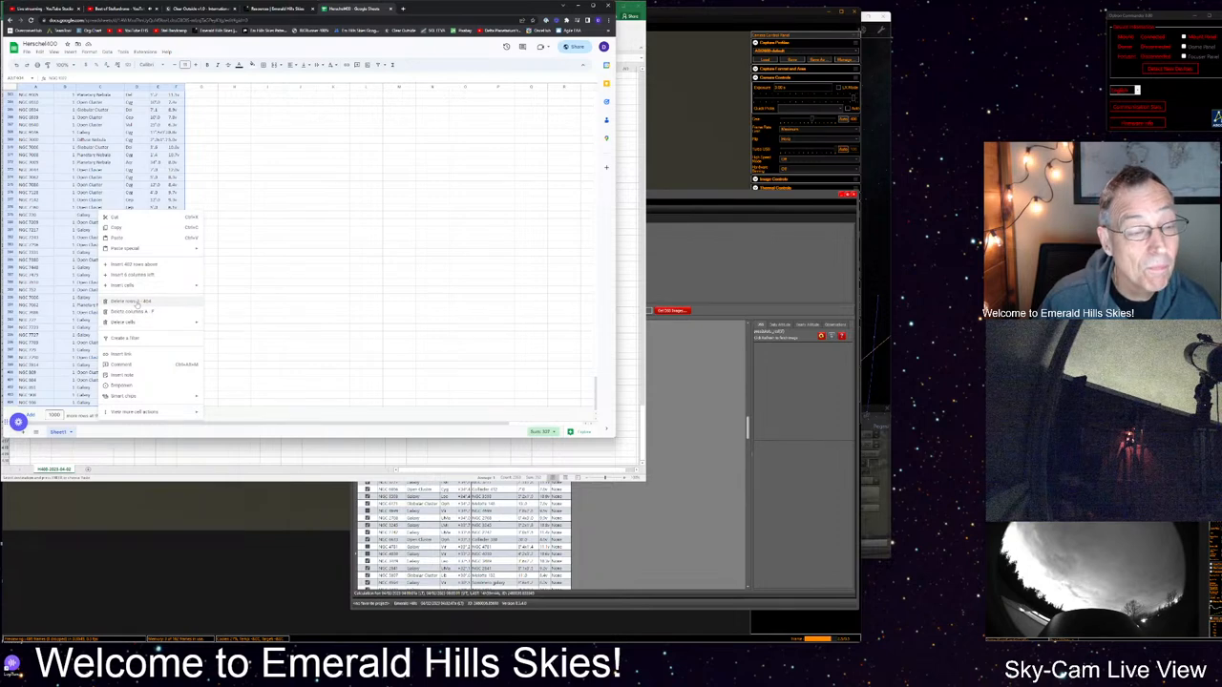
pyautogui.click(131, 301)
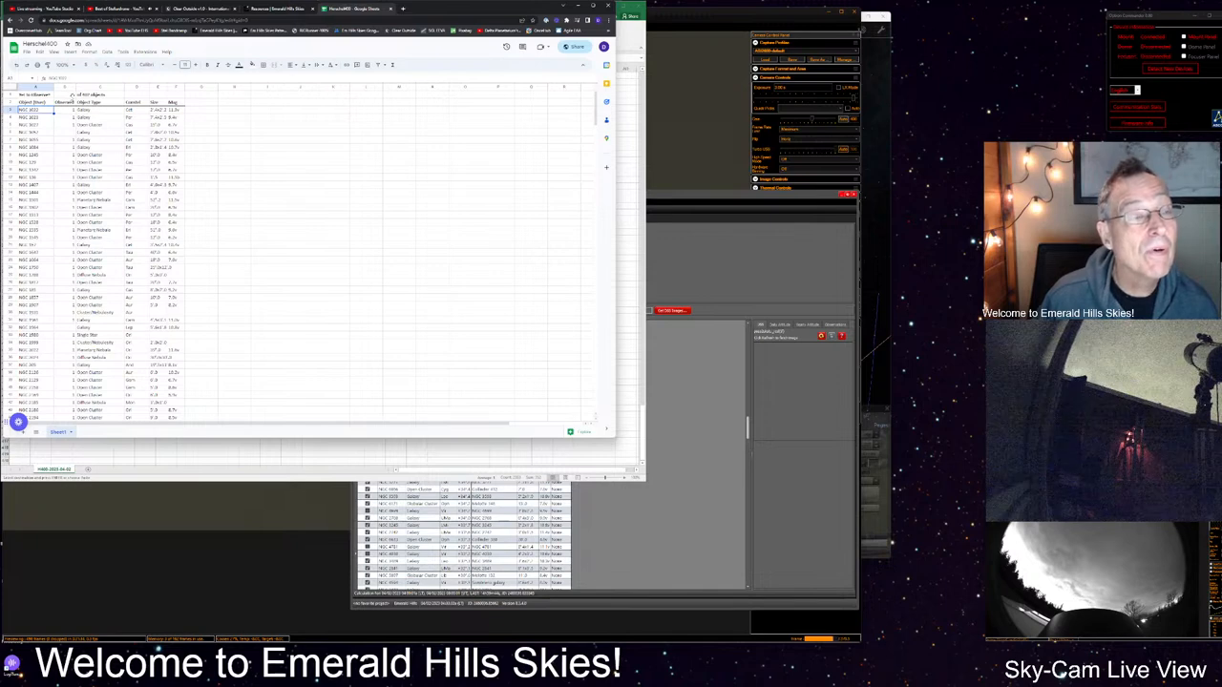
# - Return to the Emerald Hills Skies Resources tab showing the embedded Herschel400 table
pyautogui.click(26, 51)
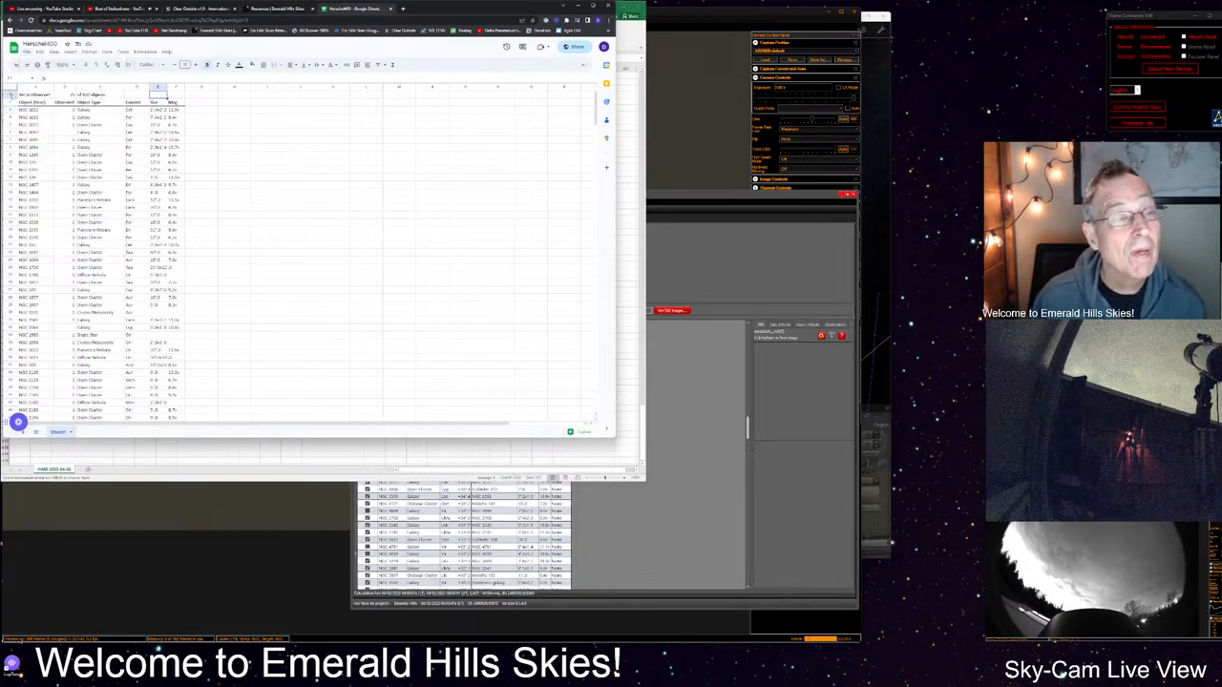
pyautogui.click(35, 93)
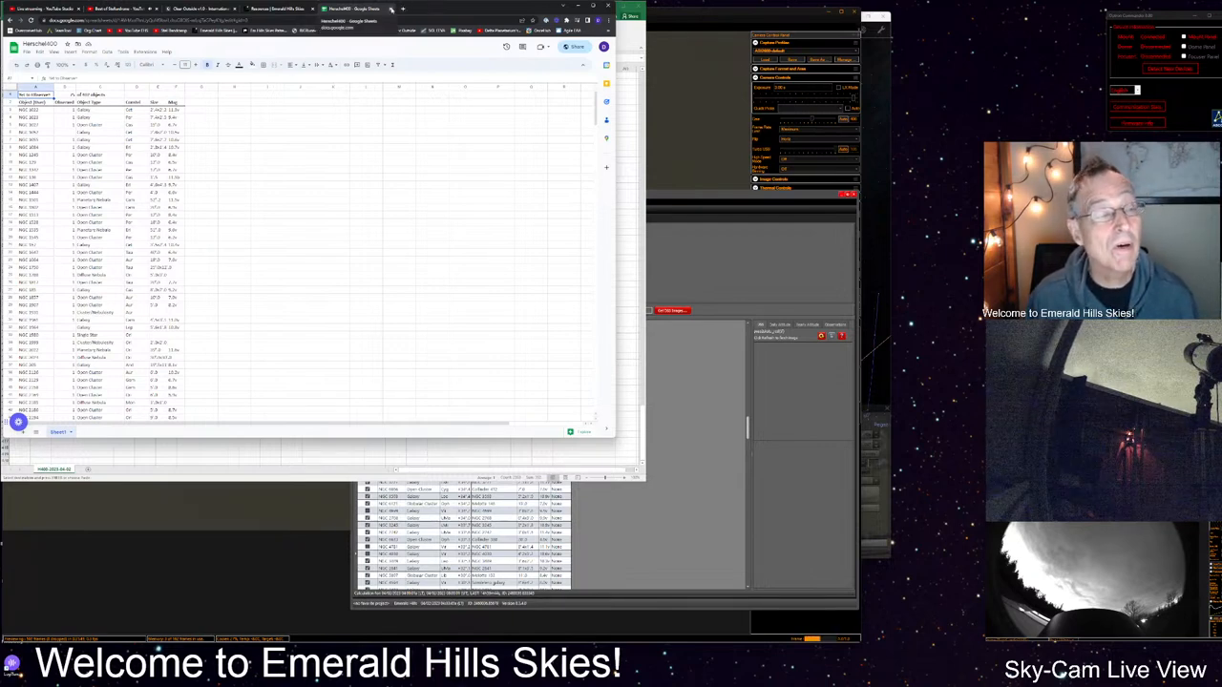
pyautogui.click(27, 51)
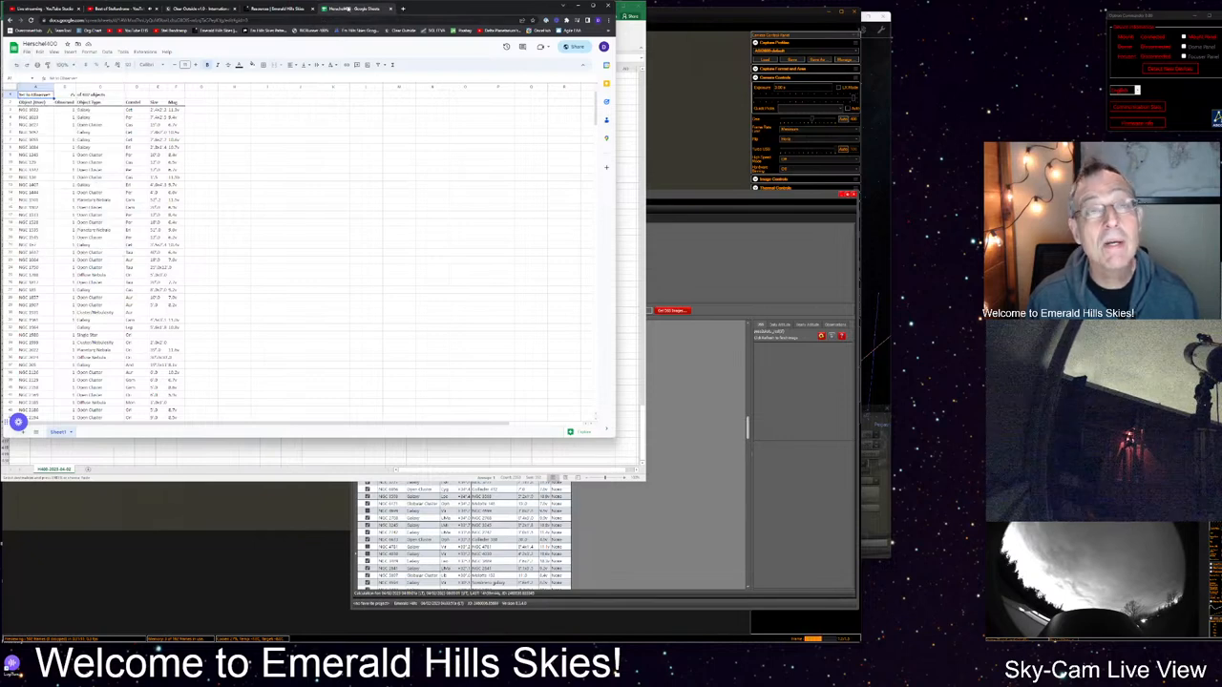
pyautogui.click(277, 8)
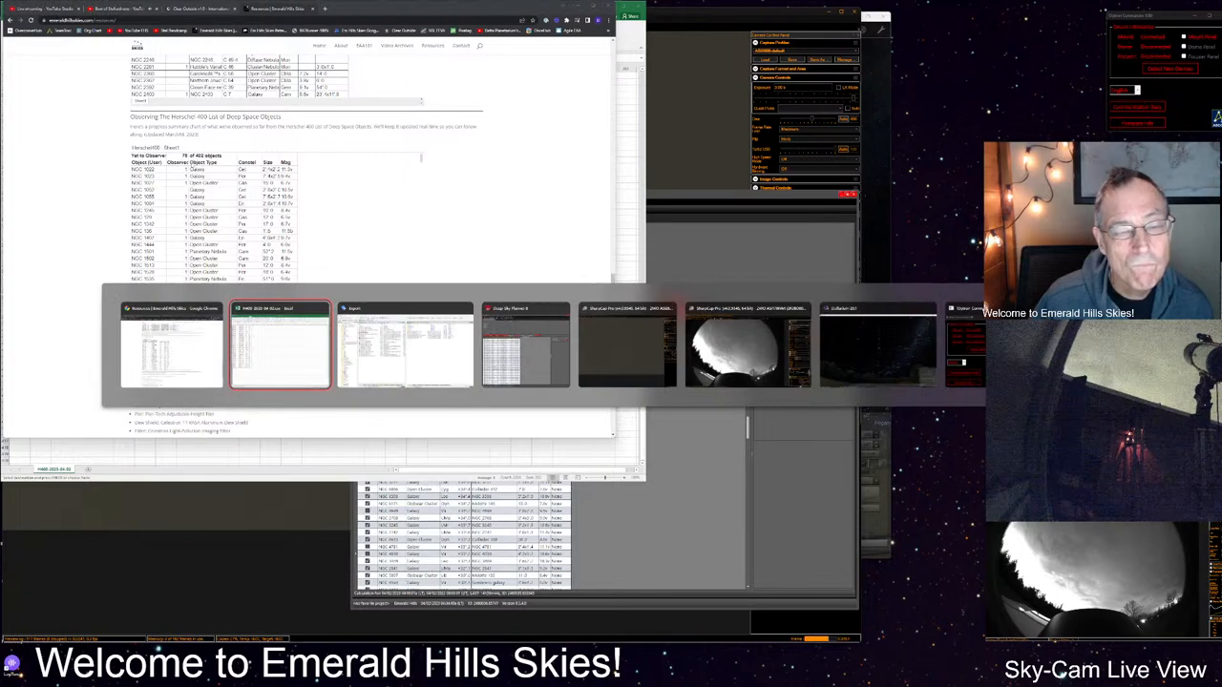
# - Switch from Excel back to Chrome and reach Google Sheets through the apps grid
pyautogui.click(280, 344)
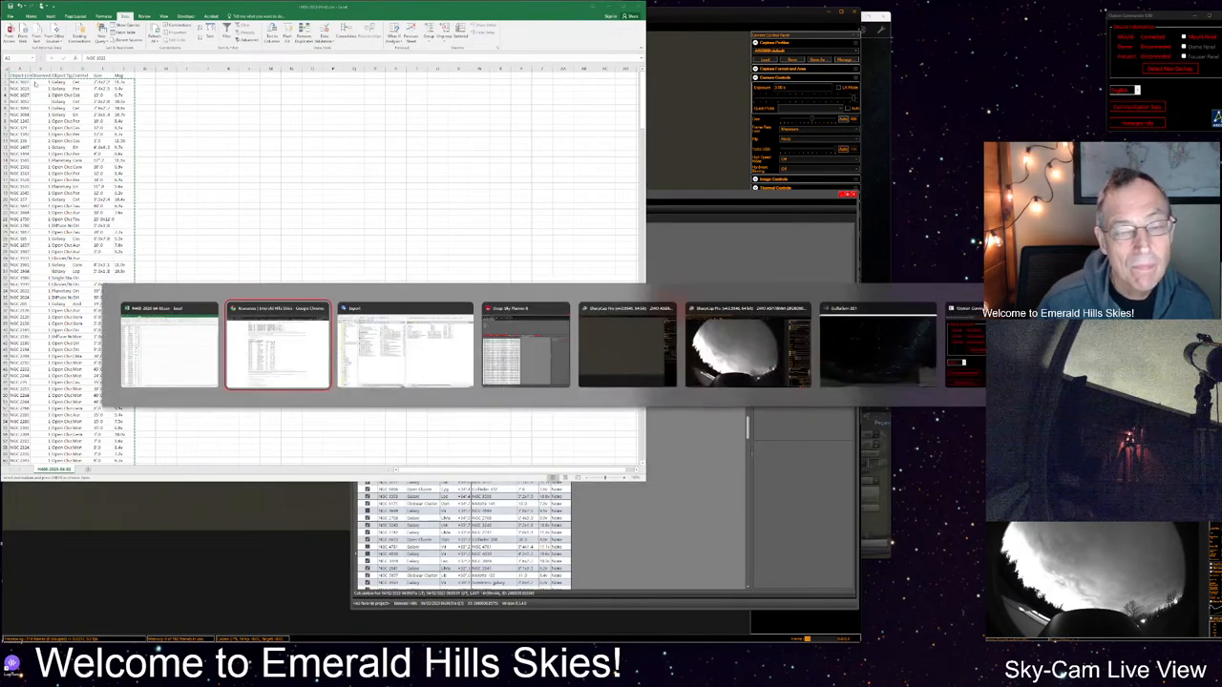
pyautogui.click(278, 343)
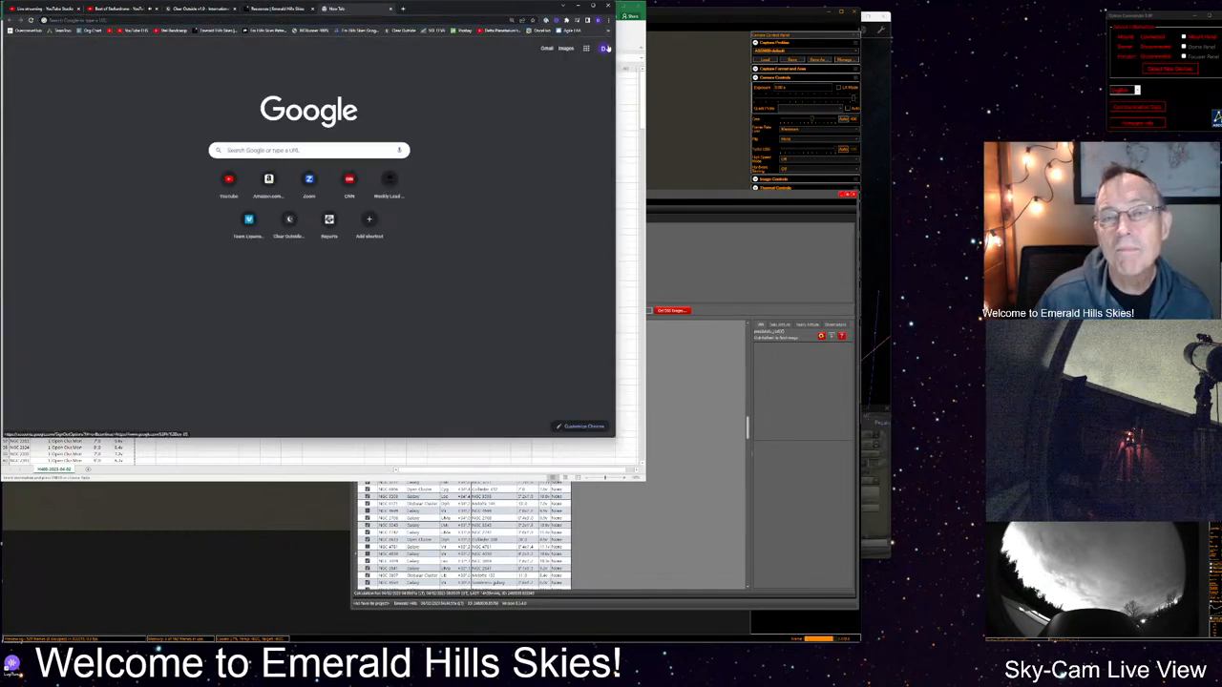
pyautogui.click(586, 47)
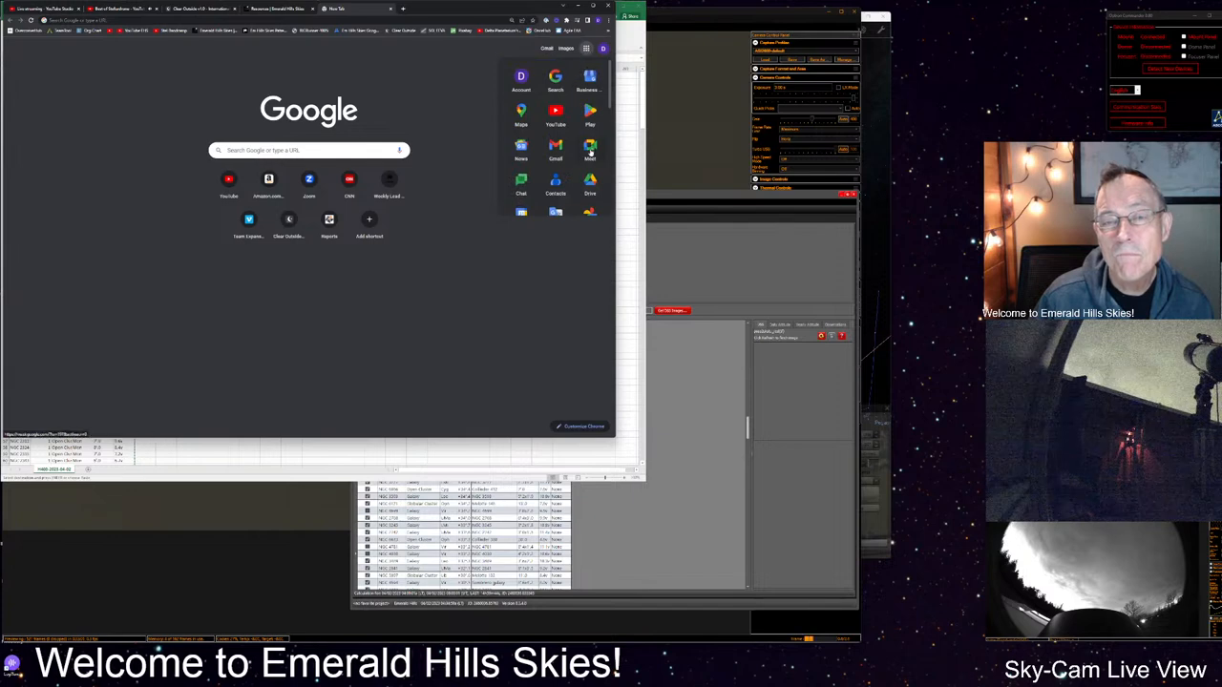
pyautogui.scroll(-3)
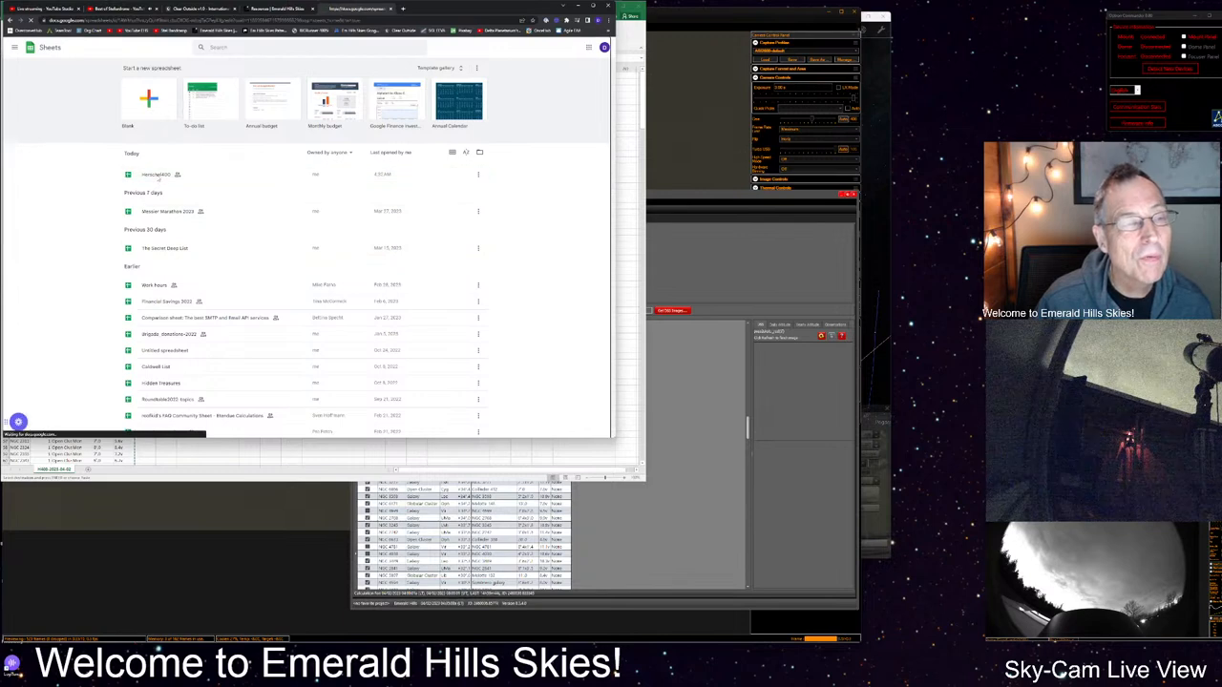
# - Open Herschel400 and scroll through its Yet to Observe object list
pyautogui.click(156, 175)
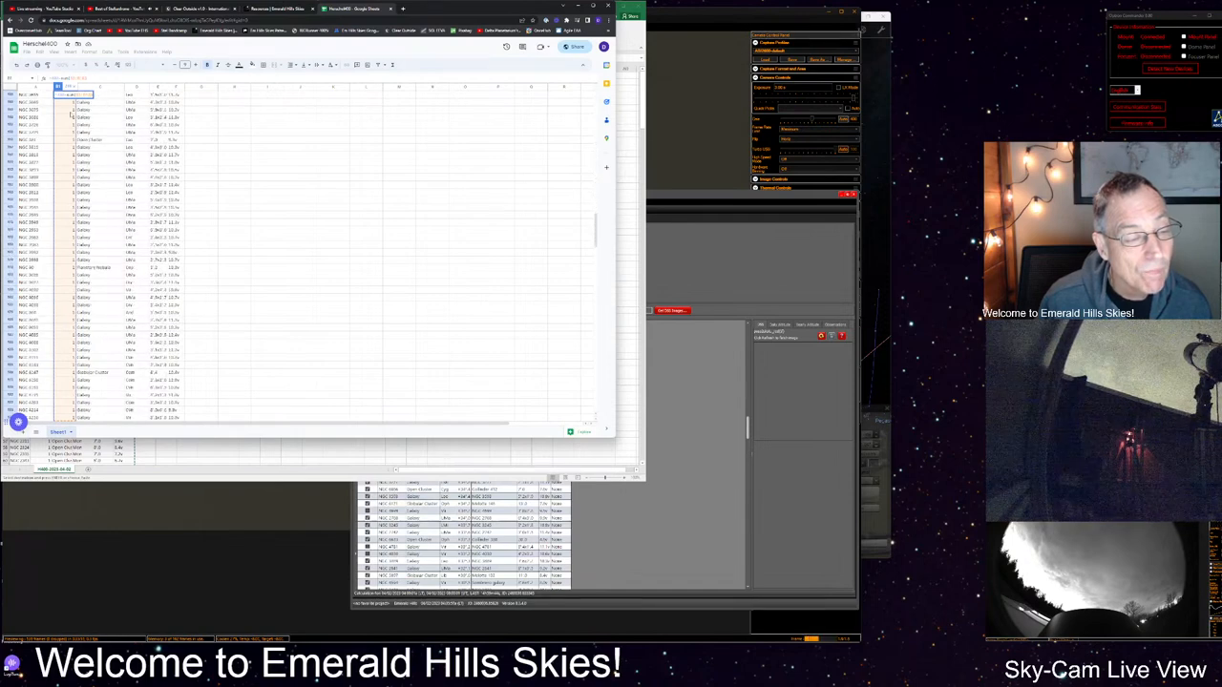
pyautogui.scroll(-3)
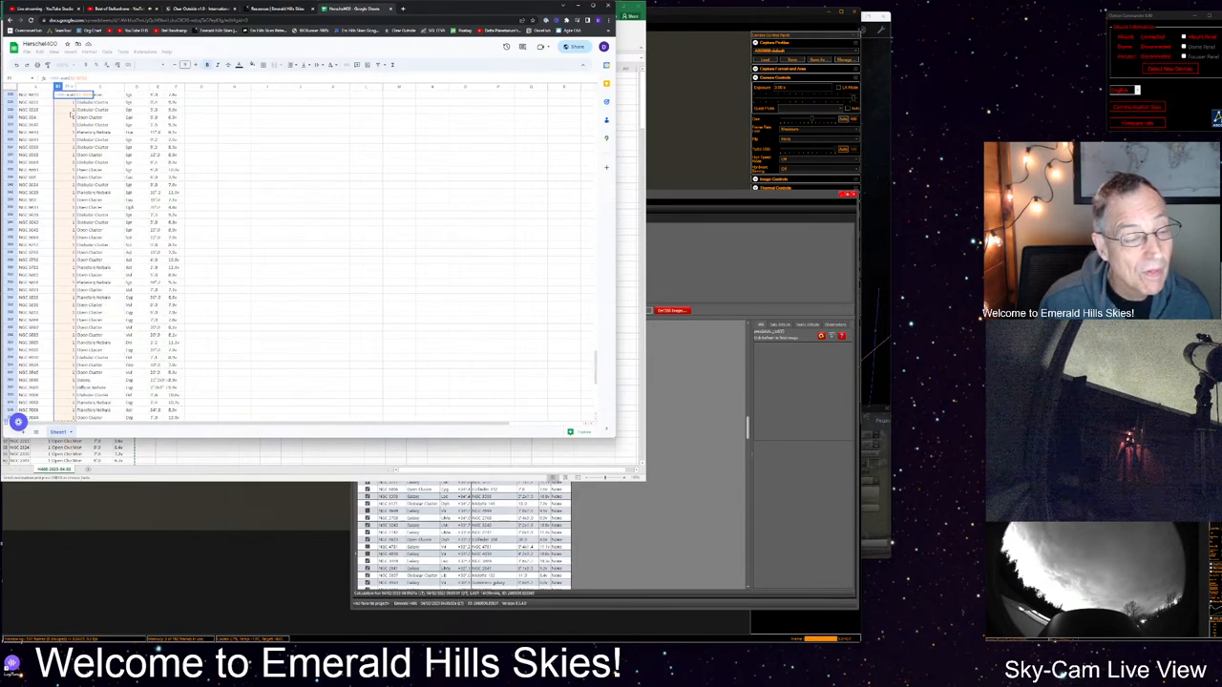
pyautogui.scroll(-3)
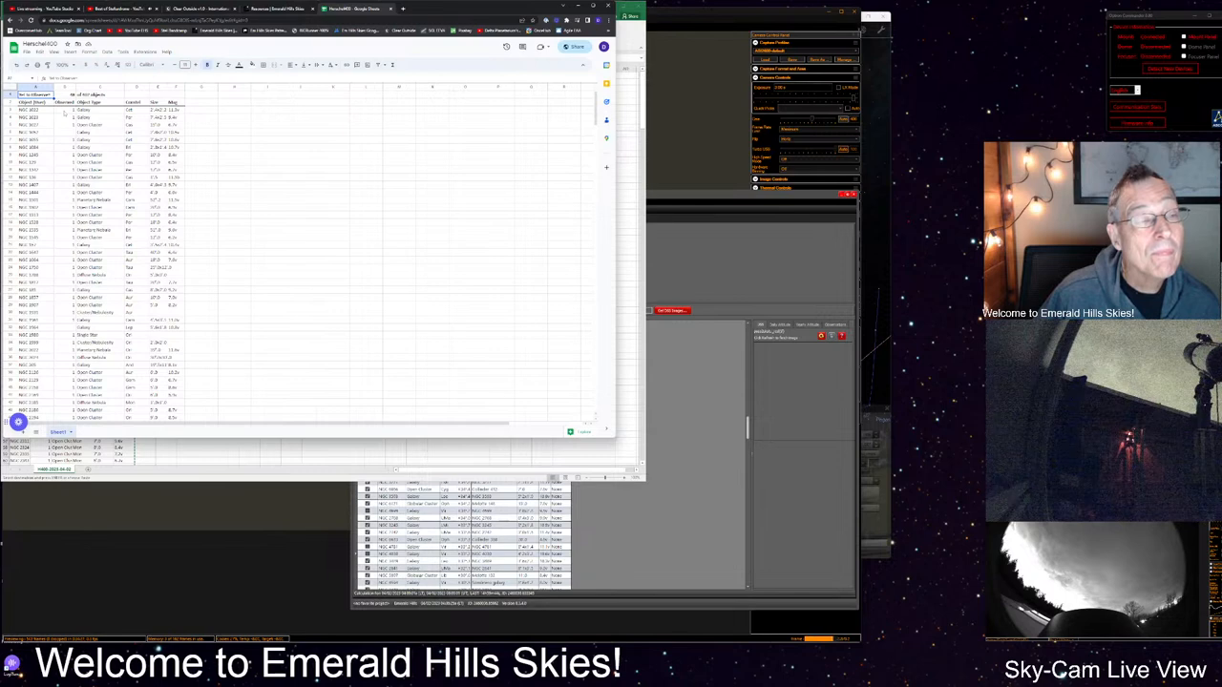
# - Choose the publishing option from the Herschel400 File menu
pyautogui.click(27, 51)
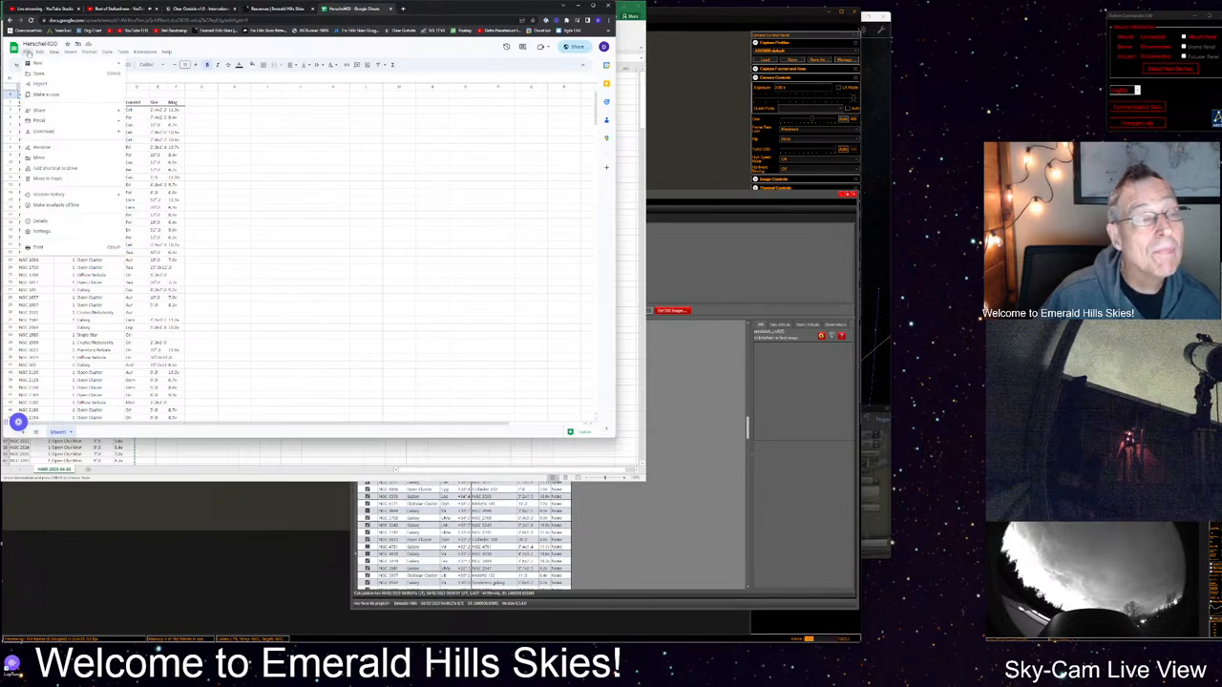
pyautogui.click(39, 110)
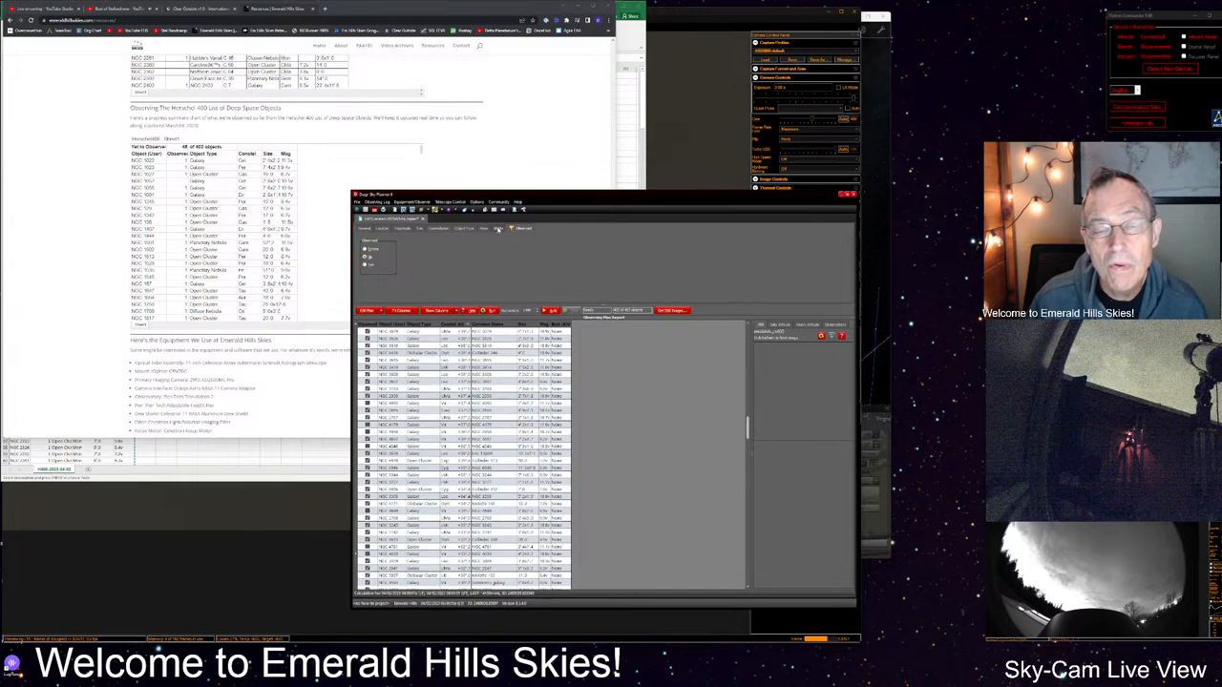
# - Filter the Deep Sky Planner plan list to show unchecked objects and refresh it
pyautogui.click(510, 227)
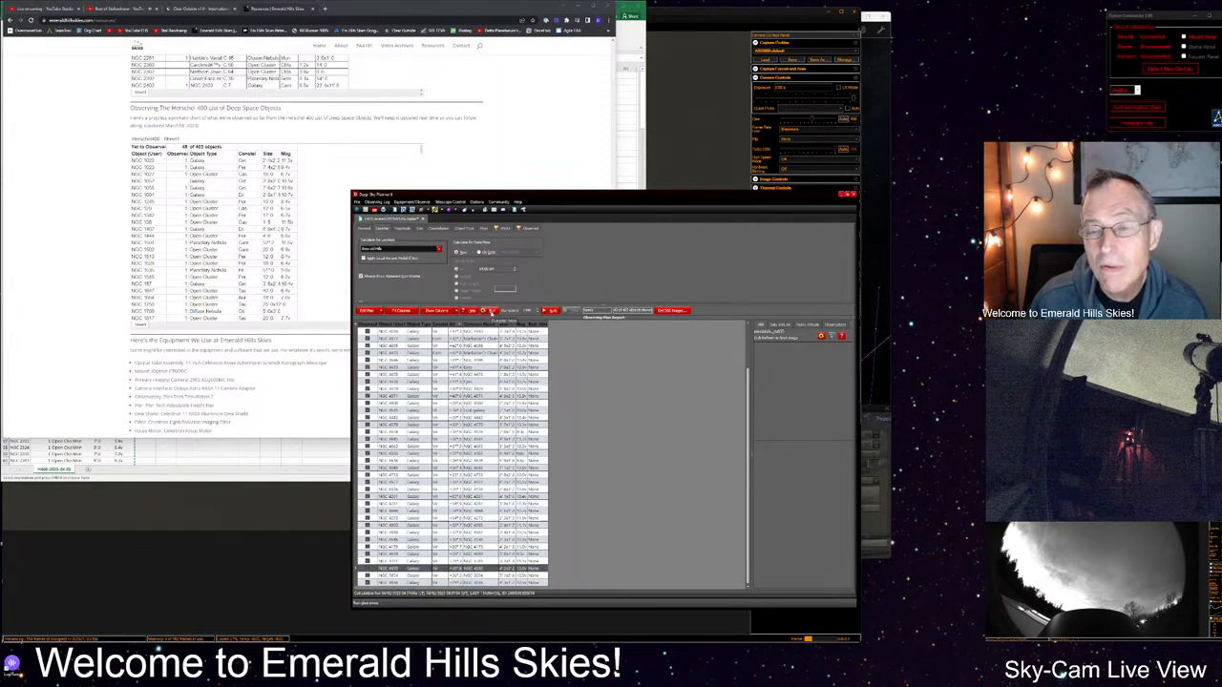
pyautogui.click(449, 389)
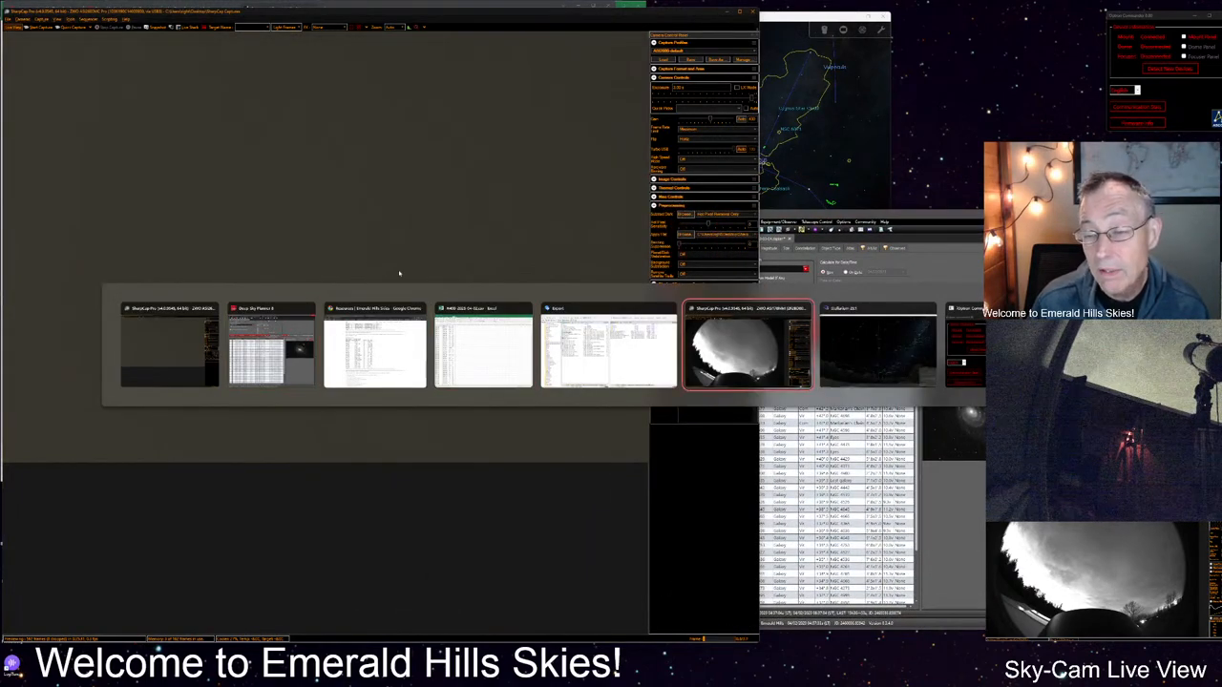
# - Pick the SharpCap Pro all-sky camera window from the window switcher
pyautogui.click(747, 344)
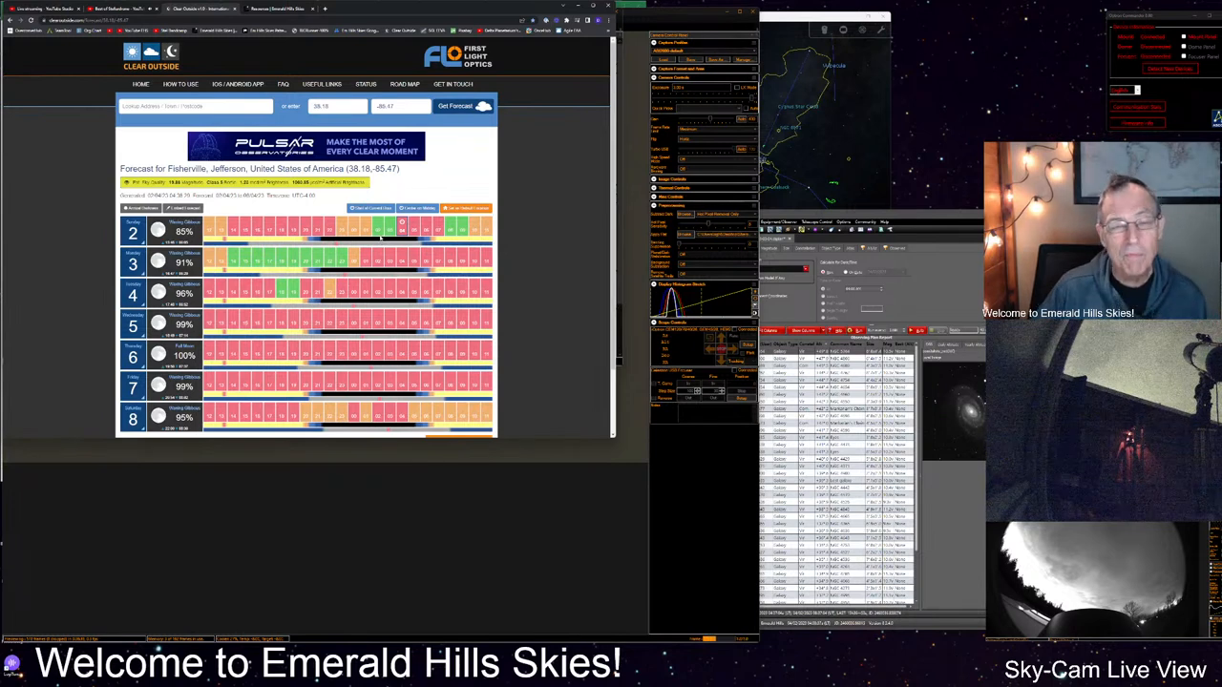
pyautogui.moveTo(381, 239)
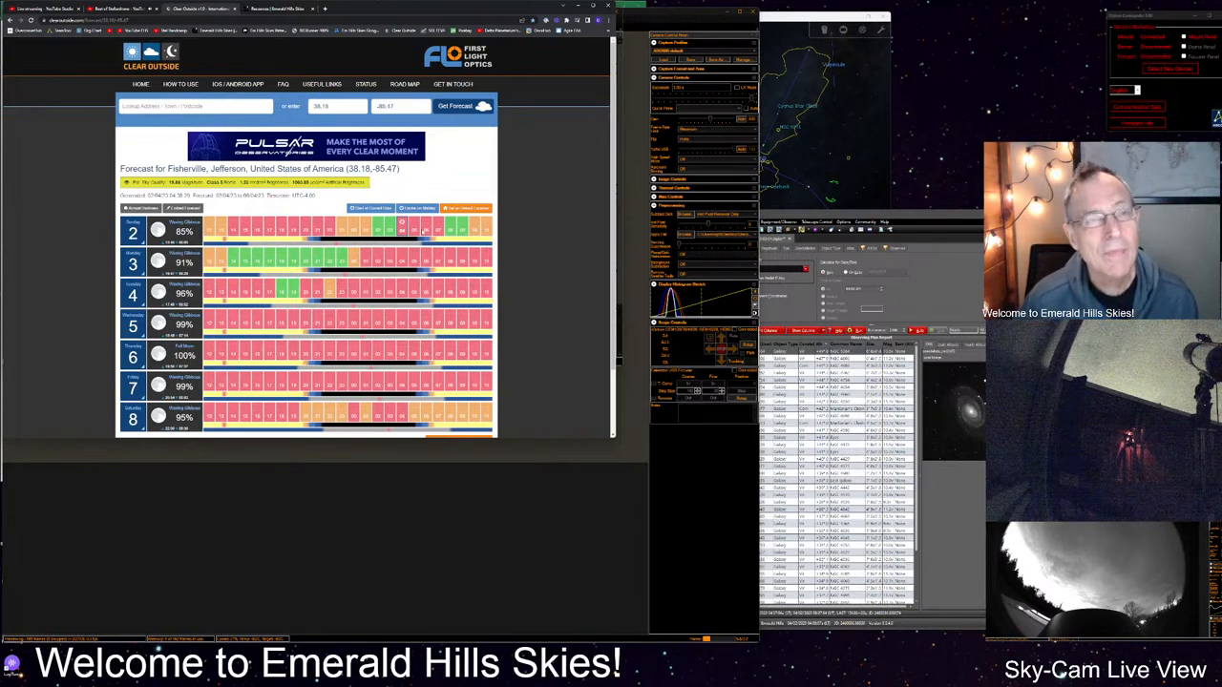
# - Open a YouTube page about storm chasers in a new browser tab
pyautogui.click(110, 9)
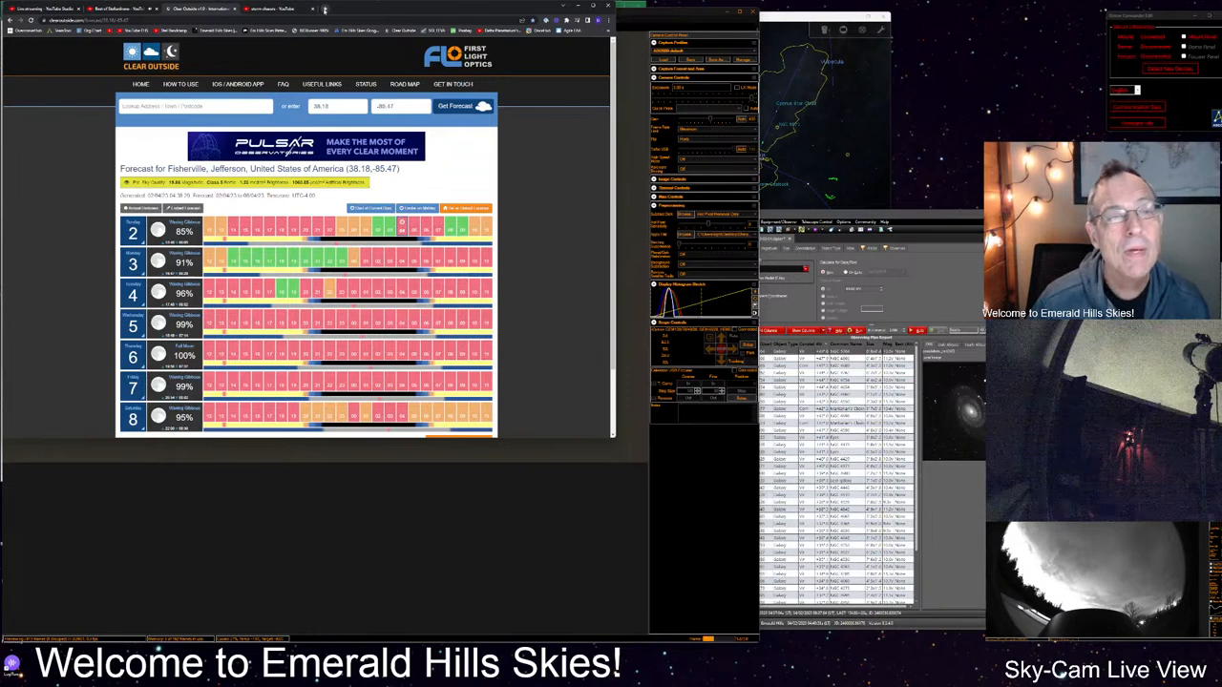
# - Go from emeraldhillsskies.com to its Resources page, then open the SEDS Messier Marathon 2023 page
pyautogui.click(403, 8)
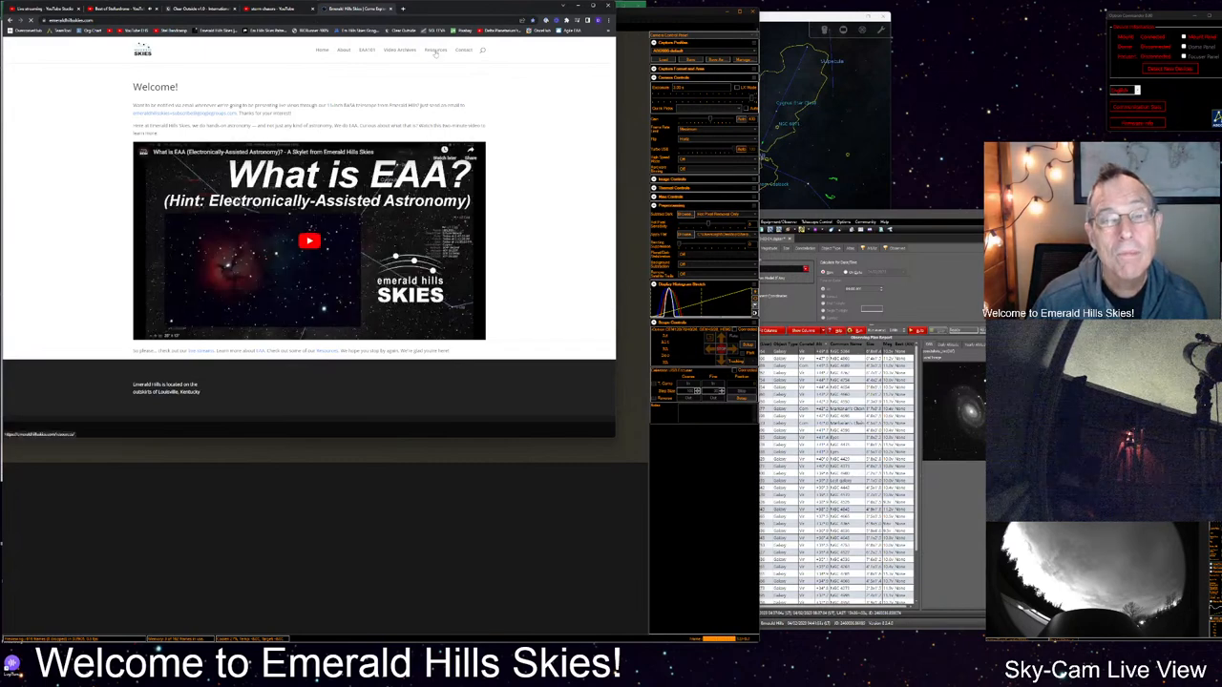
pyautogui.click(436, 50)
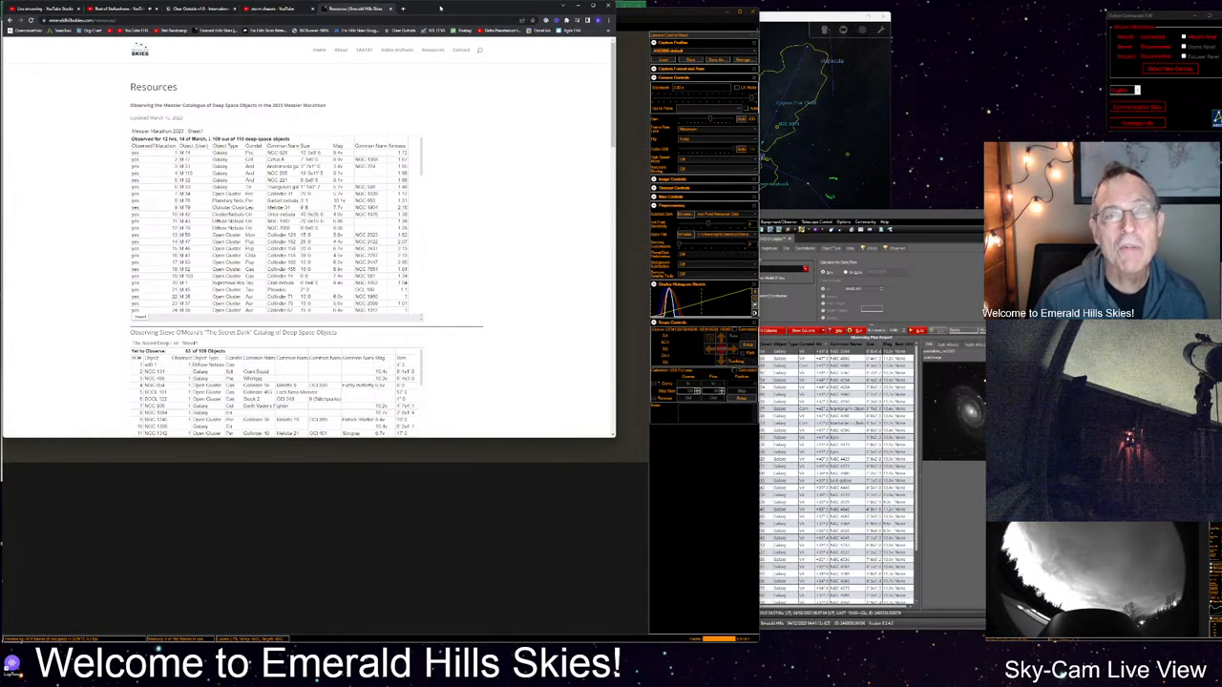
pyautogui.click(414, 9)
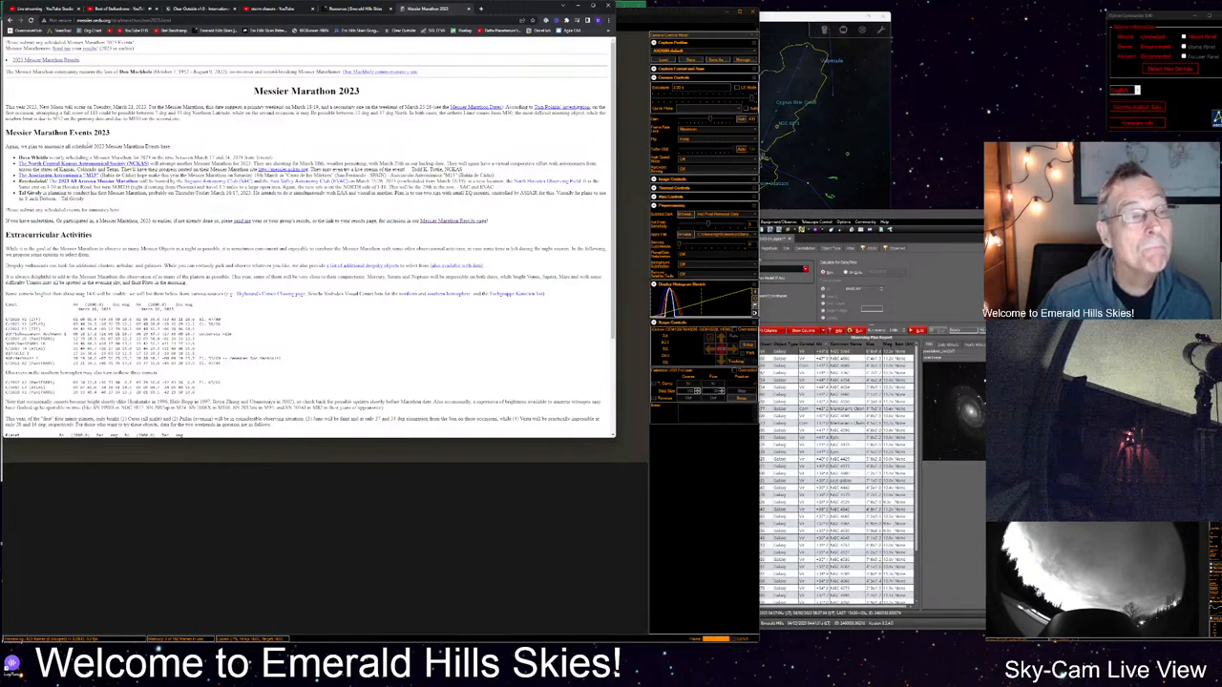
# - Browse the SEDS Messier Marathon 2023 page, then return to the Resources page
pyautogui.scroll(-3)
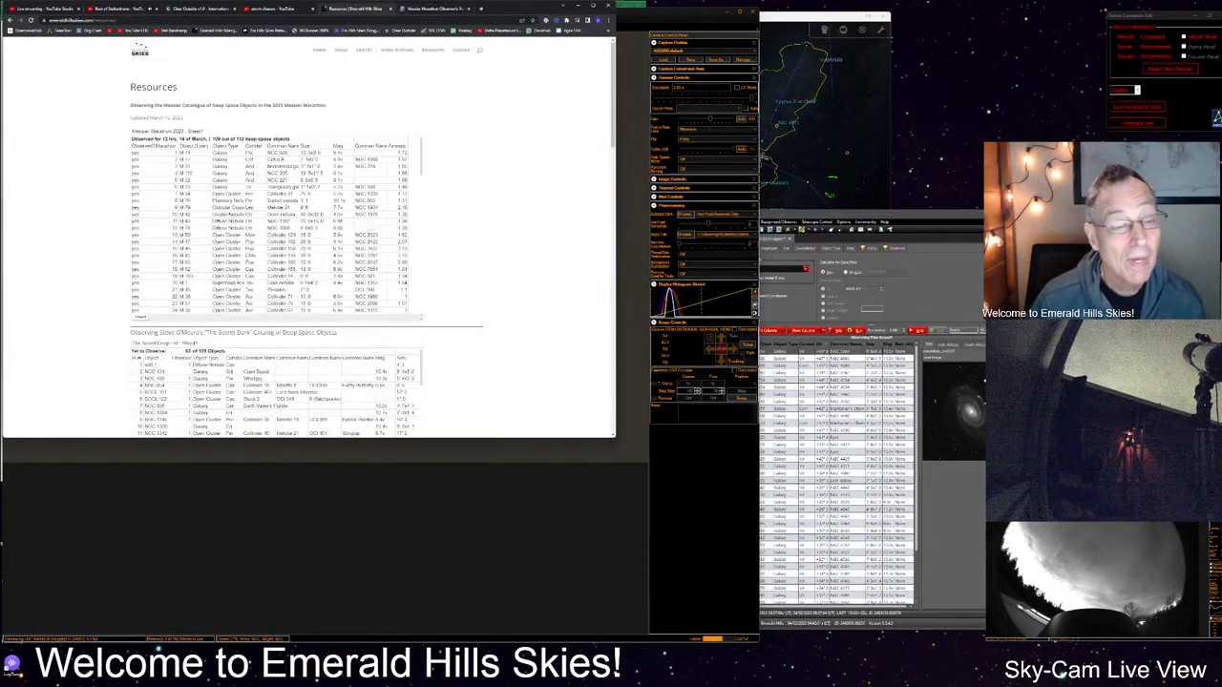
# - Scroll past the Hidden Treasures and Caldwell sheets to the embedded Herschel 400 list
pyautogui.scroll(-3)
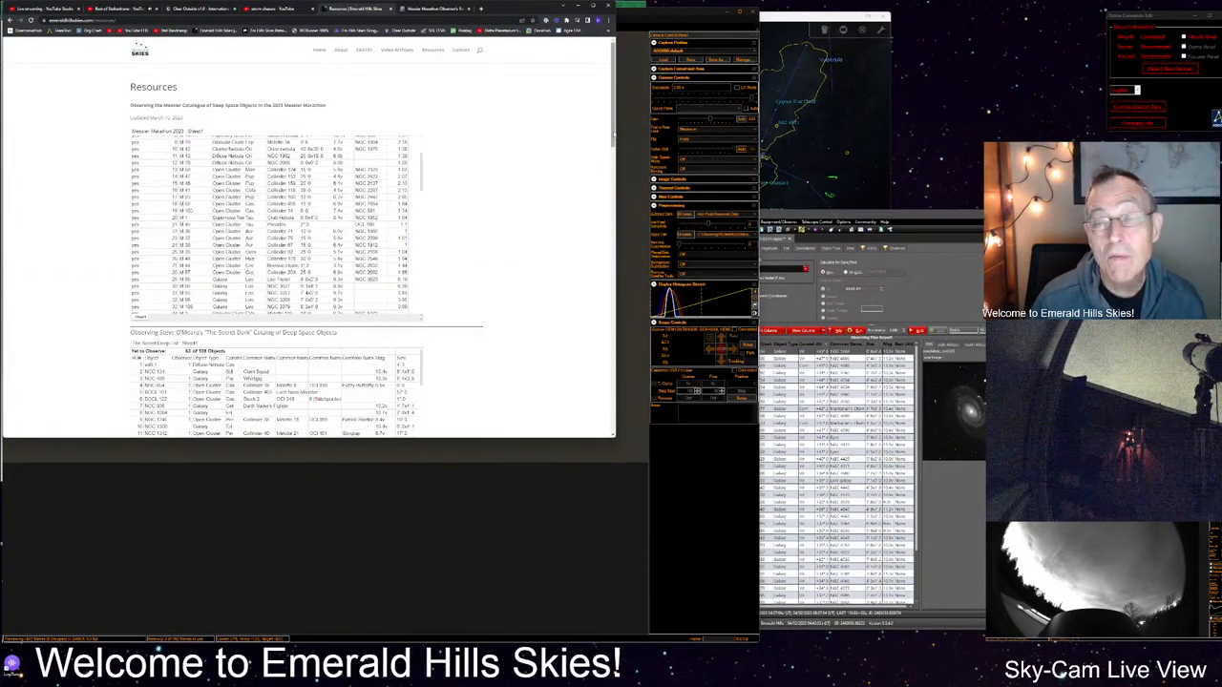
pyautogui.scroll(-3)
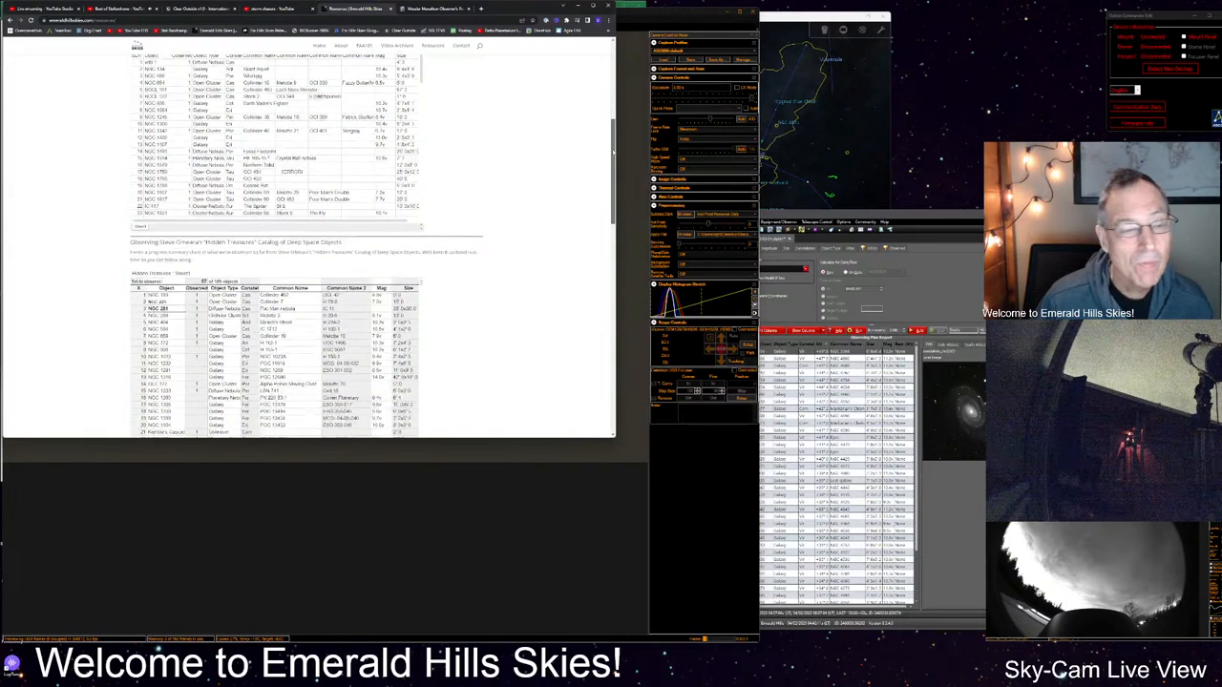
pyautogui.scroll(-3)
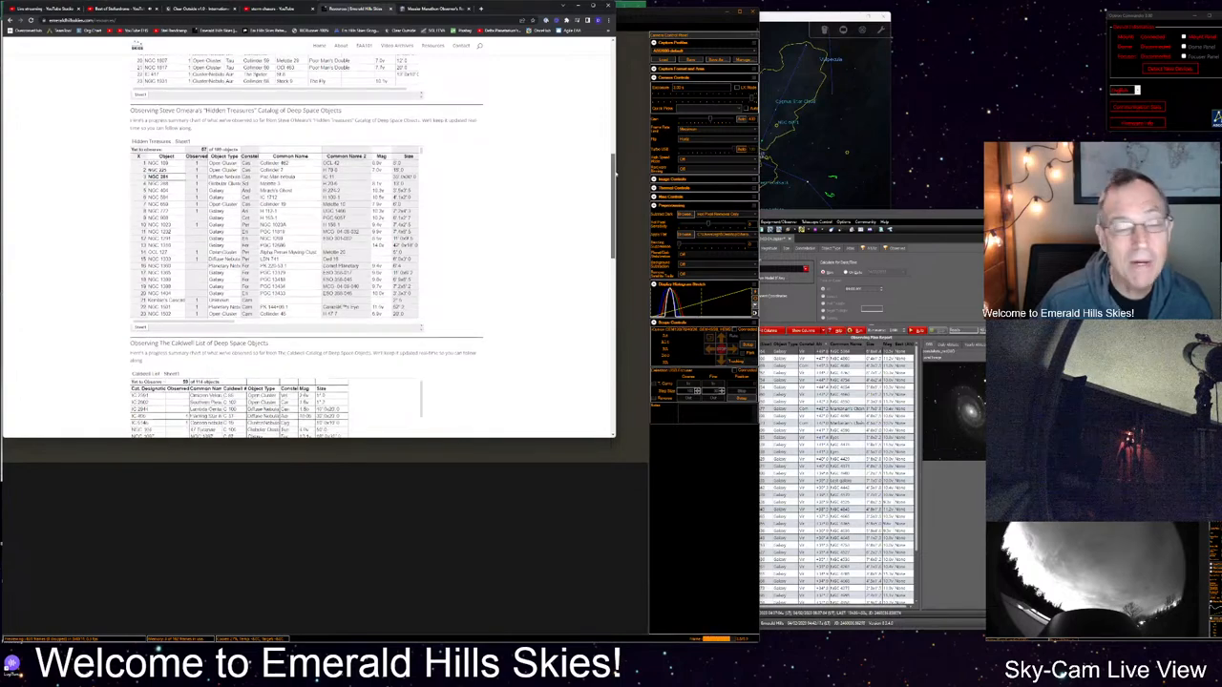
pyautogui.scroll(-3)
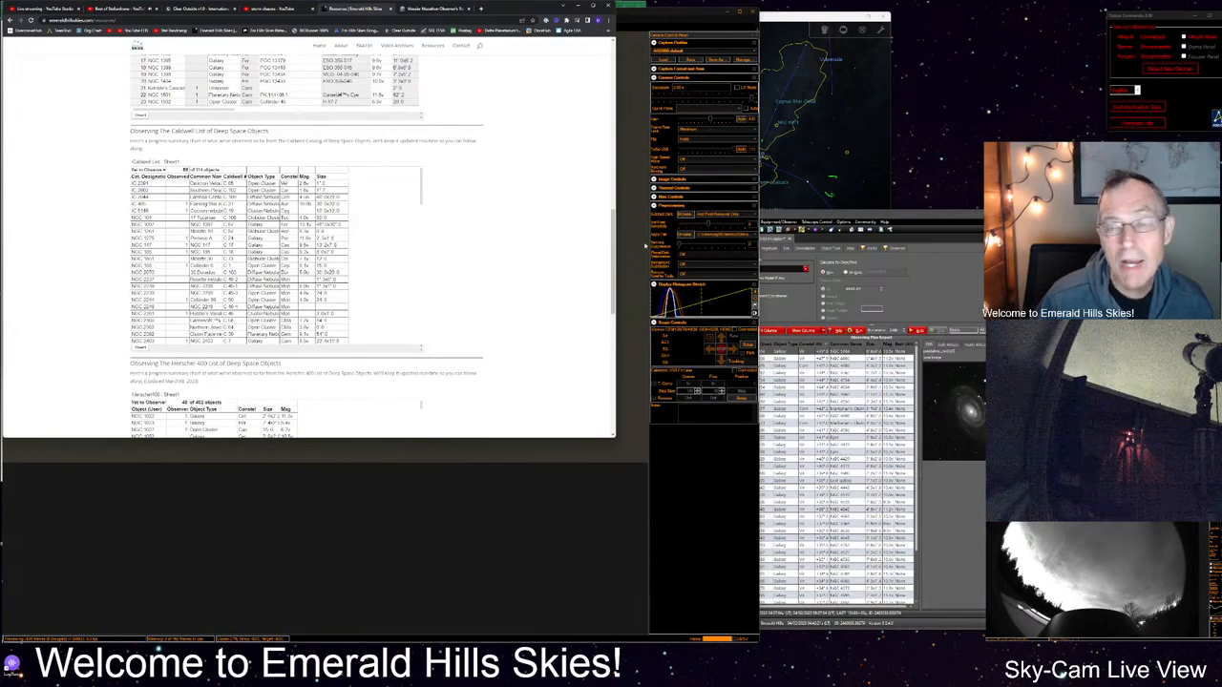
pyautogui.scroll(-3)
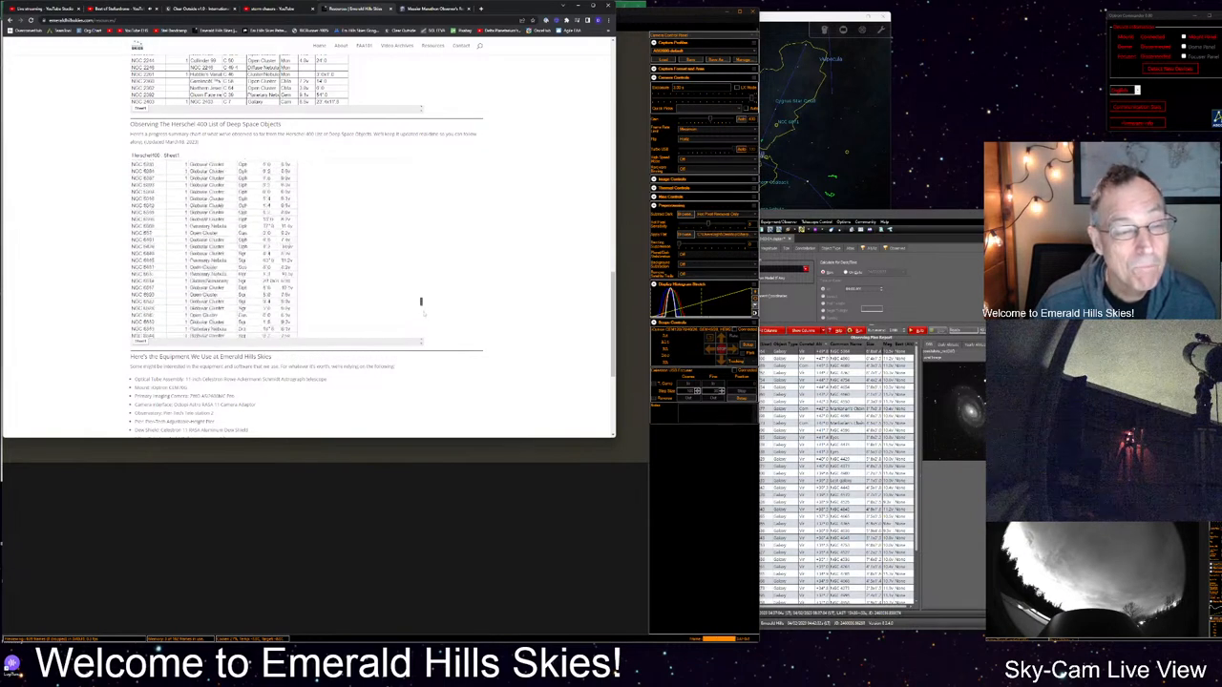
pyautogui.scroll(-3)
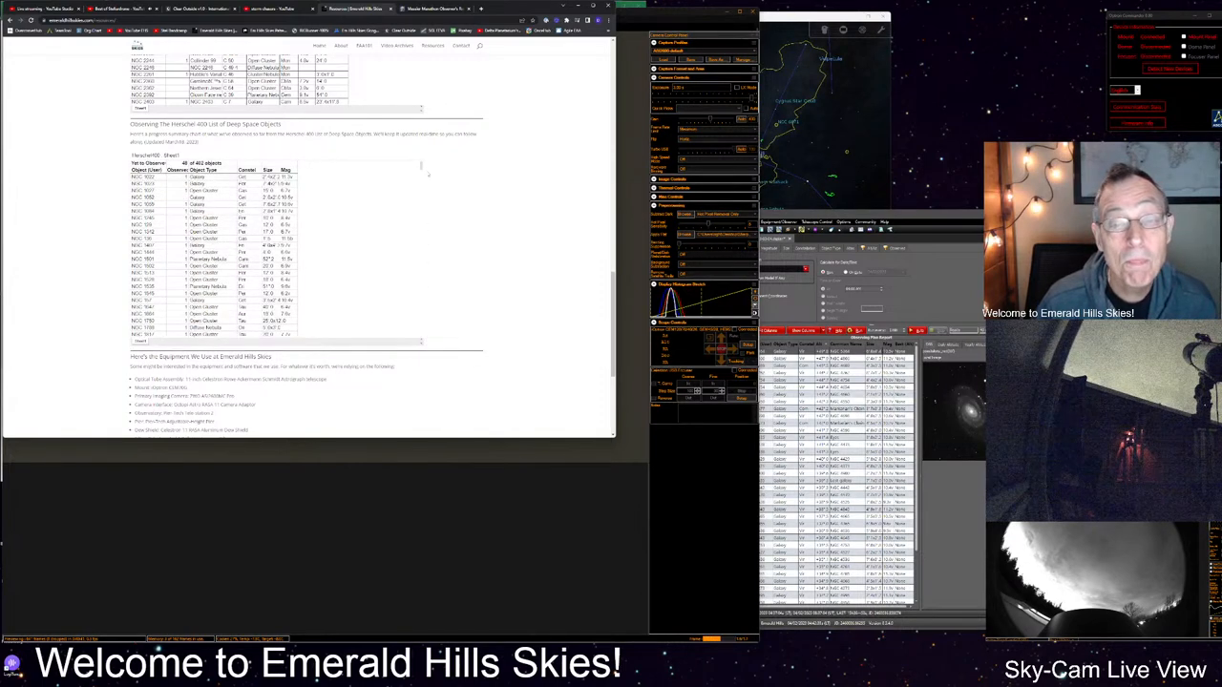
pyautogui.scroll(-3)
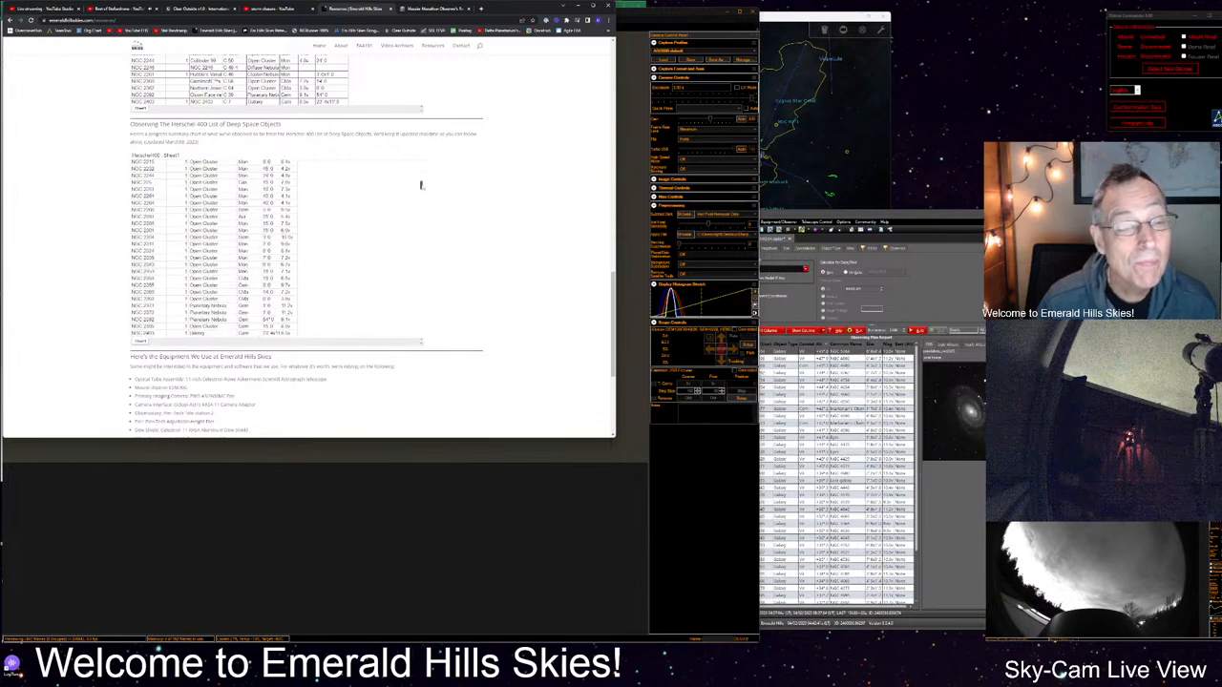
pyautogui.scroll(-3)
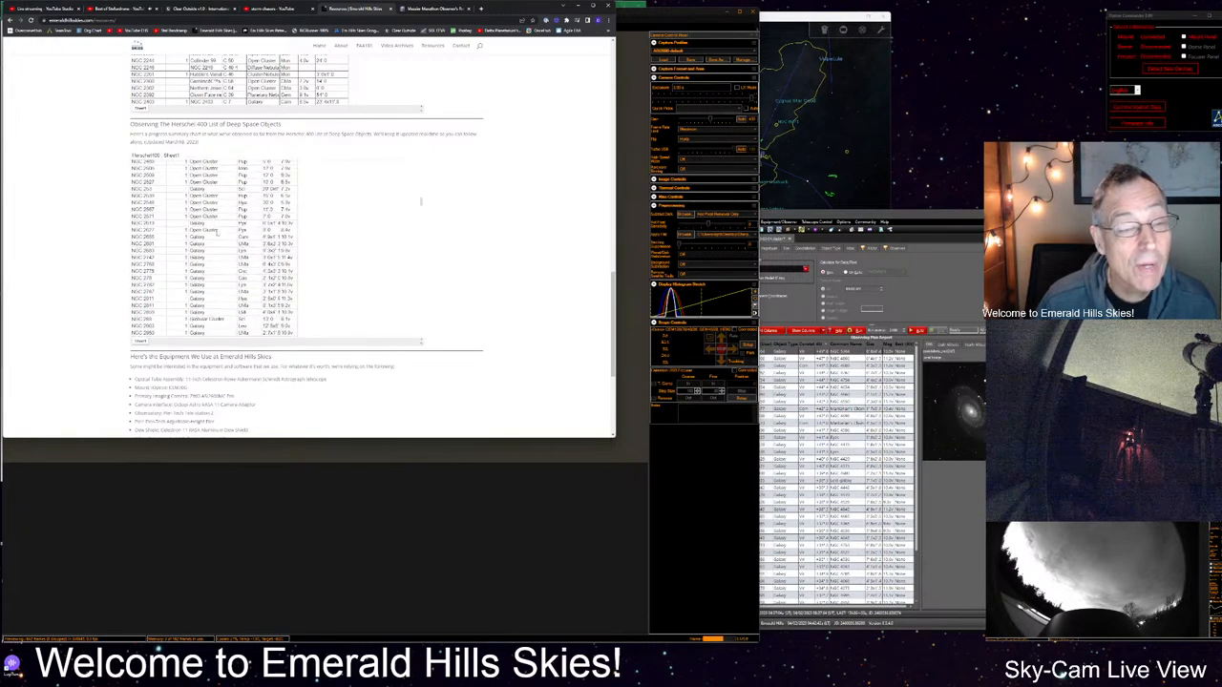